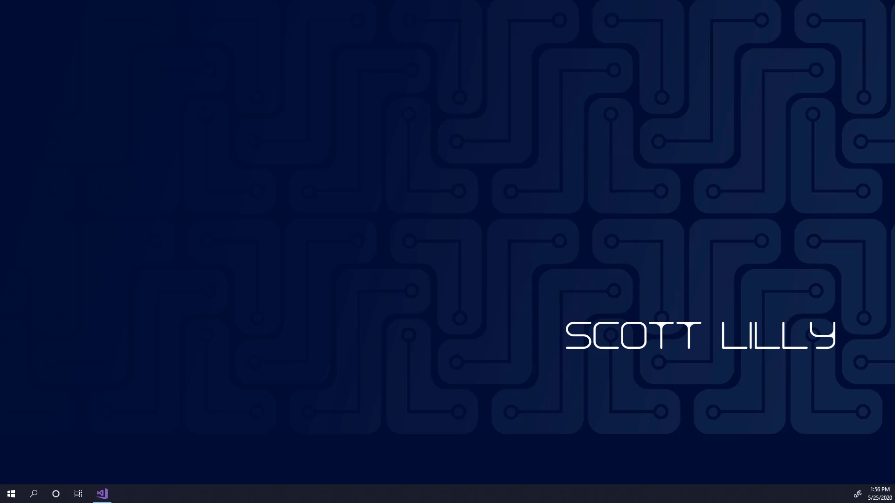
{"action": "mouse_move", "coordinate": [115, 477]}
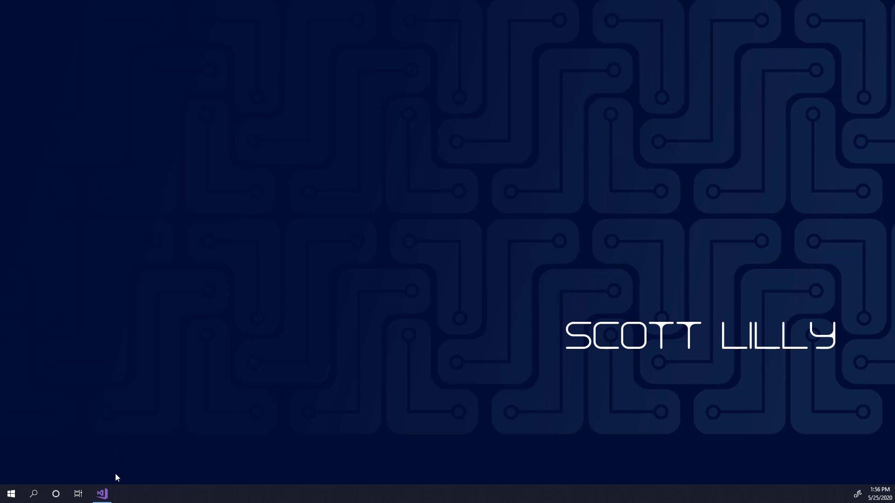
- In SaveGameService.cs, trace fileName through Save and LoadLastSaveOrCreateNew's ReadAllText call
{"action": "left_click", "coordinate": [101, 494]}
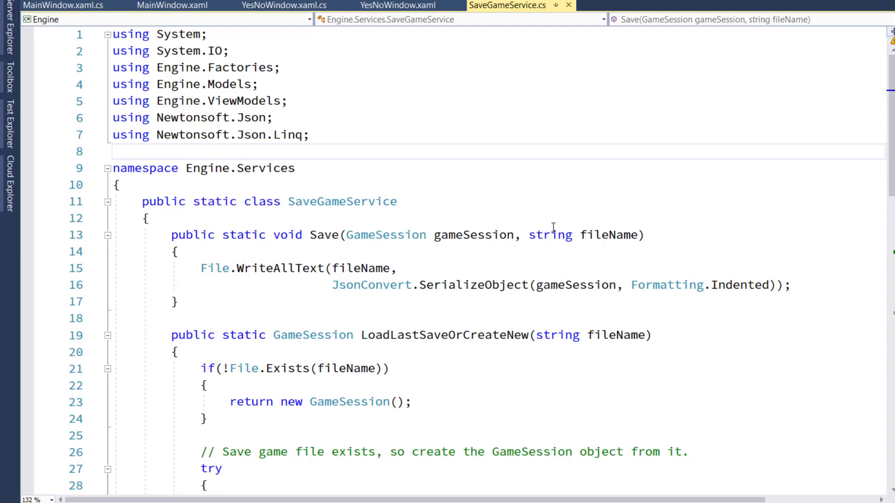
{"action": "mouse_move", "coordinate": [554, 226]}
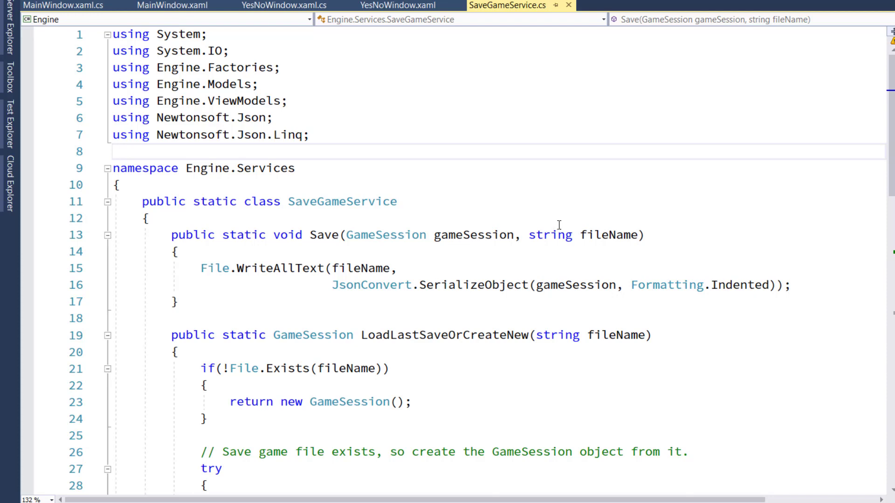
{"action": "double_click", "coordinate": [325, 234]}
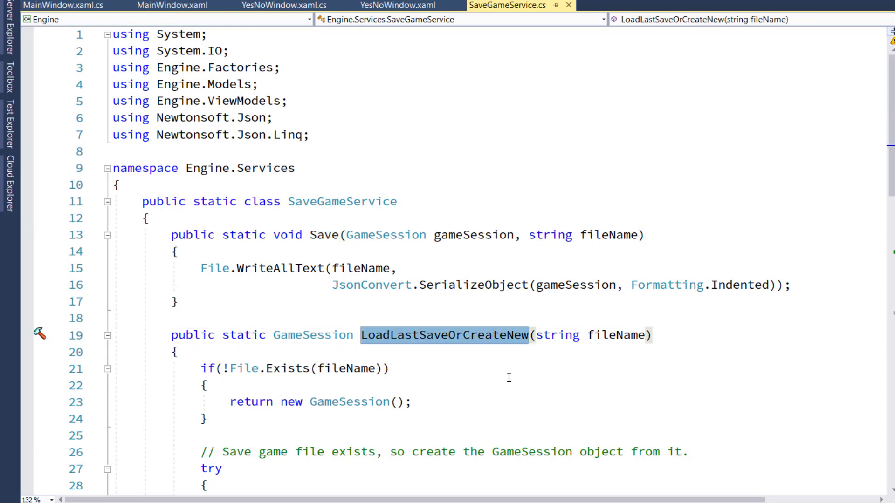
{"action": "left_click", "coordinate": [528, 235]}
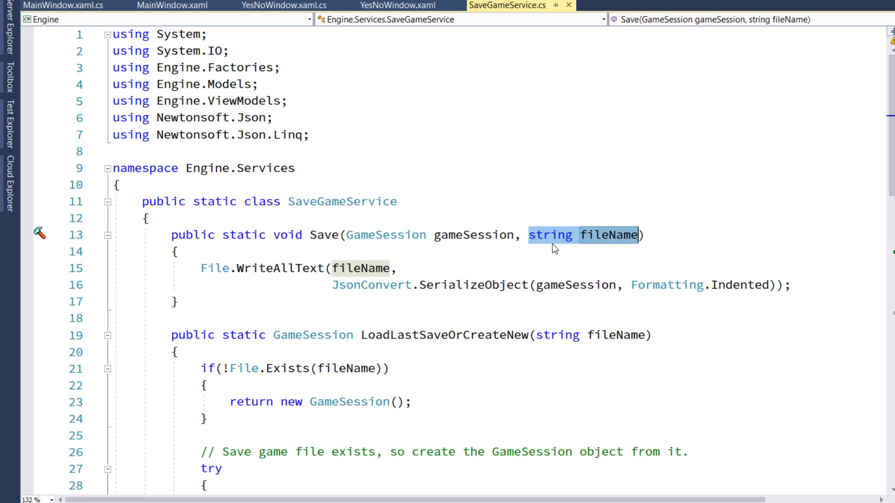
{"action": "mouse_move", "coordinate": [629, 223]}
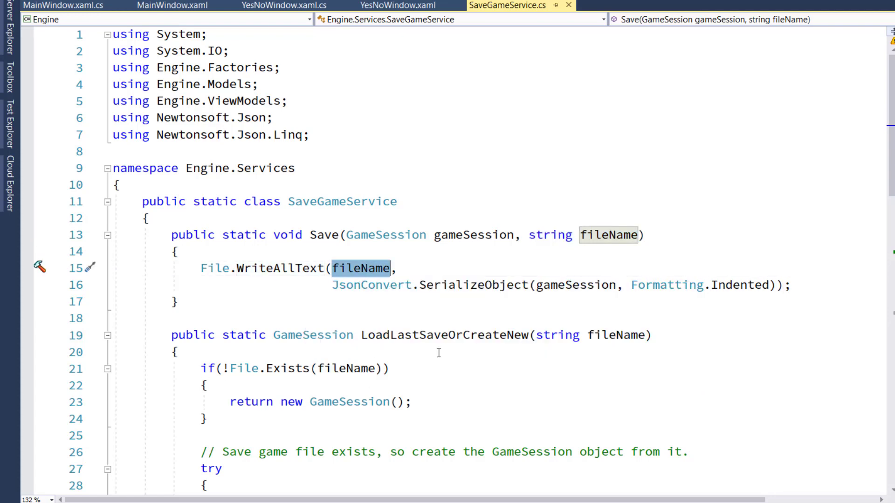
{"action": "scroll", "scroll_direction": "down", "scroll_amount": 3}
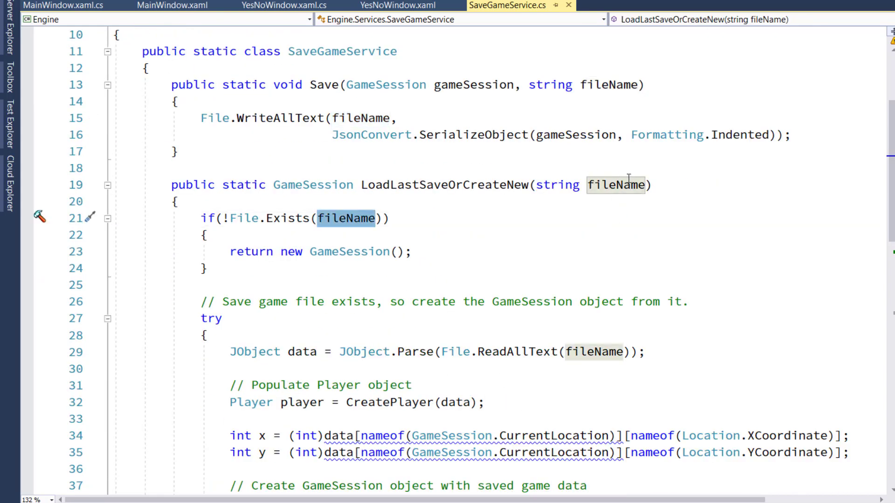
{"action": "left_click", "coordinate": [575, 351]}
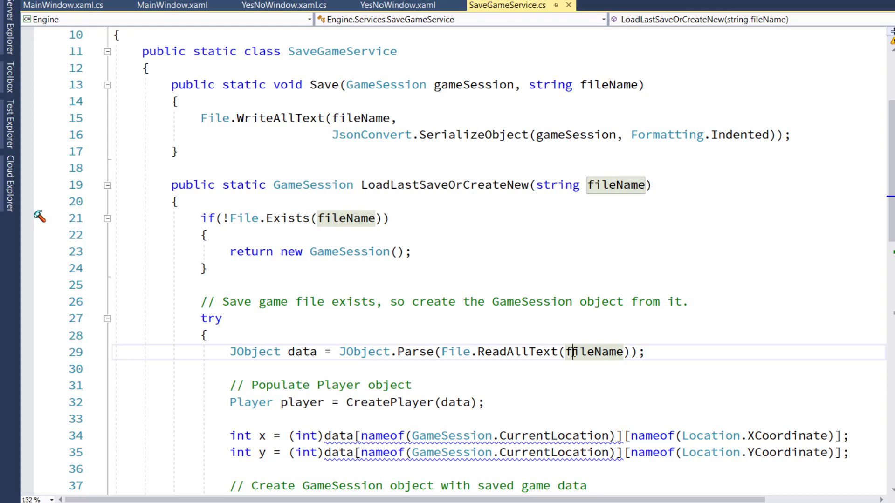
{"action": "double_click", "coordinate": [595, 351]}
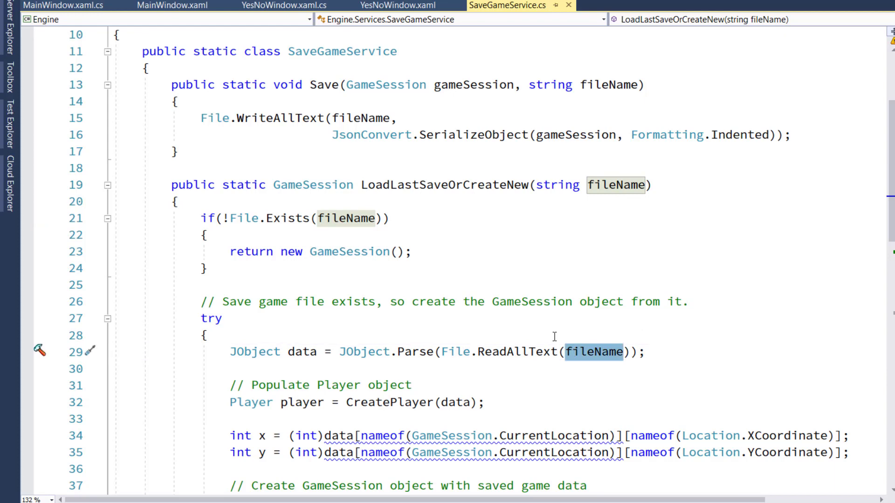
{"action": "mouse_move", "coordinate": [424, 239]}
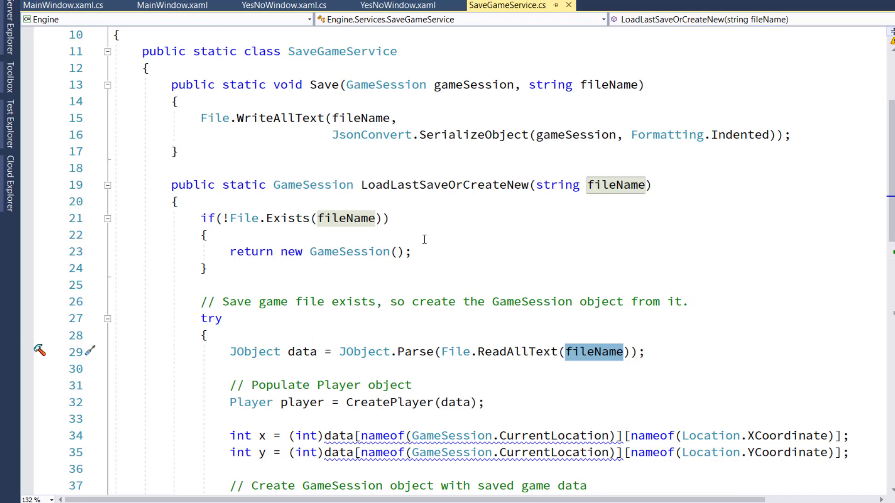
{"action": "mouse_move", "coordinate": [465, 223]}
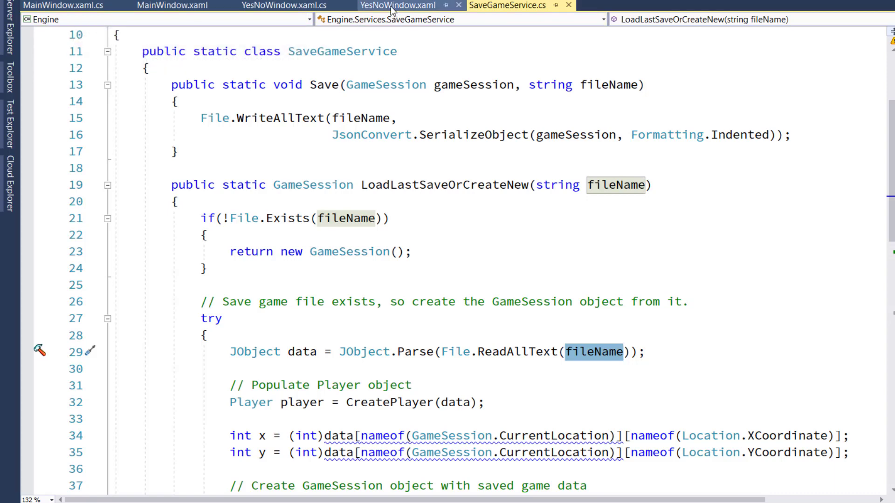
- Inspect YesNoWindow.xaml's Message label and its No and Yes buttons with click handlers
{"action": "left_click", "coordinate": [404, 5]}
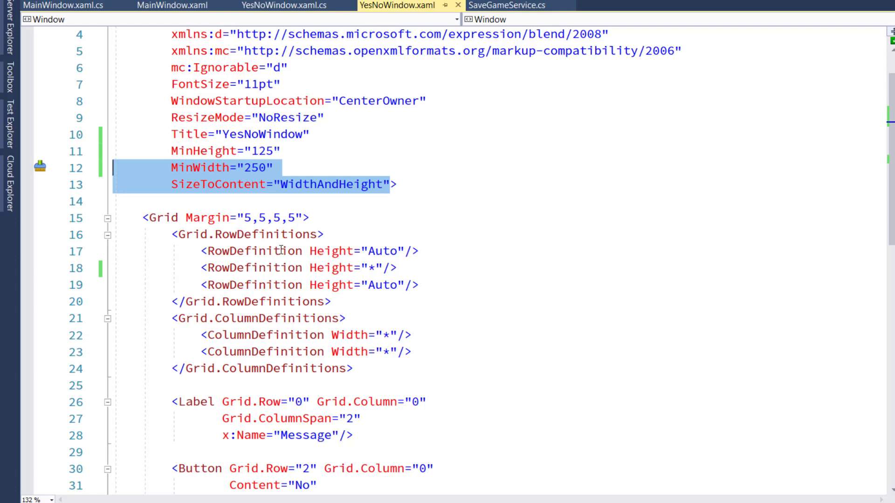
{"action": "scroll", "scroll_direction": "down", "scroll_amount": 3}
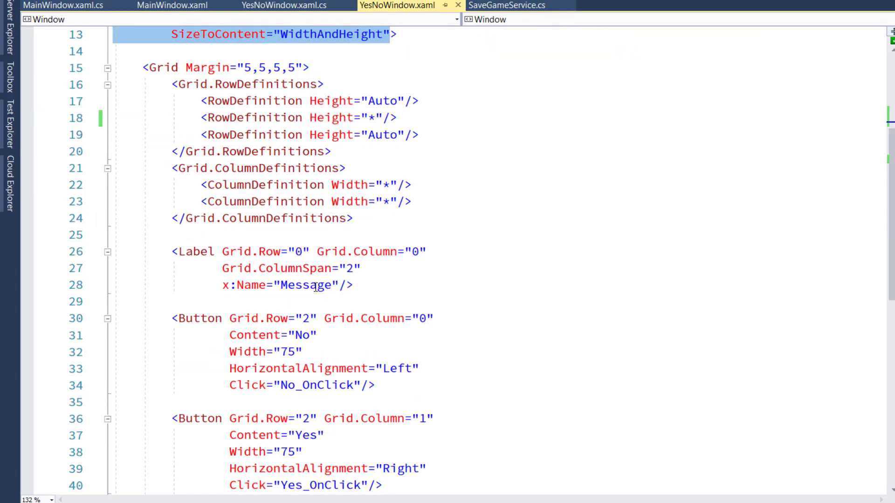
{"action": "double_click", "coordinate": [302, 285]}
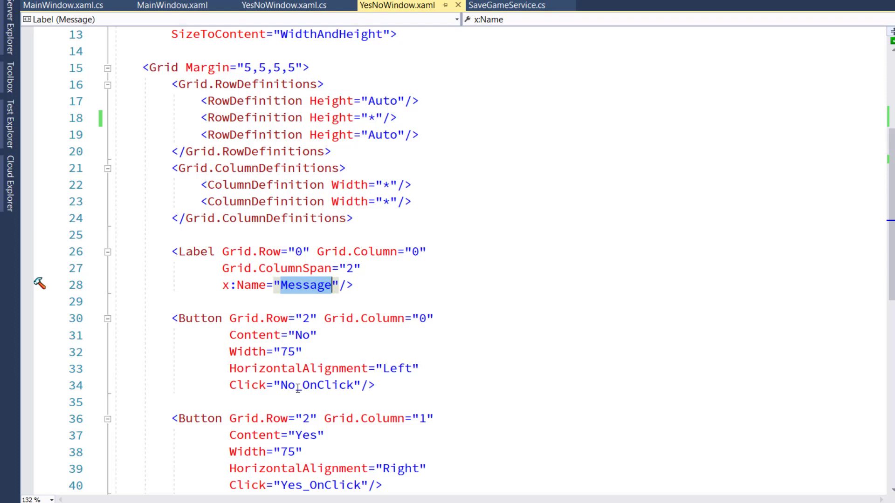
{"action": "scroll", "scroll_direction": "down", "scroll_amount": 3}
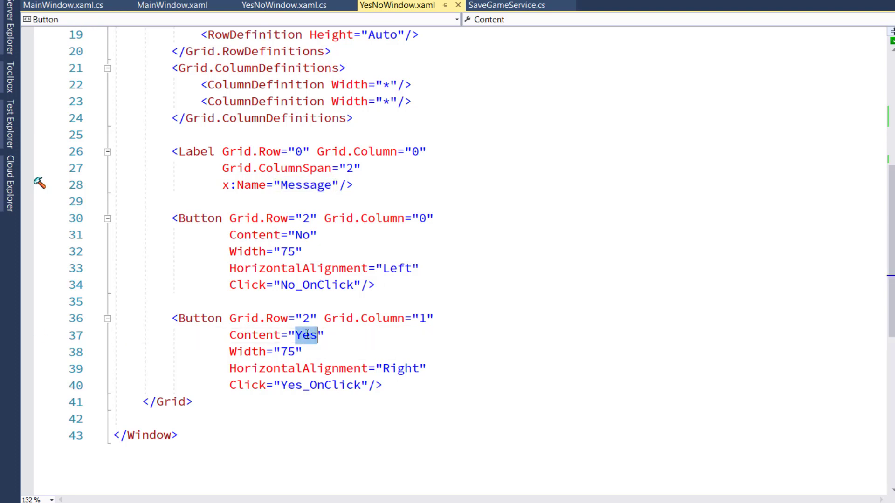
{"action": "mouse_move", "coordinate": [324, 289]}
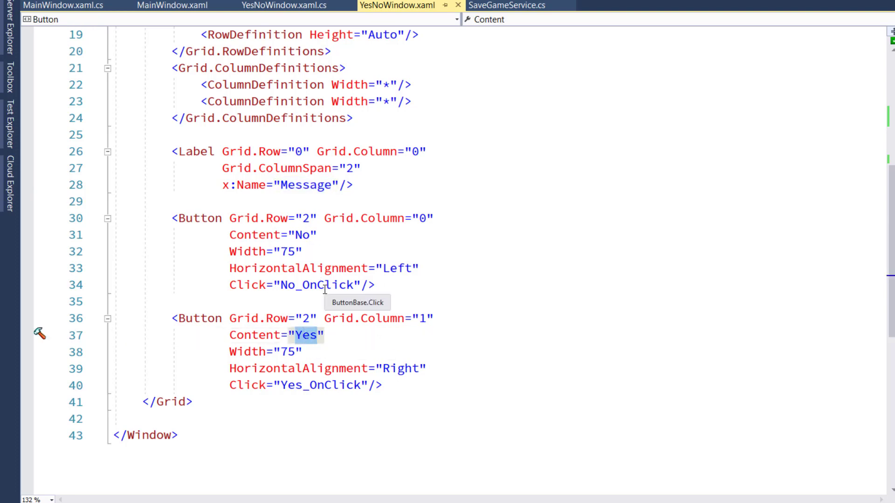
{"action": "mouse_move", "coordinate": [308, 336]}
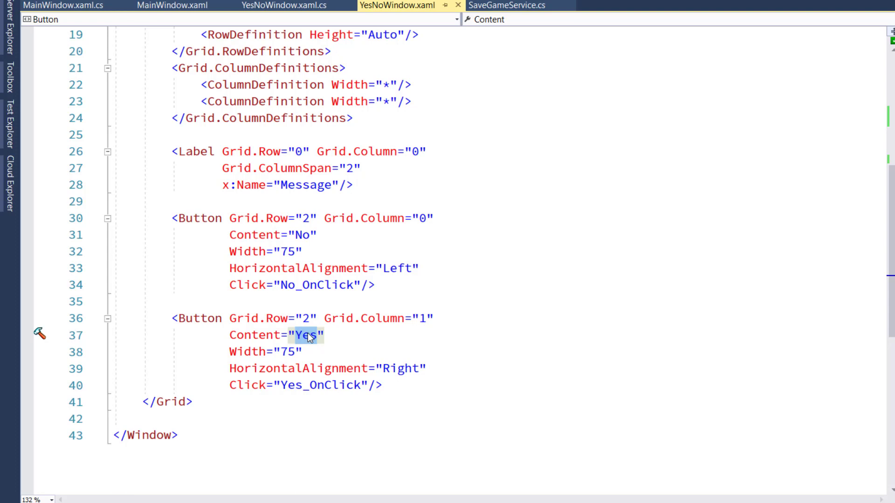
{"action": "mouse_move", "coordinate": [327, 386]}
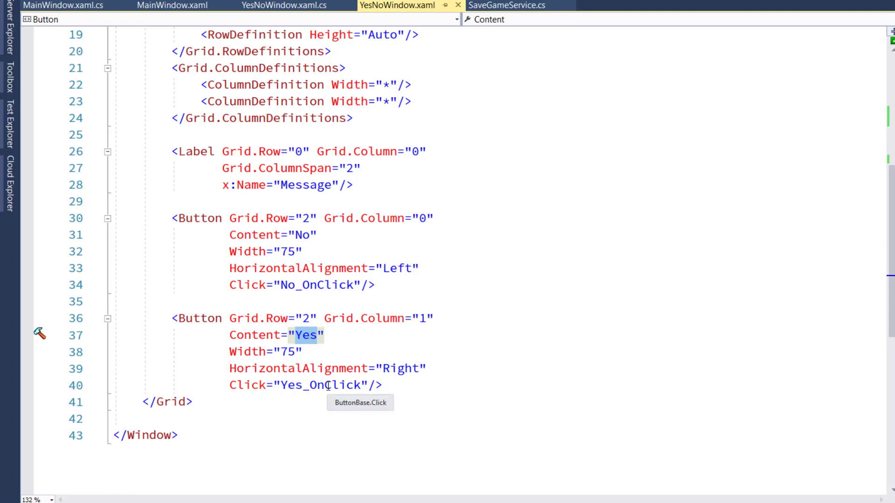
{"action": "mouse_move", "coordinate": [227, 185]}
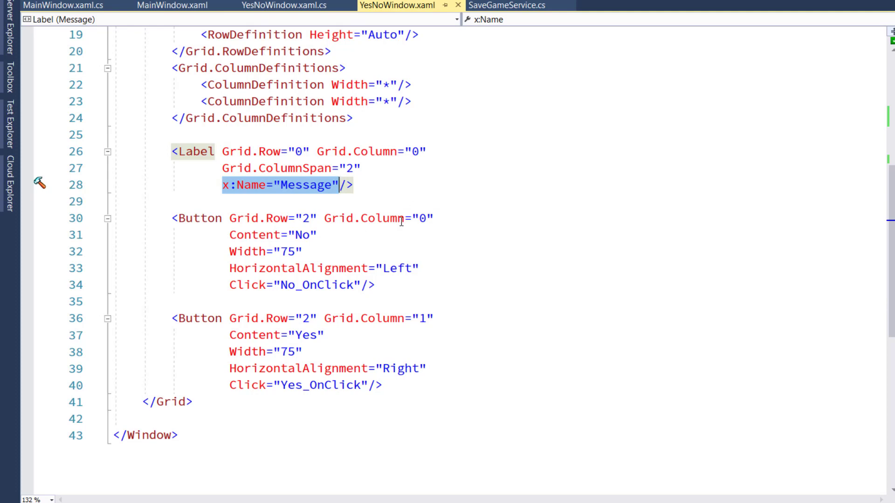
{"action": "mouse_move", "coordinate": [214, 162]}
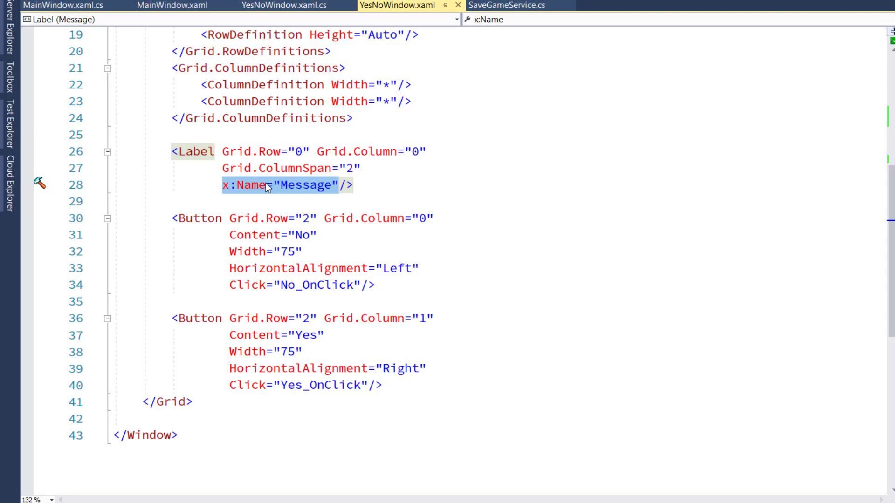
{"action": "mouse_move", "coordinate": [195, 151]}
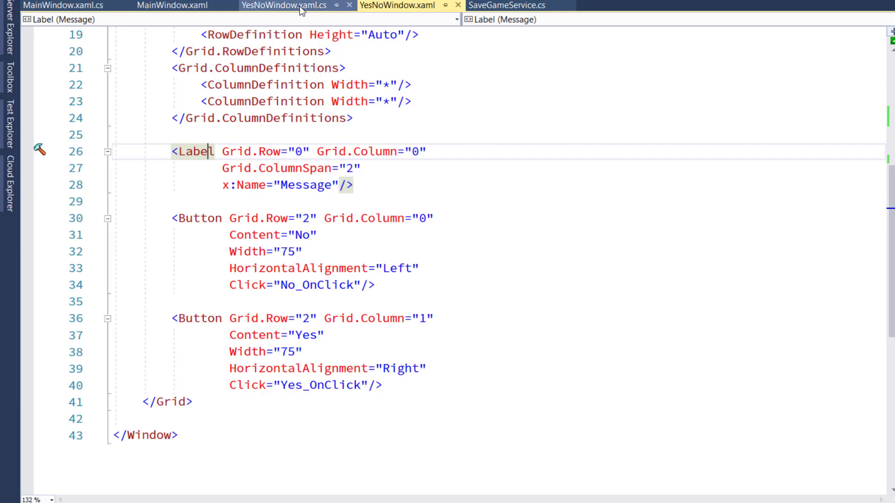
- Review the ClickedYes property and the Yes_OnClick and No_OnClick handlers in YesNoWindow.xaml.cs
{"action": "left_click", "coordinate": [279, 5]}
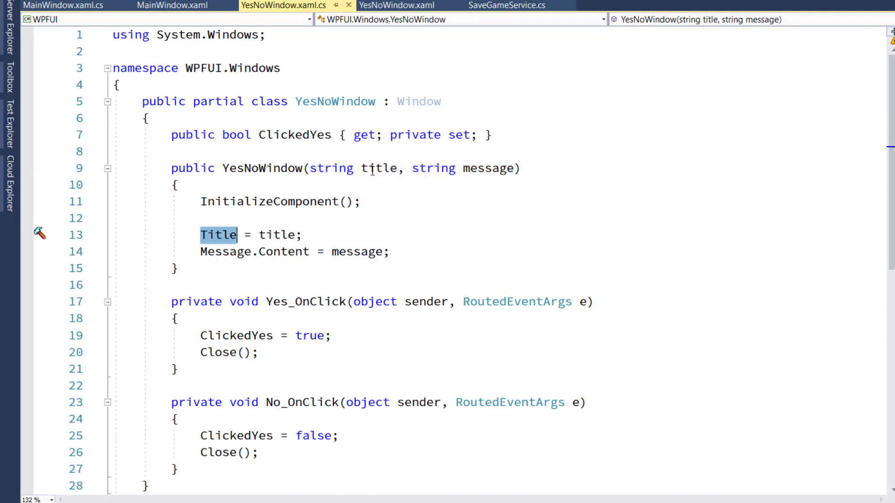
{"action": "mouse_move", "coordinate": [477, 168]}
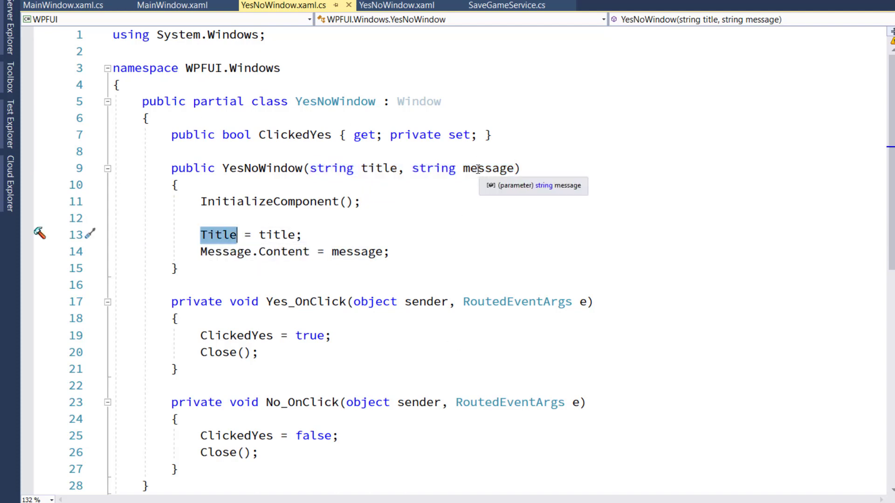
{"action": "mouse_move", "coordinate": [256, 251]}
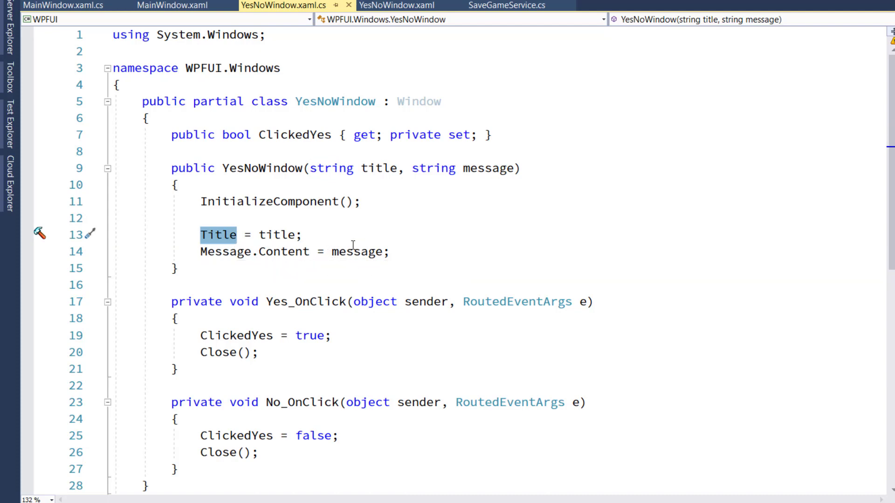
{"action": "mouse_move", "coordinate": [394, 5]}
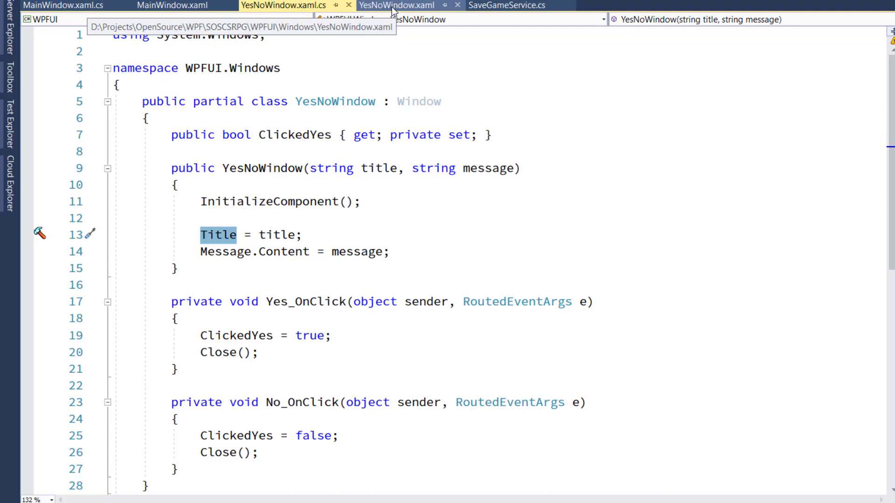
{"action": "left_click", "coordinate": [396, 5]}
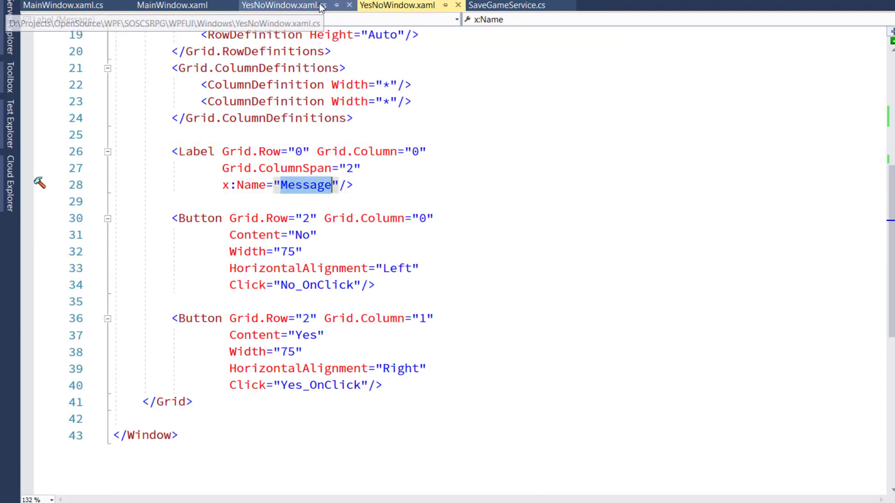
{"action": "left_click", "coordinate": [287, 5]}
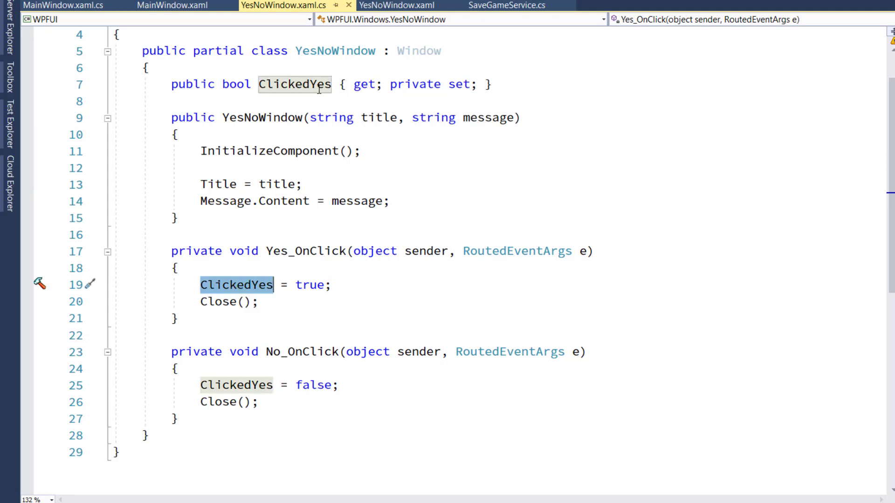
{"action": "mouse_move", "coordinate": [311, 239]}
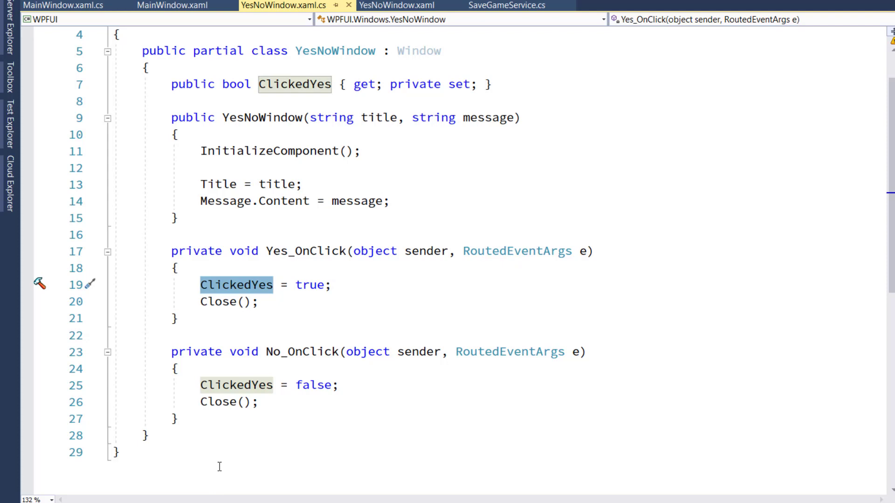
{"action": "mouse_move", "coordinate": [266, 384]}
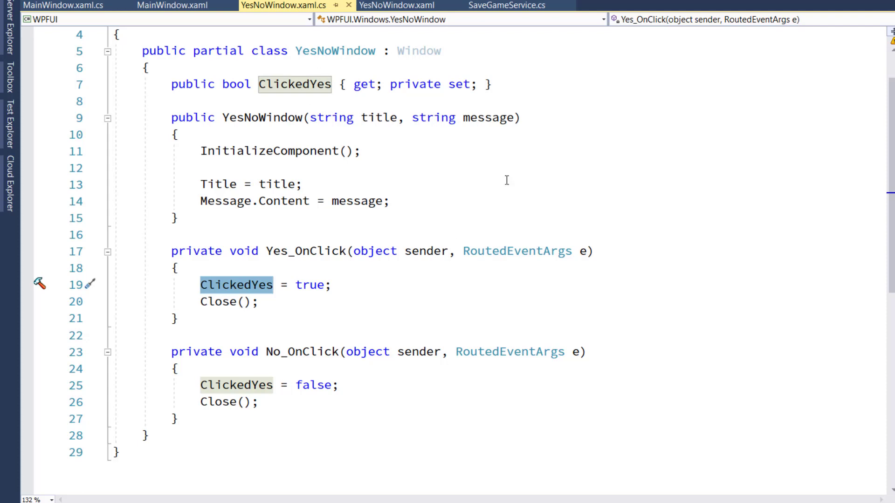
{"action": "mouse_move", "coordinate": [273, 95]}
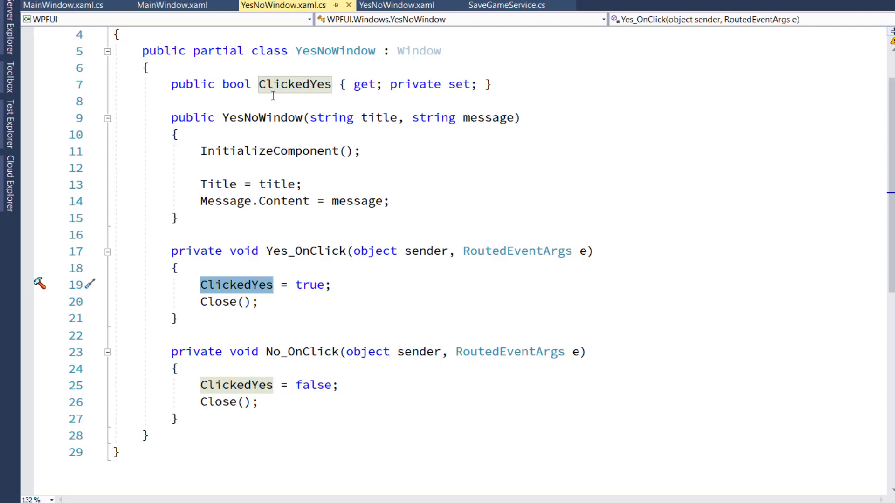
{"action": "left_click", "coordinate": [294, 84]}
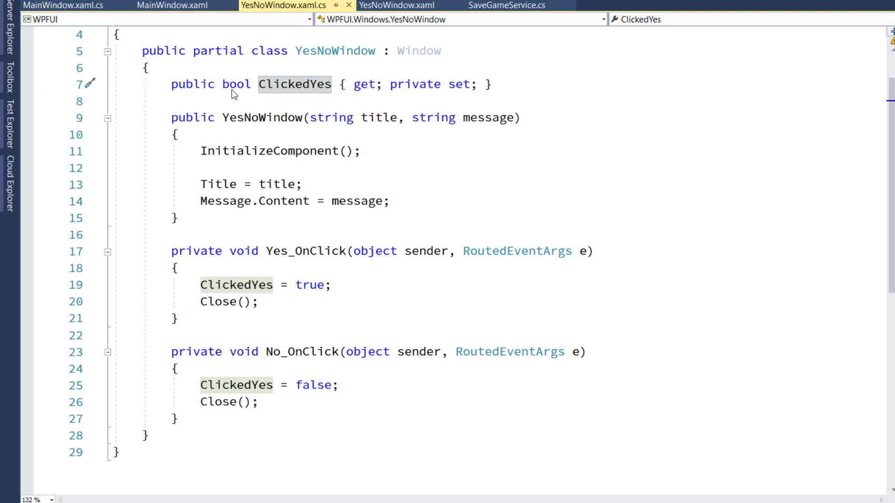
{"action": "mouse_move", "coordinate": [181, 43]}
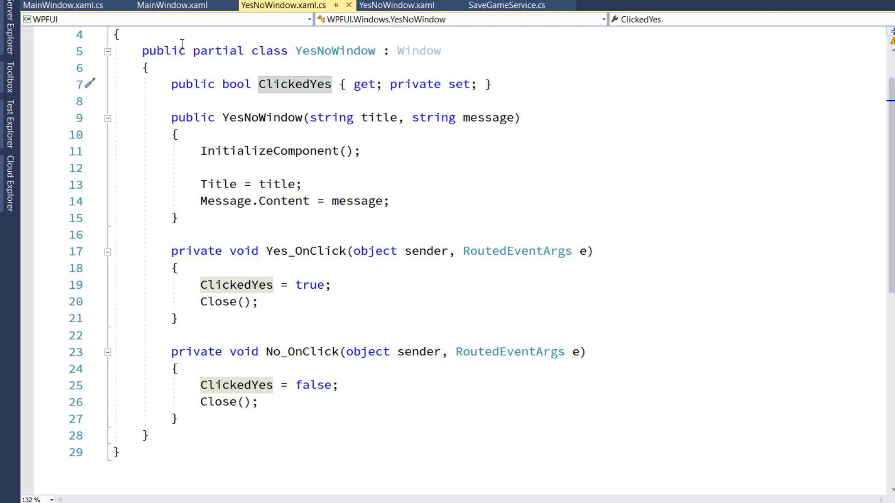
- Open MainWindow.xaml and highlight the File and Help menu markup
{"action": "left_click", "coordinate": [168, 5]}
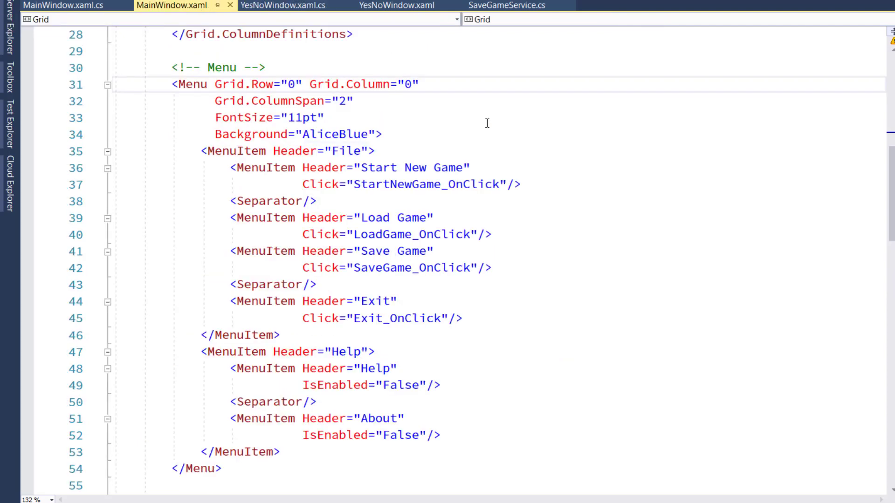
{"action": "mouse_move", "coordinate": [118, 85]}
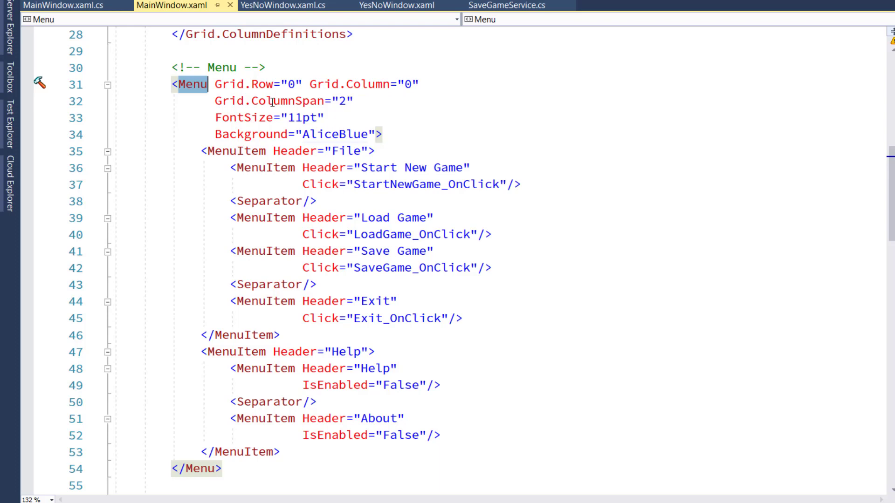
{"action": "mouse_move", "coordinate": [534, 167]}
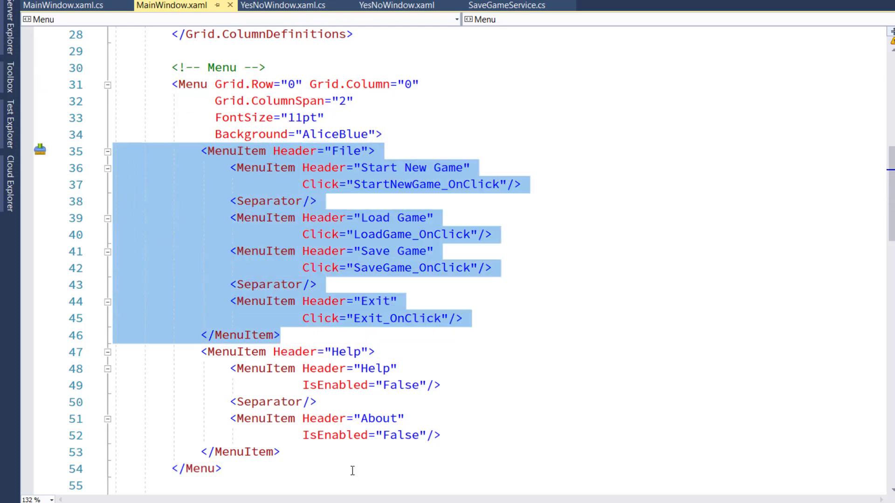
{"action": "left_click", "coordinate": [120, 353]}
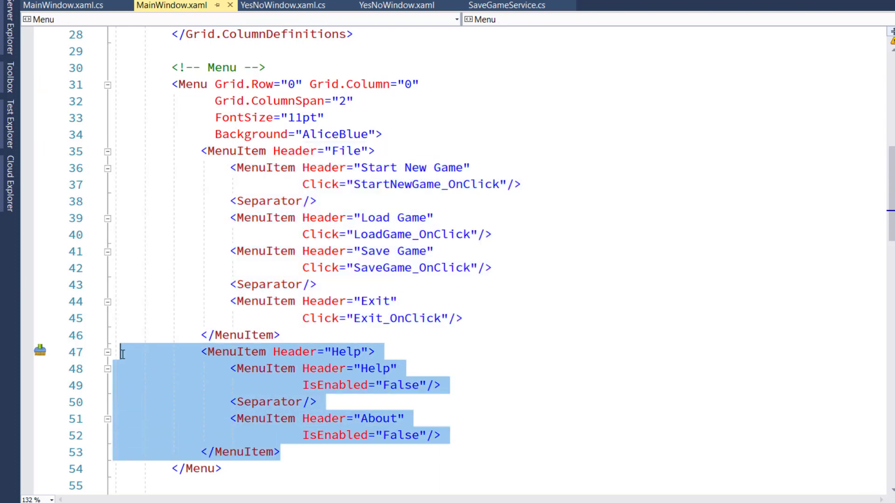
{"action": "mouse_move", "coordinate": [344, 145]}
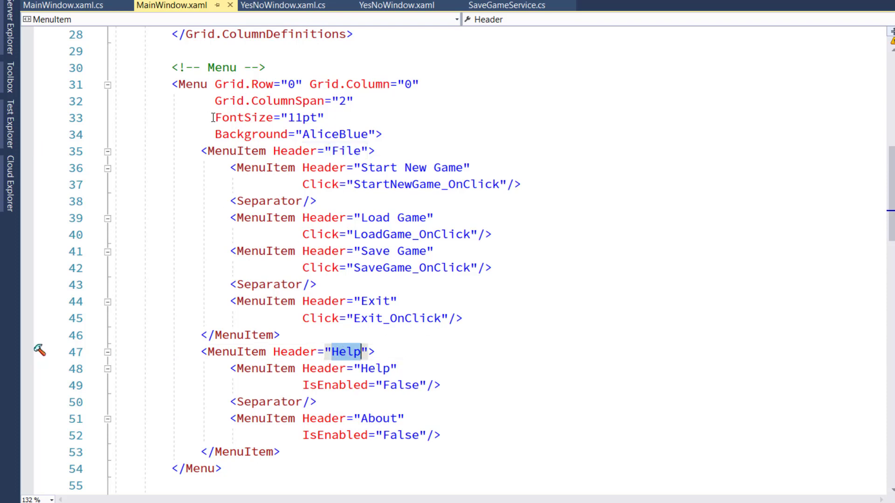
{"action": "mouse_move", "coordinate": [642, 137]}
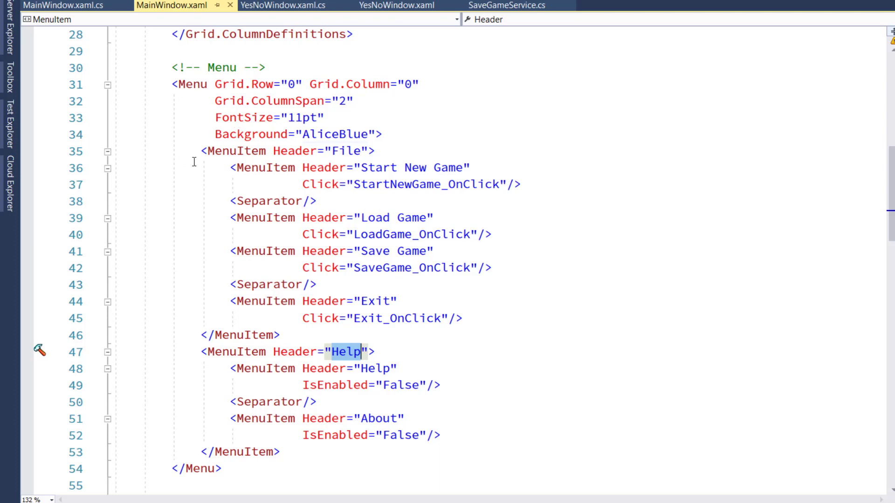
{"action": "mouse_move", "coordinate": [347, 360]}
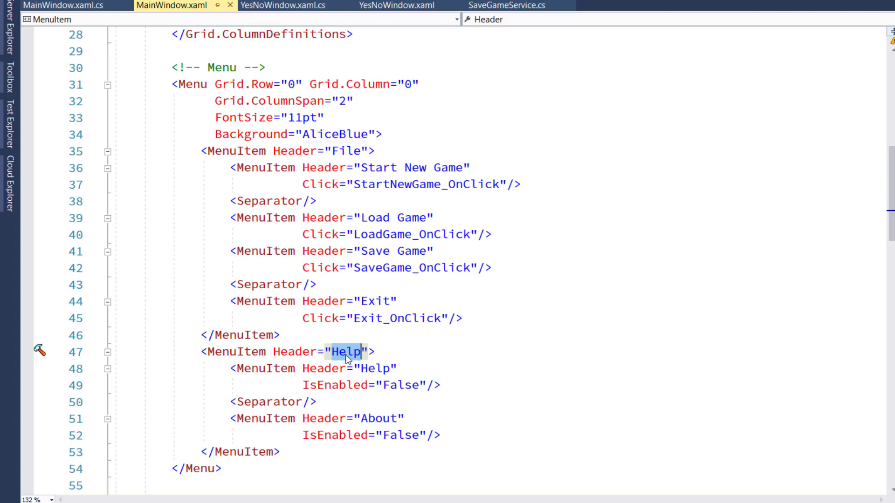
{"action": "mouse_move", "coordinate": [218, 167]}
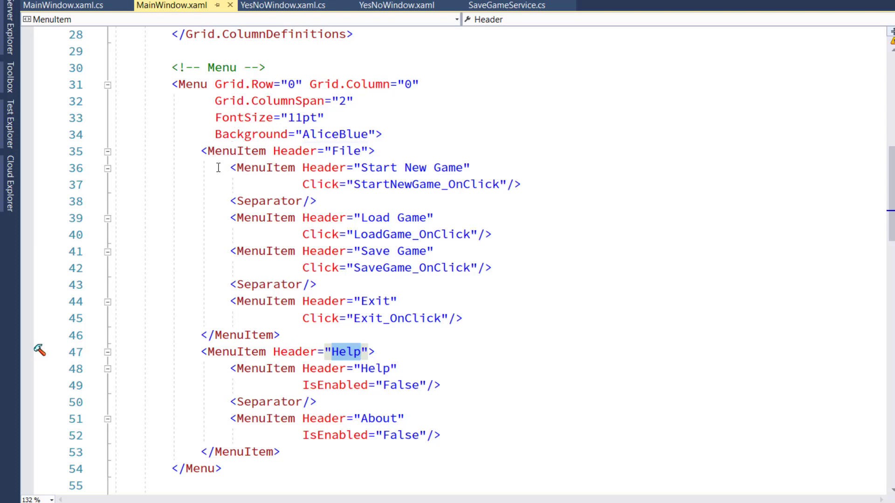
{"action": "mouse_move", "coordinate": [485, 317]}
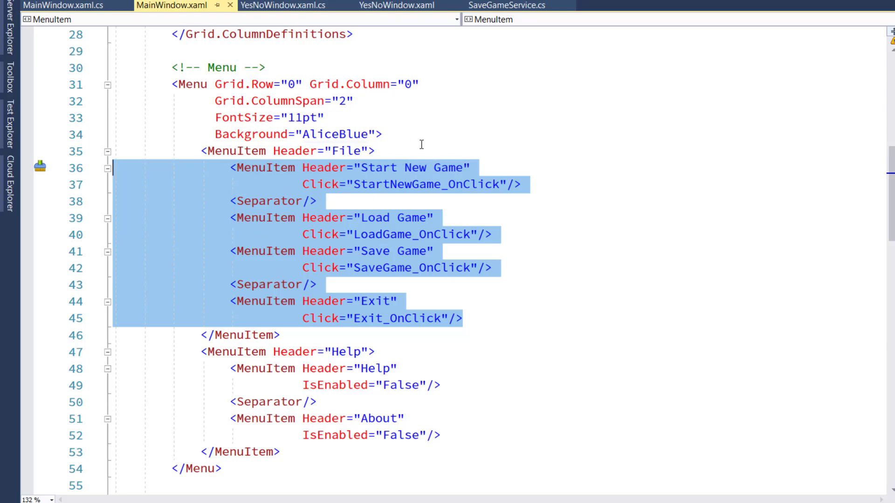
{"action": "left_click", "coordinate": [364, 167]}
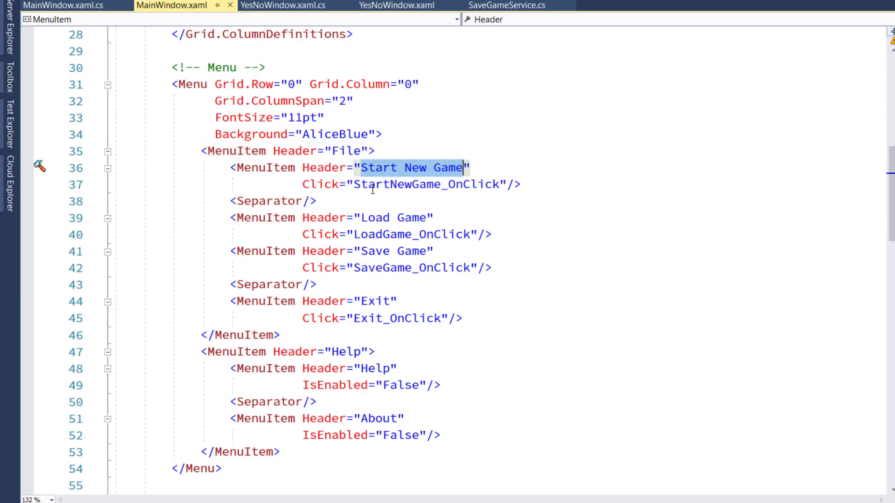
- Select StartNewGame_OnClick, the Load Game and Exit headers, and Exit_OnClick
{"action": "left_click", "coordinate": [353, 184]}
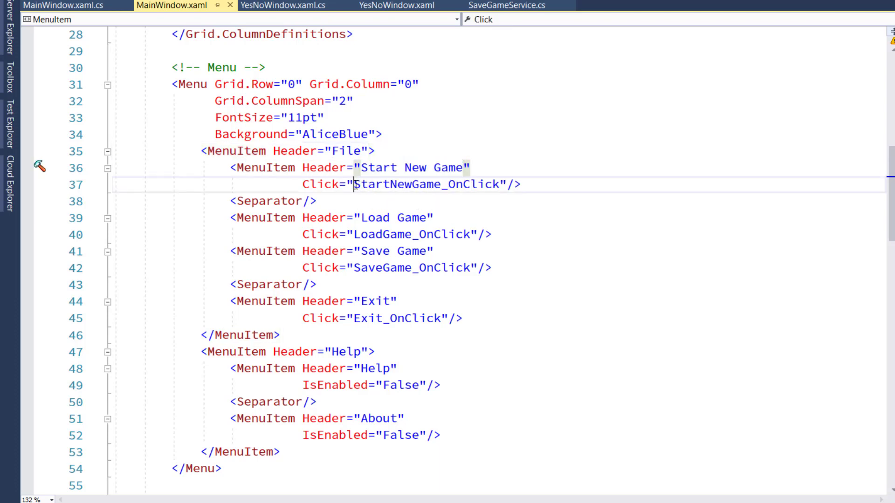
{"action": "double_click", "coordinate": [427, 184]}
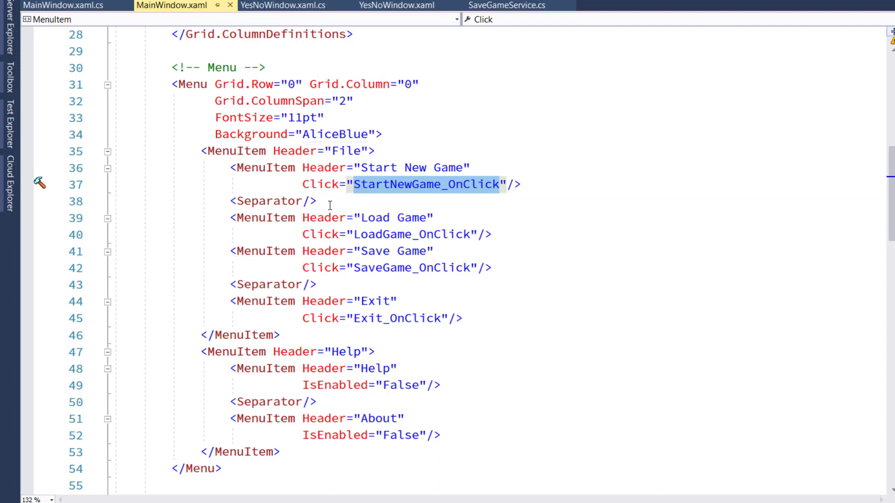
{"action": "left_click", "coordinate": [273, 201]}
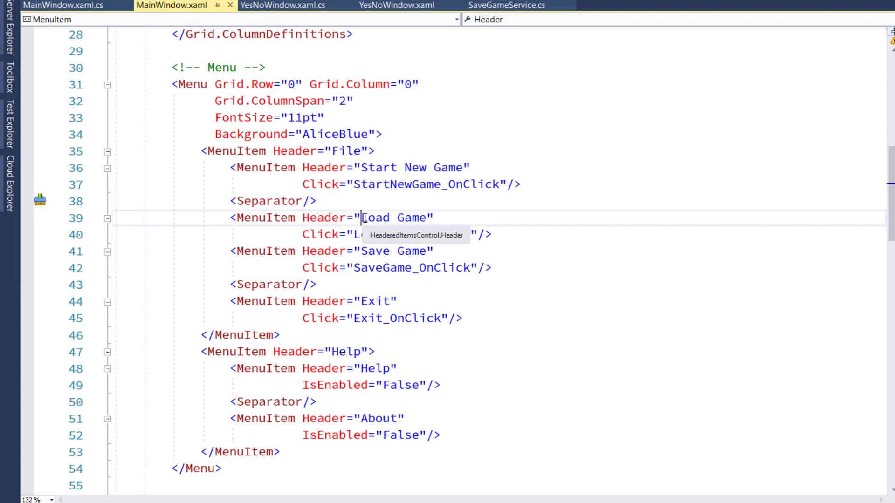
{"action": "double_click", "coordinate": [390, 218]}
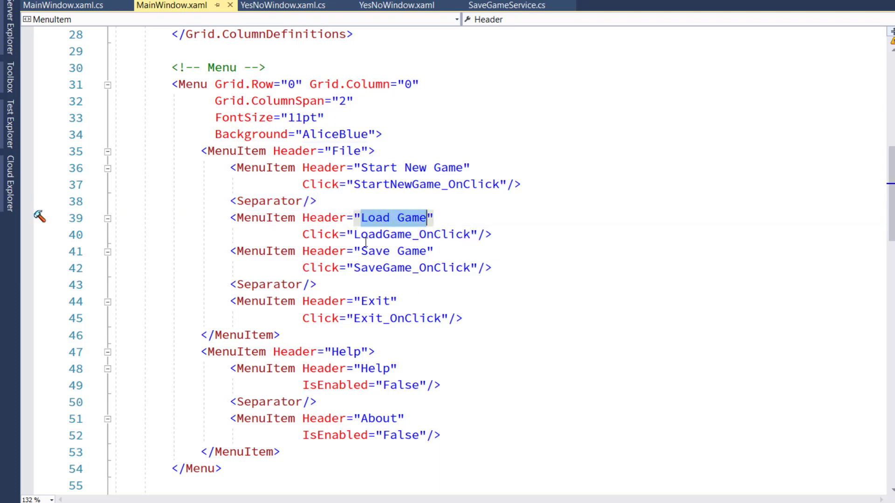
{"action": "double_click", "coordinate": [392, 251]}
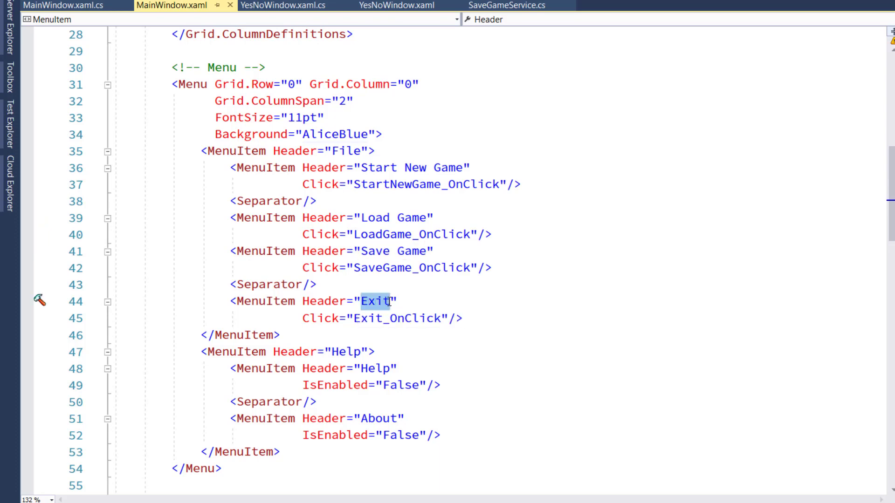
{"action": "scroll", "scroll_direction": "down", "scroll_amount": 3}
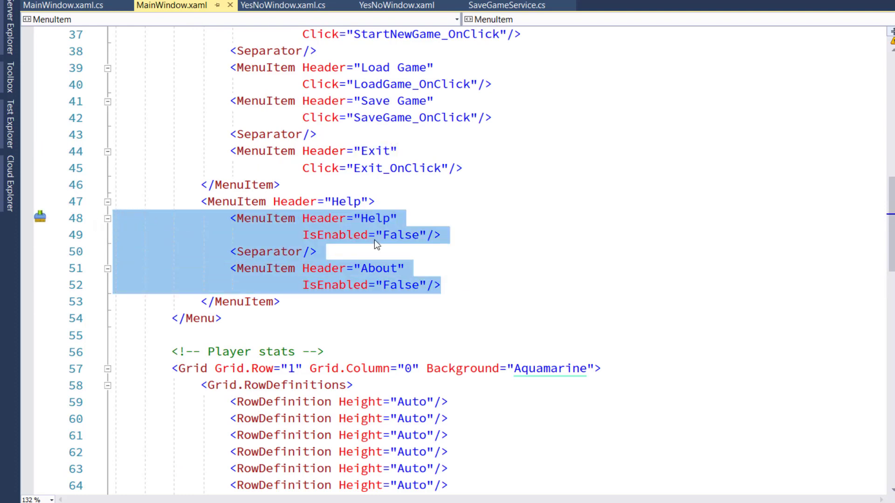
{"action": "mouse_move", "coordinate": [308, 240]}
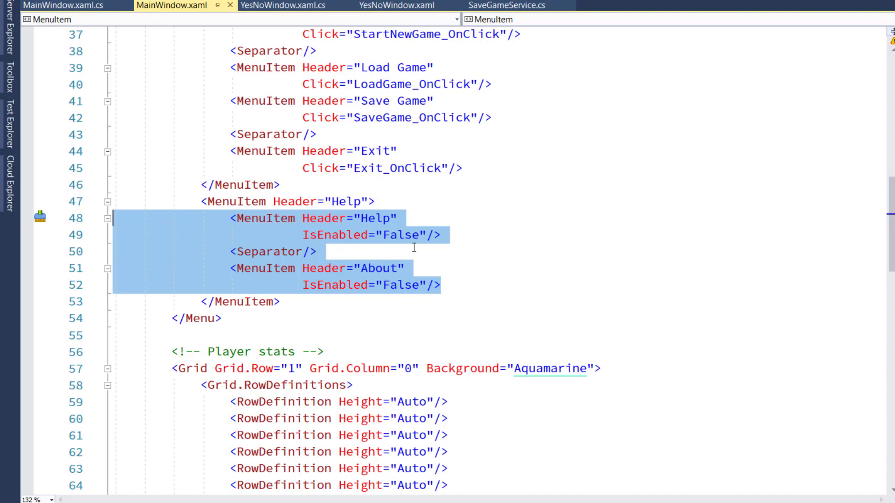
{"action": "mouse_move", "coordinate": [495, 246]}
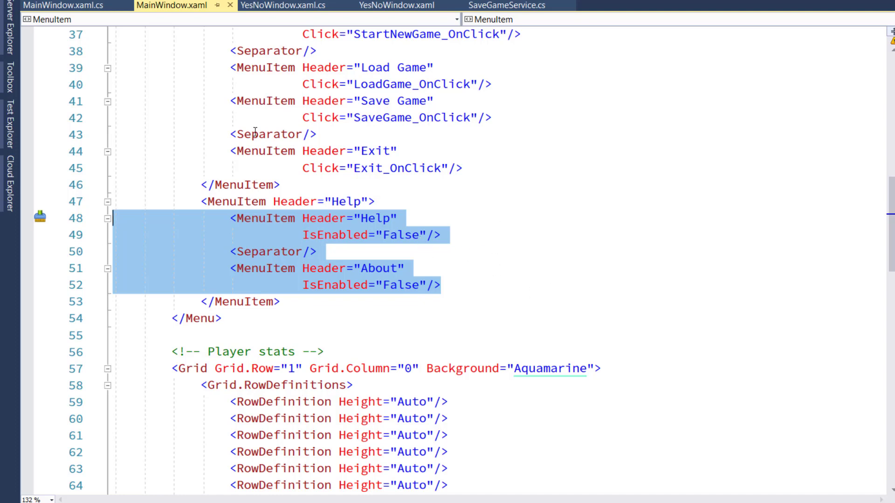
{"action": "mouse_move", "coordinate": [444, 224]}
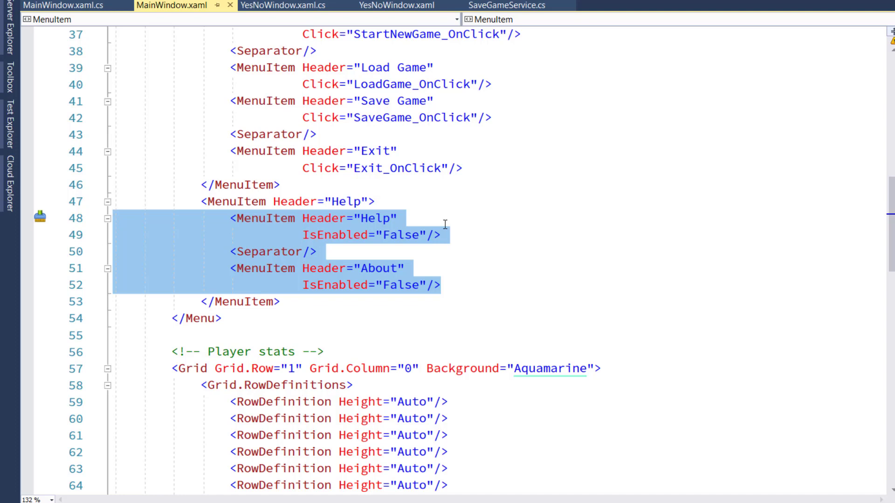
{"action": "mouse_move", "coordinate": [533, 209]}
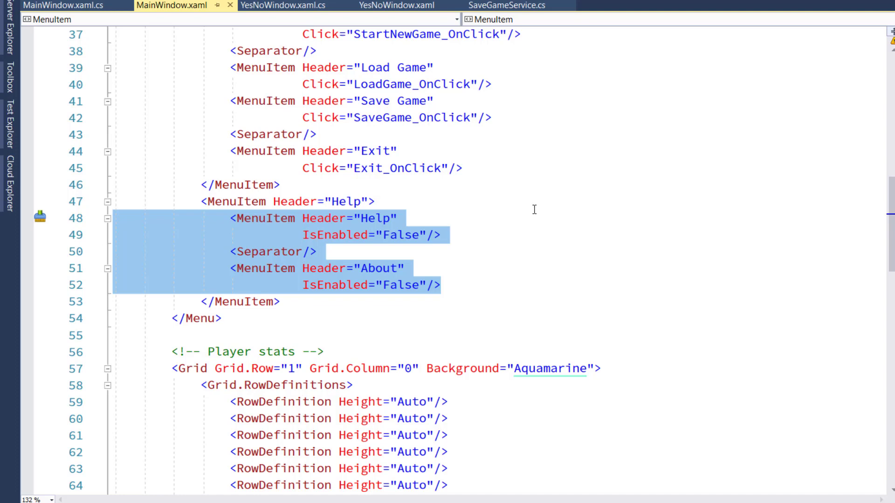
{"action": "double_click", "coordinate": [397, 167]}
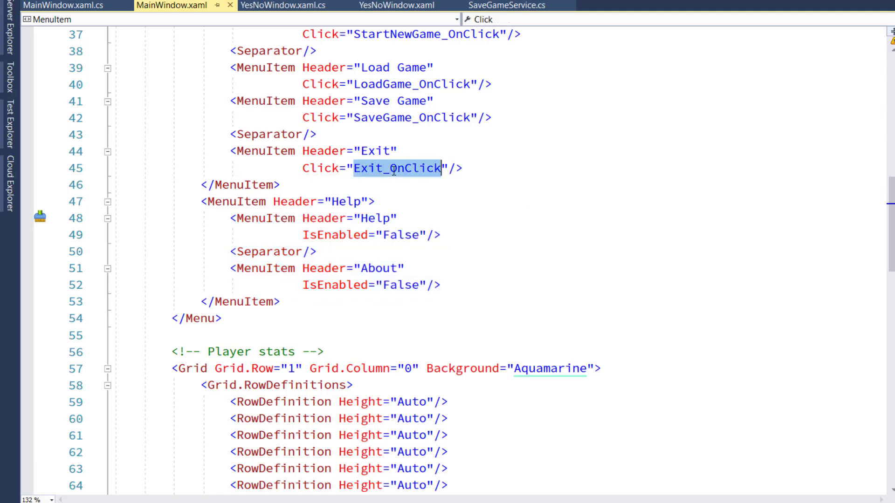
{"action": "mouse_move", "coordinate": [63, 5]}
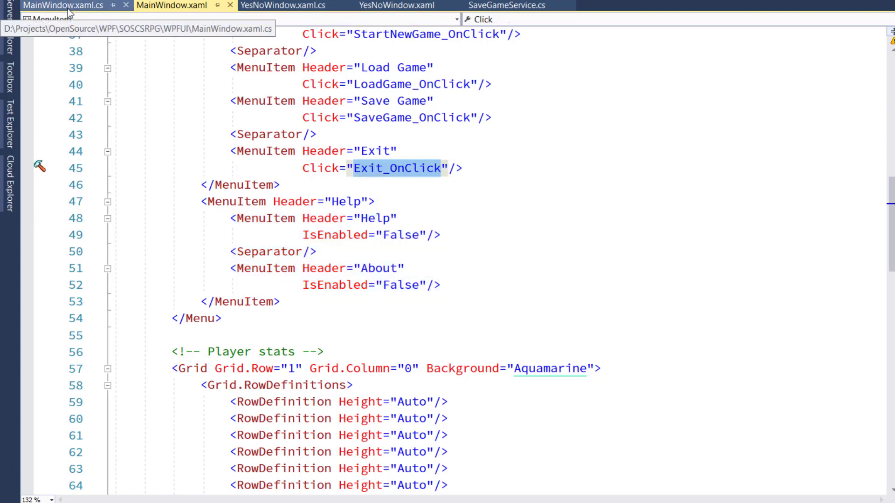
- Show MainWindow.xaml.cs with its using directives and SAVE_GAME_FILE_EXTENSION constant
{"action": "left_click", "coordinate": [61, 5]}
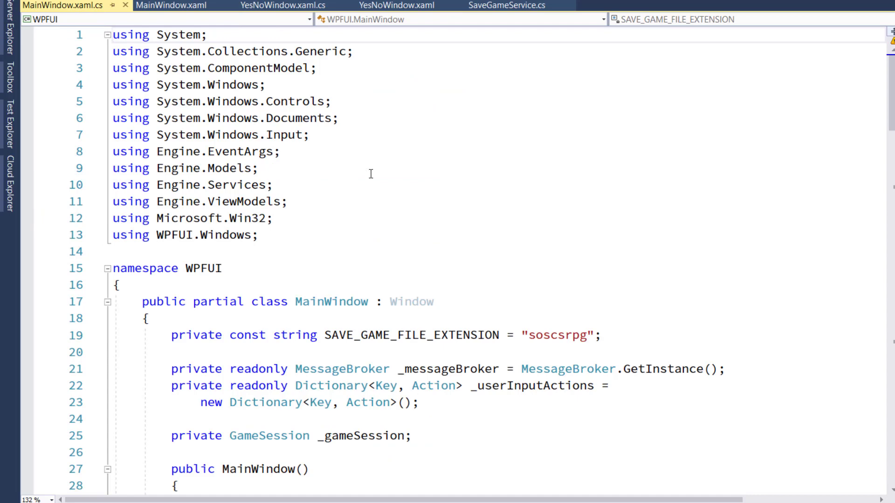
{"action": "mouse_move", "coordinate": [268, 235]}
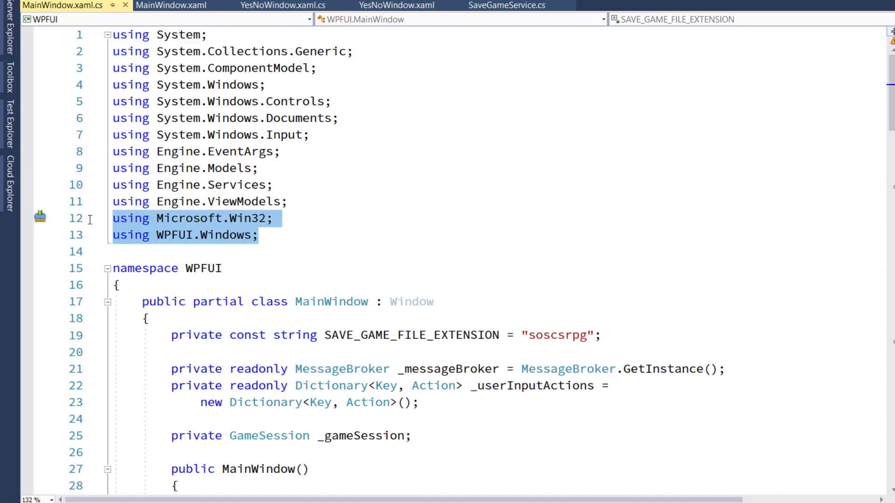
{"action": "mouse_move", "coordinate": [219, 222]}
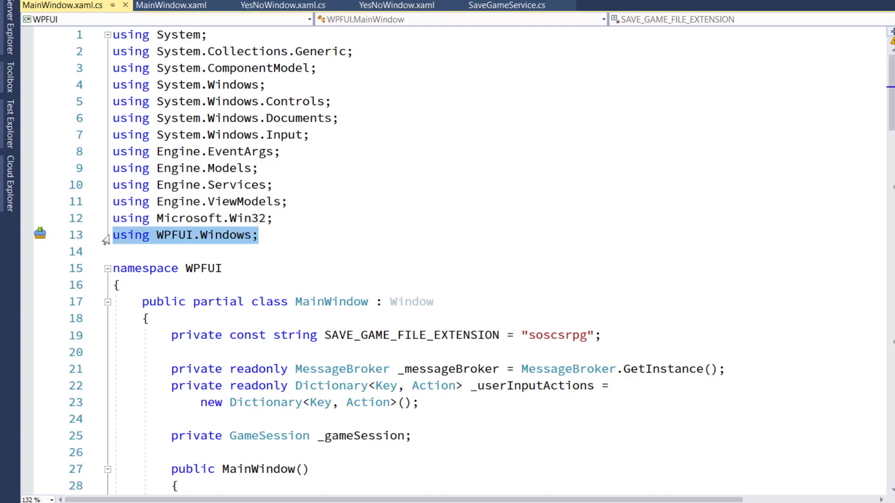
{"action": "mouse_move", "coordinate": [425, 247]}
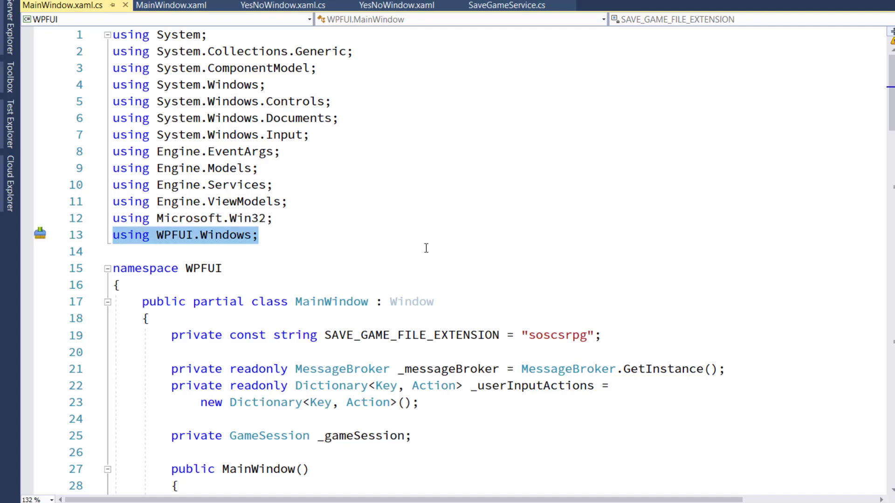
{"action": "mouse_move", "coordinate": [21, 230]}
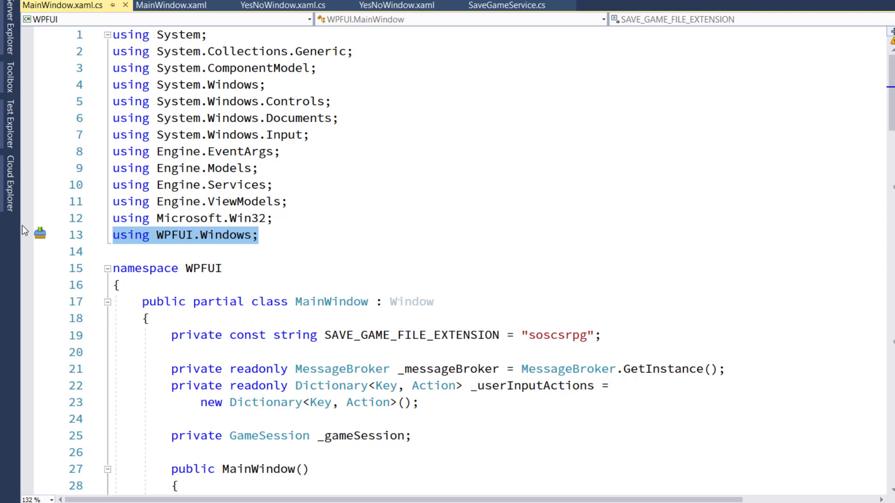
{"action": "mouse_move", "coordinate": [286, 236]}
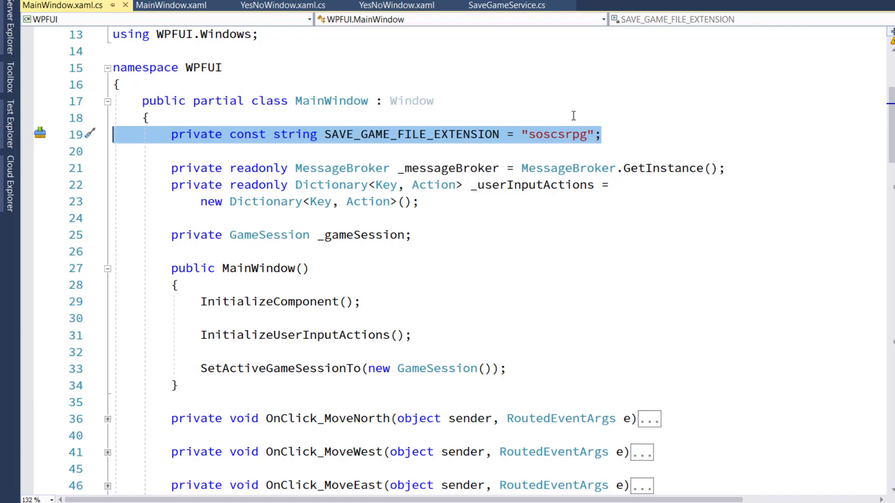
{"action": "scroll", "scroll_direction": "down", "scroll_amount": 3}
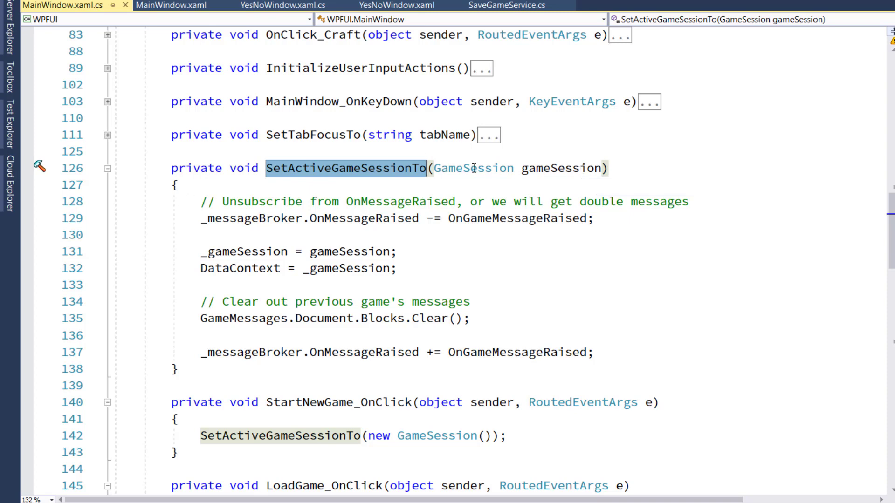
{"action": "mouse_move", "coordinate": [320, 218]}
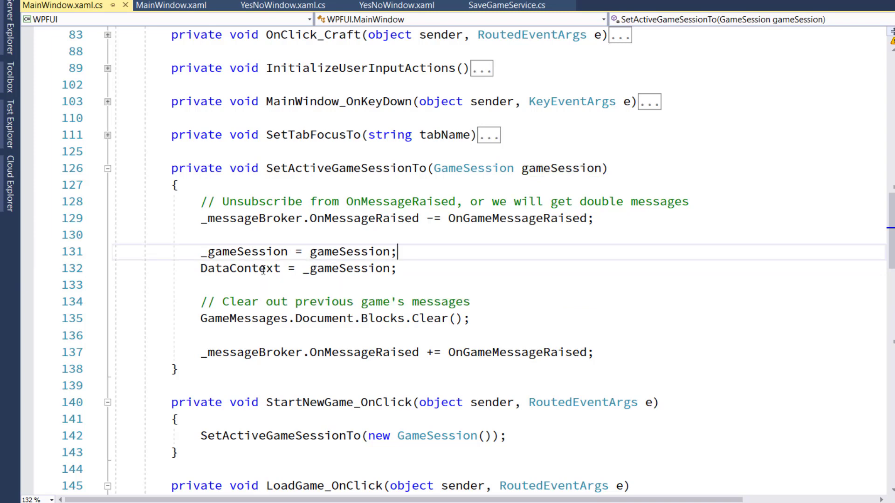
{"action": "mouse_move", "coordinate": [328, 268]}
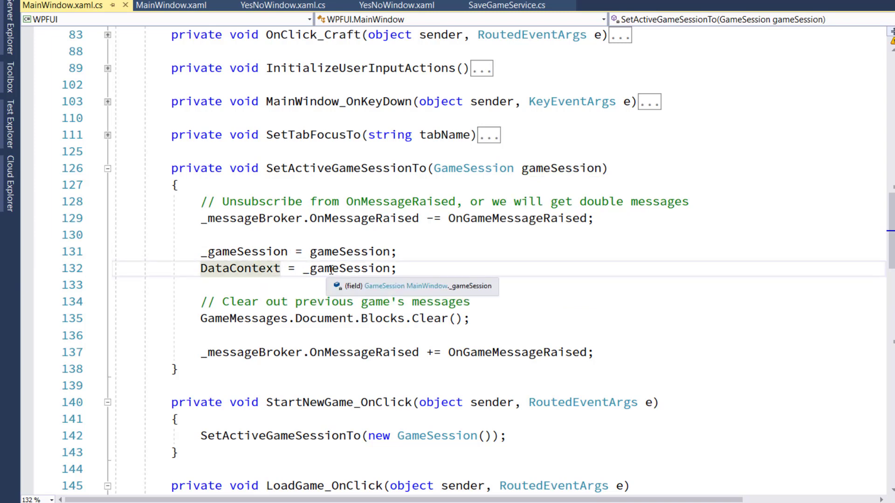
{"action": "mouse_move", "coordinate": [548, 168]}
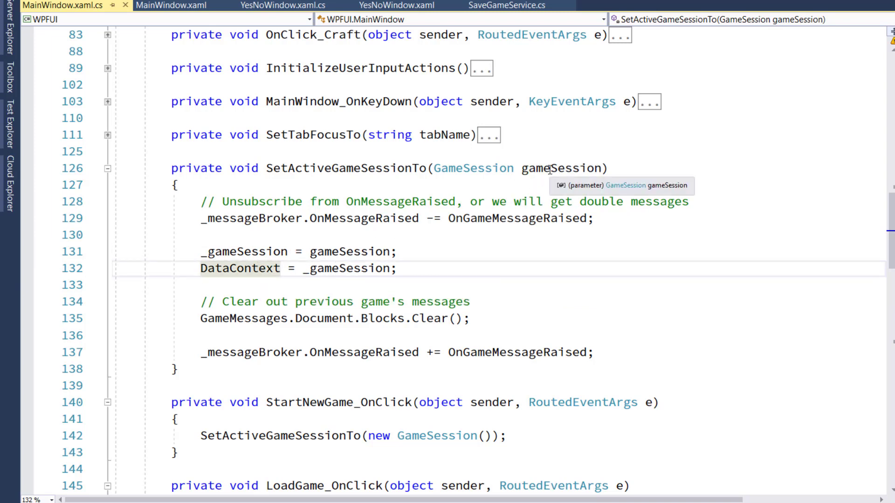
{"action": "mouse_move", "coordinate": [497, 323]}
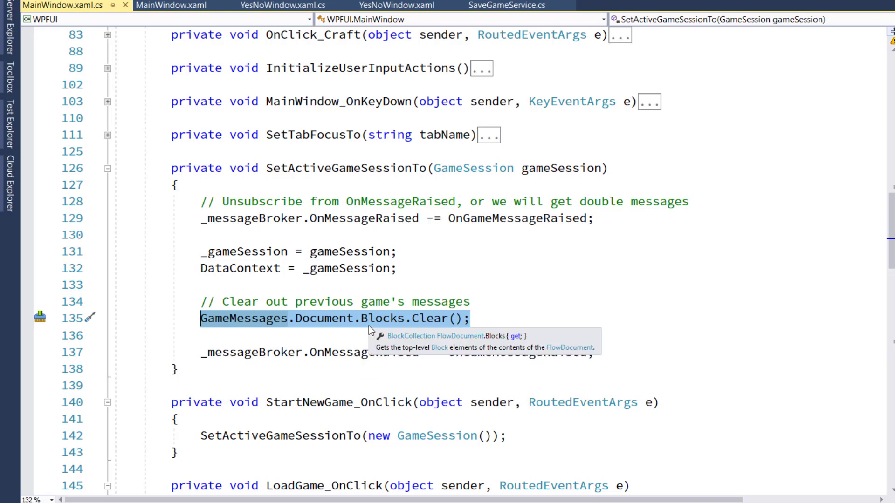
{"action": "mouse_move", "coordinate": [418, 279]}
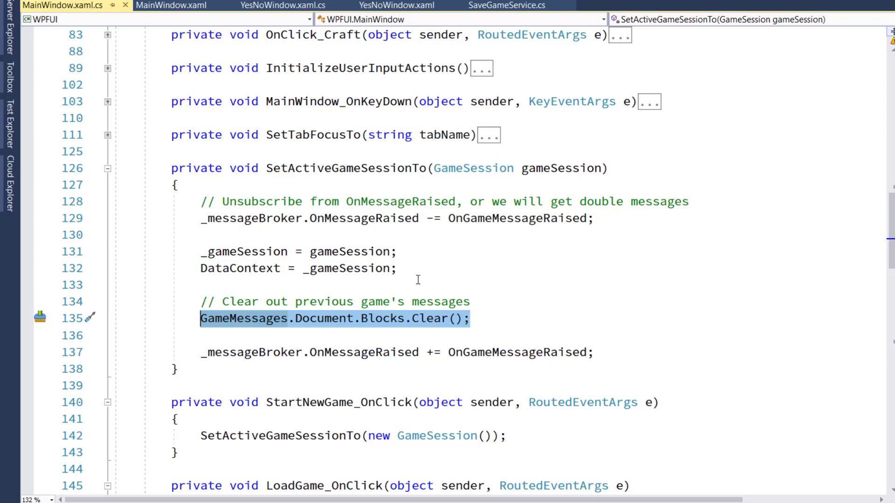
{"action": "mouse_move", "coordinate": [485, 292]}
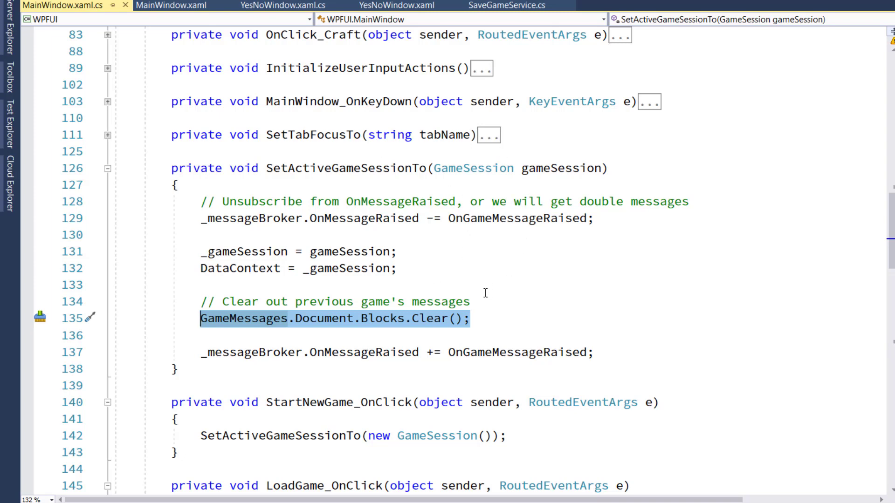
{"action": "mouse_move", "coordinate": [430, 268]}
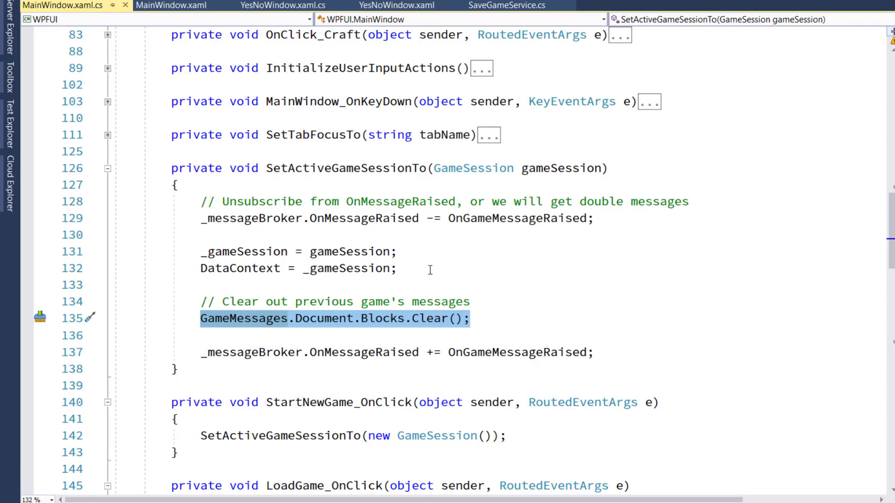
{"action": "mouse_move", "coordinate": [406, 309]}
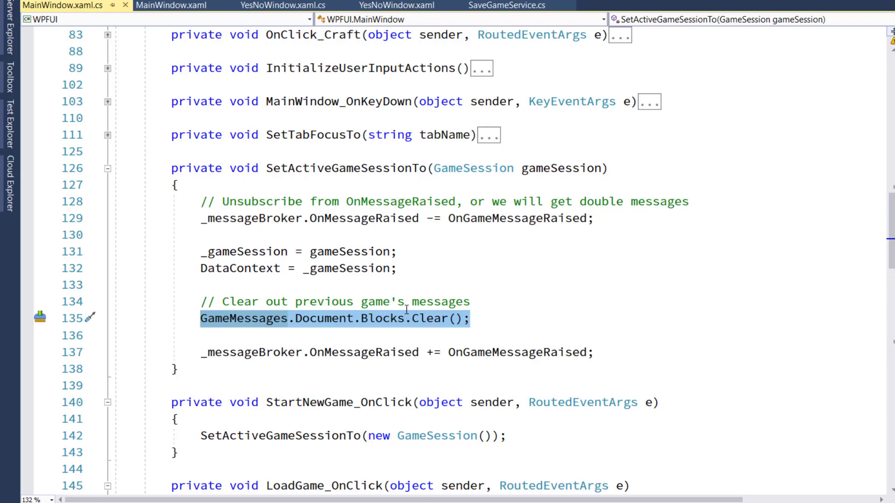
{"action": "scroll", "scroll_direction": "up", "scroll_amount": 3}
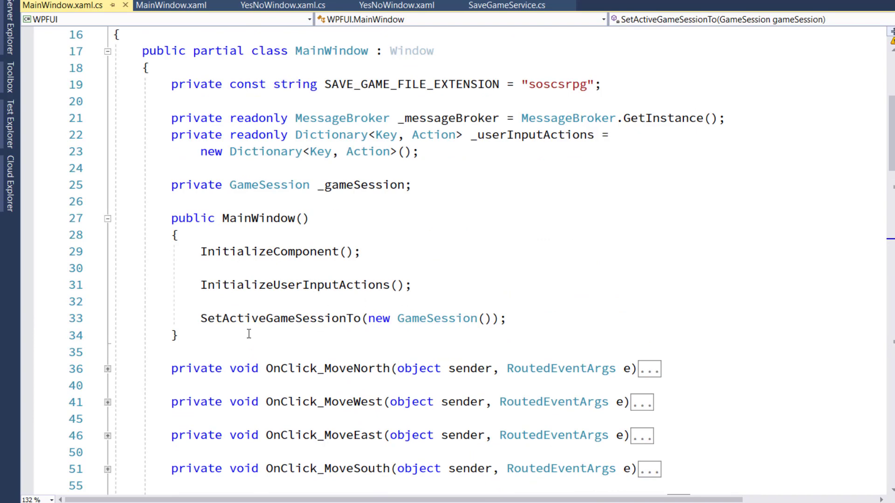
{"action": "mouse_move", "coordinate": [280, 314]}
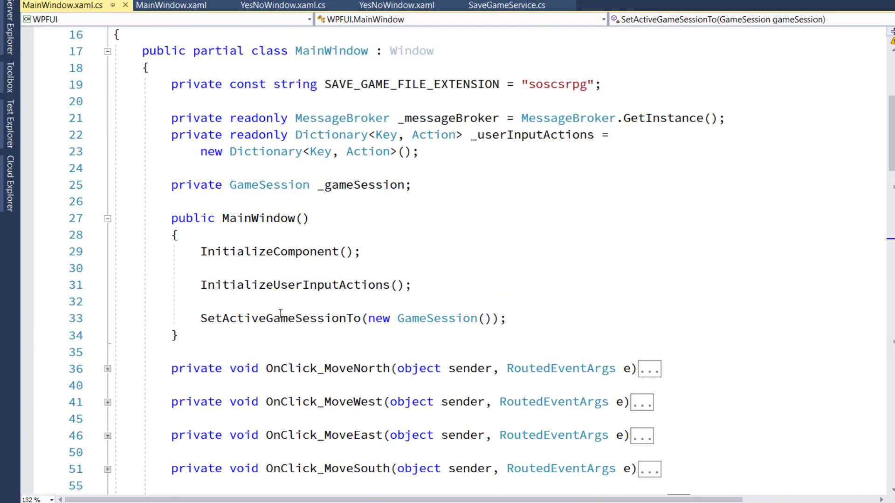
{"action": "mouse_move", "coordinate": [280, 319]}
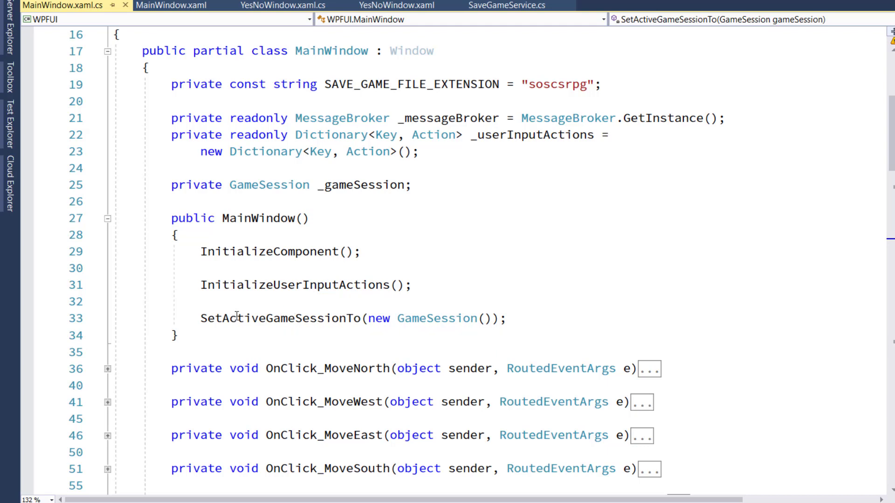
{"action": "double_click", "coordinate": [279, 319]}
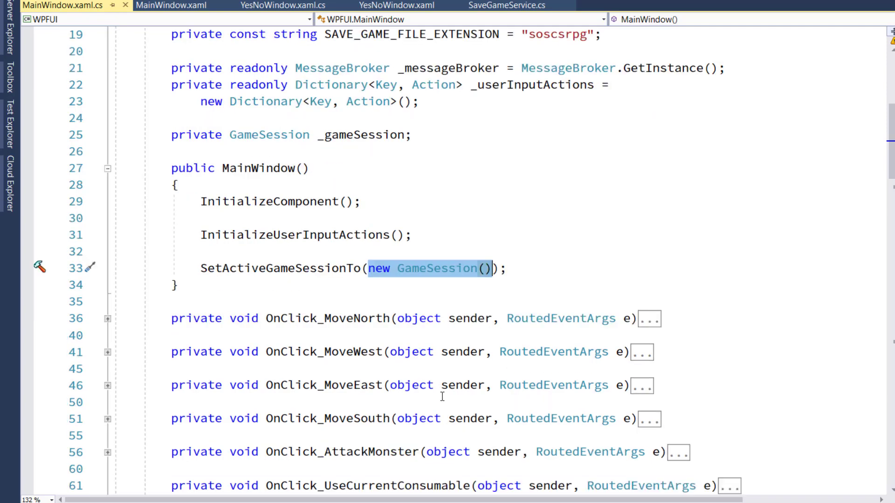
{"action": "scroll", "scroll_direction": "down", "scroll_amount": 3}
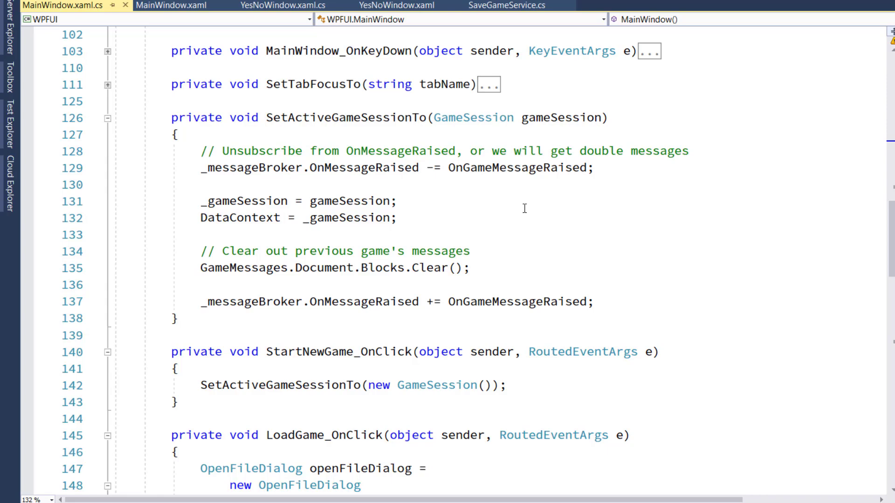
{"action": "scroll", "scroll_direction": "down", "scroll_amount": 3}
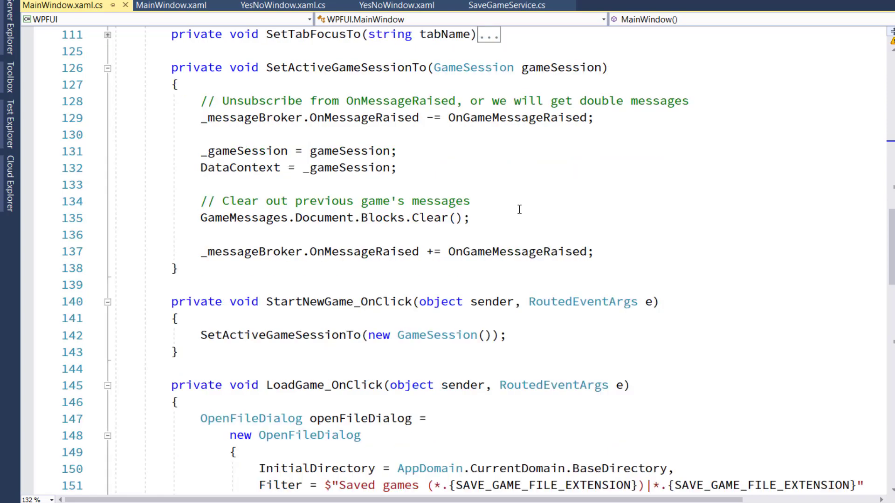
{"action": "scroll", "scroll_direction": "down", "scroll_amount": 3}
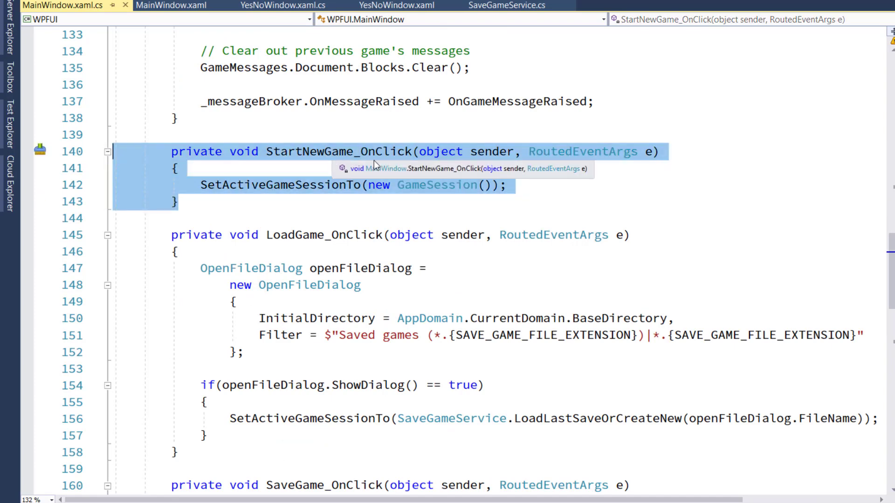
{"action": "mouse_move", "coordinate": [570, 234]}
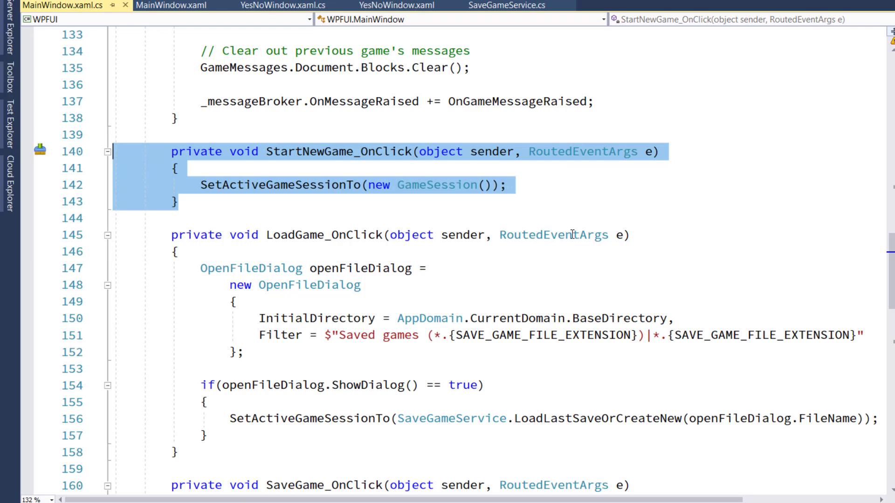
{"action": "mouse_move", "coordinate": [251, 187]}
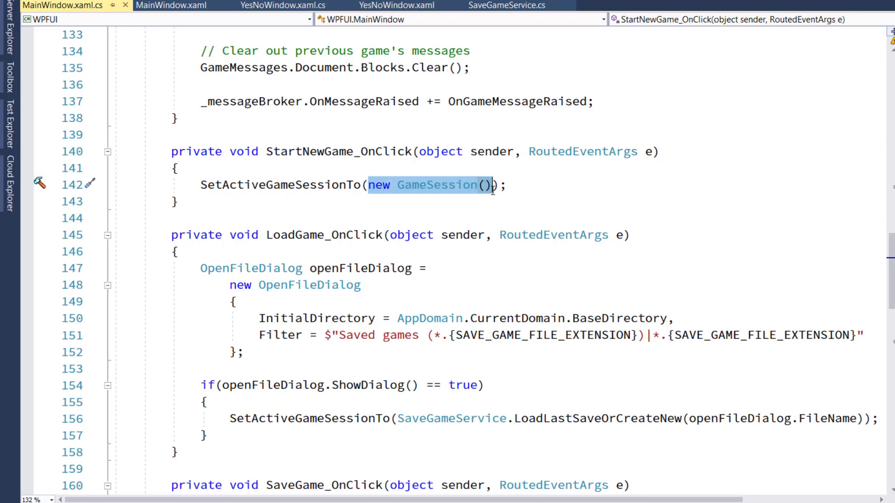
{"action": "mouse_move", "coordinate": [345, 154]}
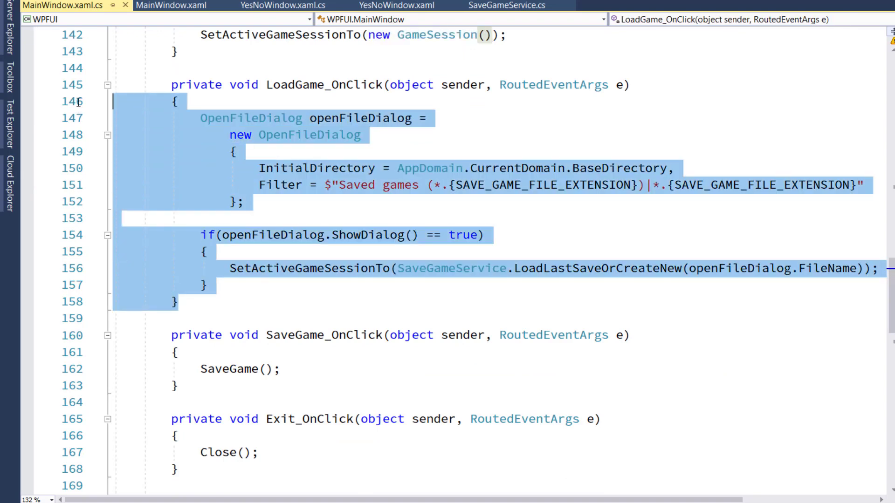
{"action": "mouse_move", "coordinate": [343, 85]}
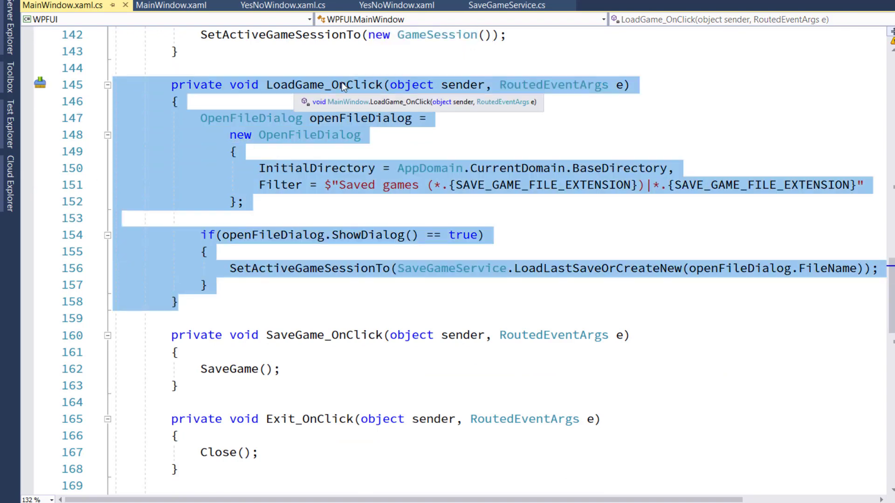
{"action": "mouse_move", "coordinate": [396, 98]}
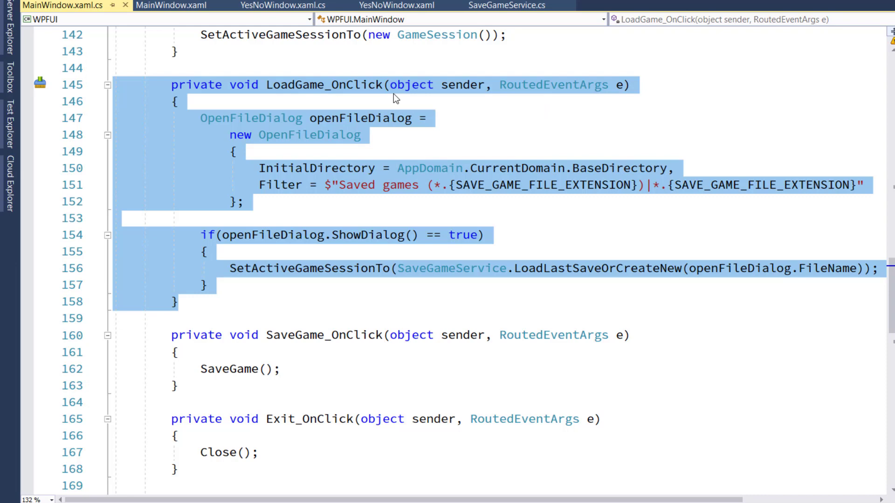
{"action": "mouse_move", "coordinate": [407, 140]}
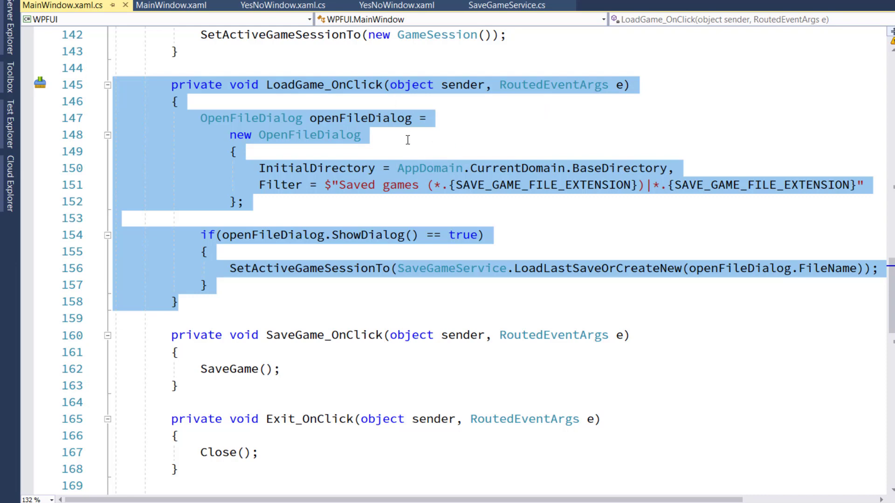
{"action": "left_click", "coordinate": [251, 118]}
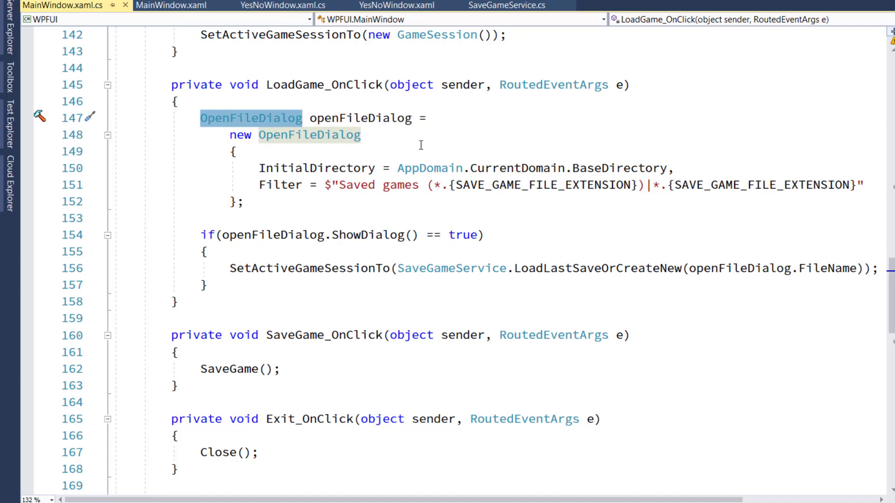
{"action": "mouse_move", "coordinate": [716, 81]}
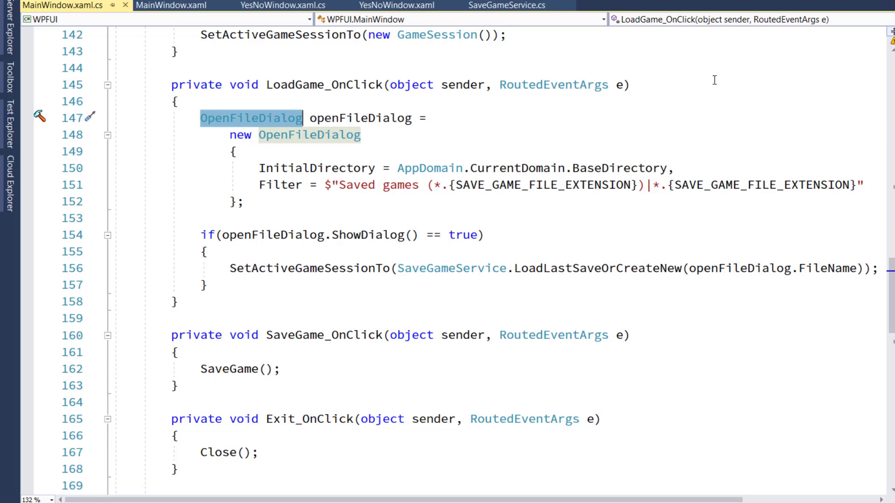
{"action": "mouse_move", "coordinate": [337, 168]}
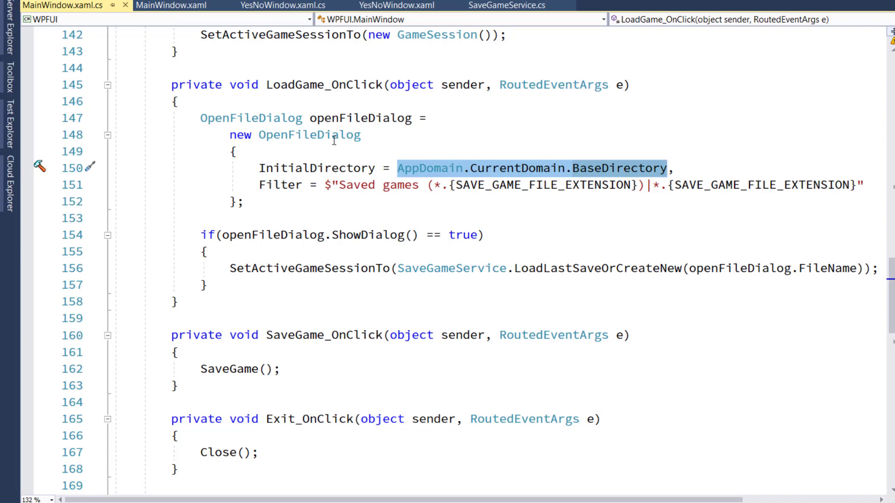
{"action": "mouse_move", "coordinate": [446, 173]}
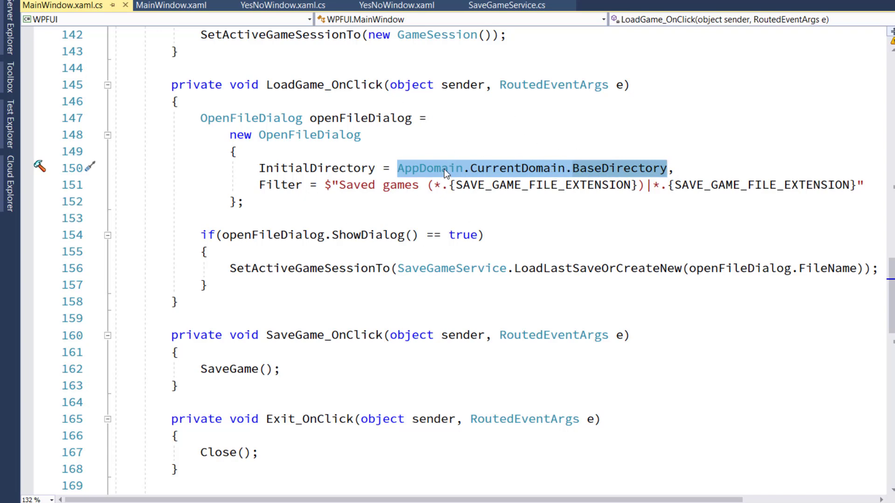
{"action": "double_click", "coordinate": [280, 185]}
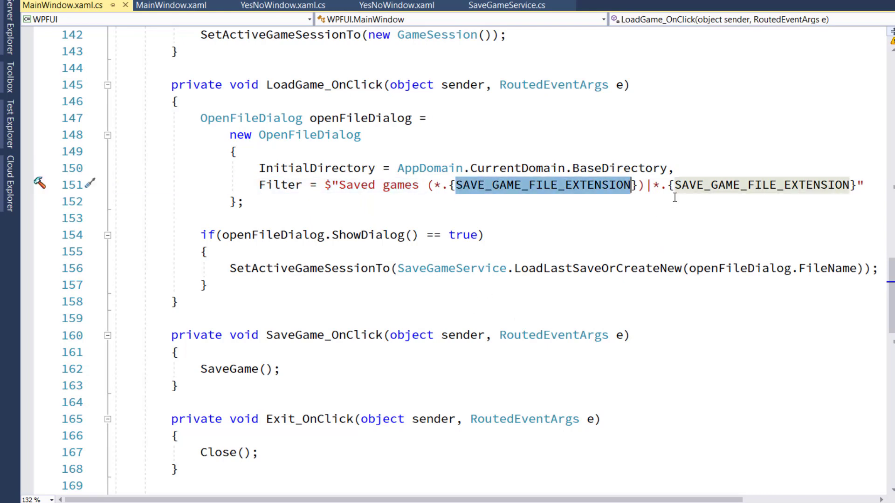
{"action": "mouse_move", "coordinate": [674, 198]}
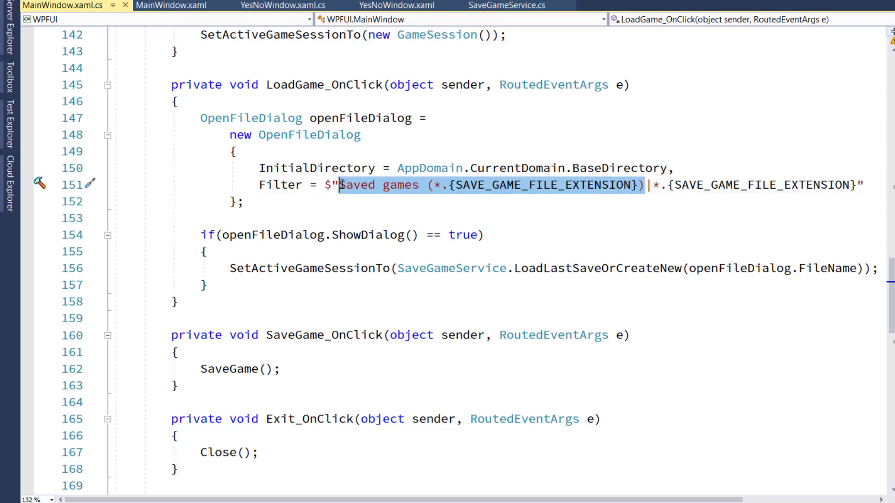
{"action": "mouse_move", "coordinate": [467, 234]}
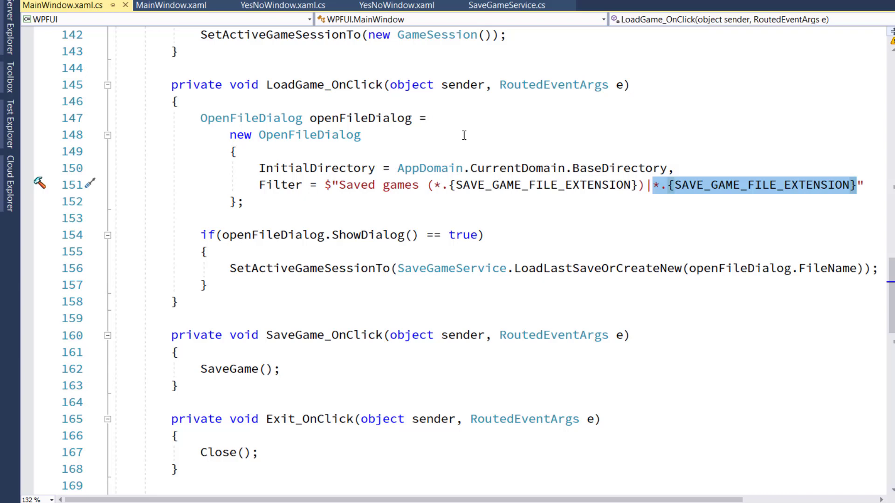
{"action": "mouse_move", "coordinate": [269, 235]}
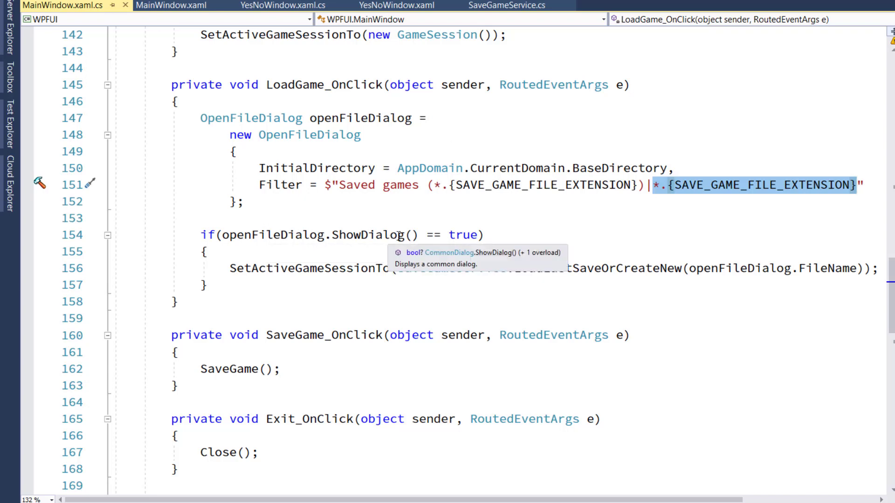
{"action": "mouse_move", "coordinate": [445, 234]}
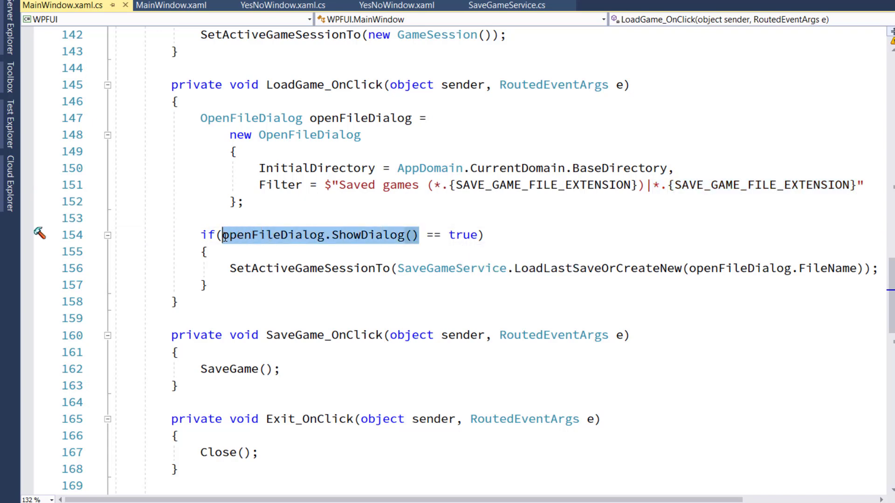
{"action": "mouse_move", "coordinate": [285, 235]}
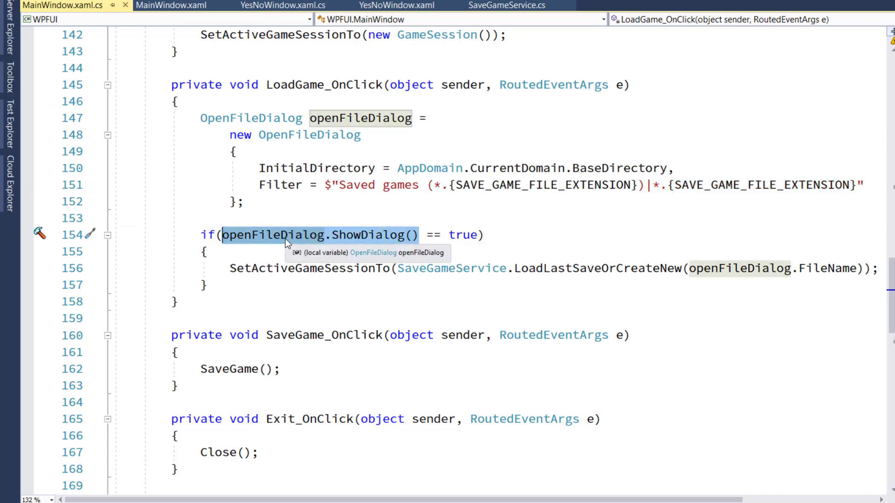
{"action": "mouse_move", "coordinate": [376, 224]}
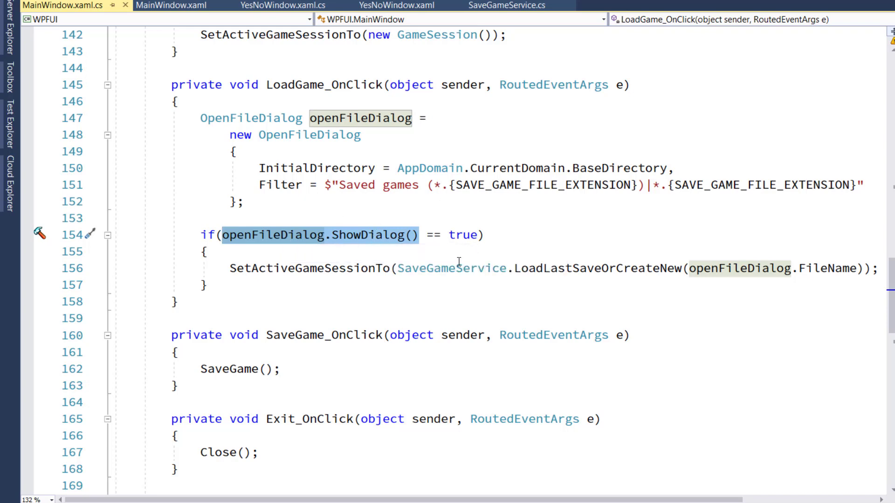
{"action": "mouse_move", "coordinate": [450, 267]}
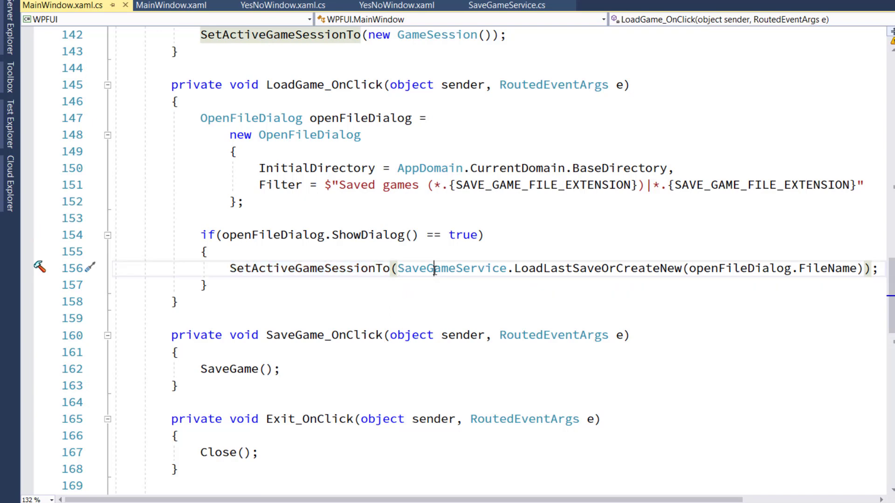
{"action": "double_click", "coordinate": [595, 269]}
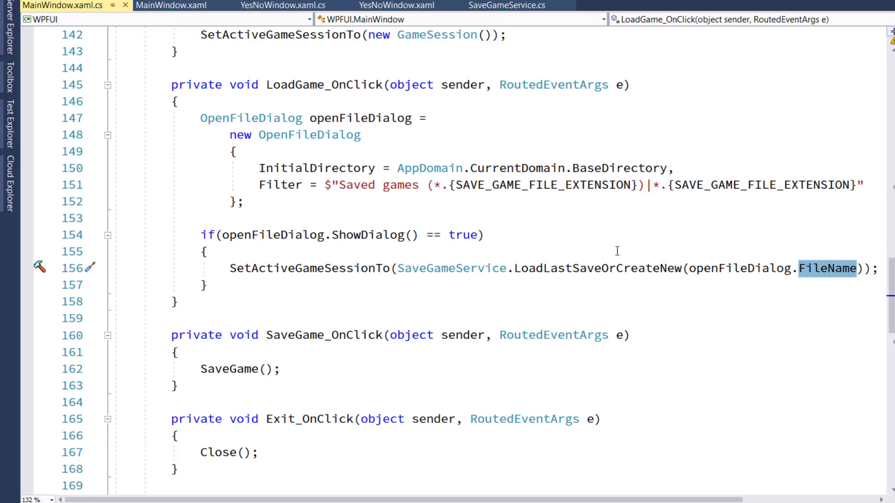
{"action": "mouse_move", "coordinate": [509, 225]}
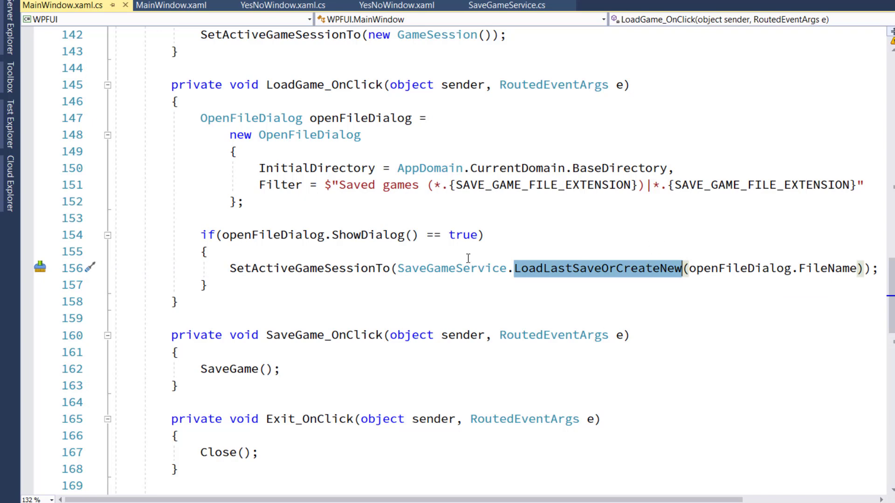
{"action": "mouse_move", "coordinate": [638, 270]}
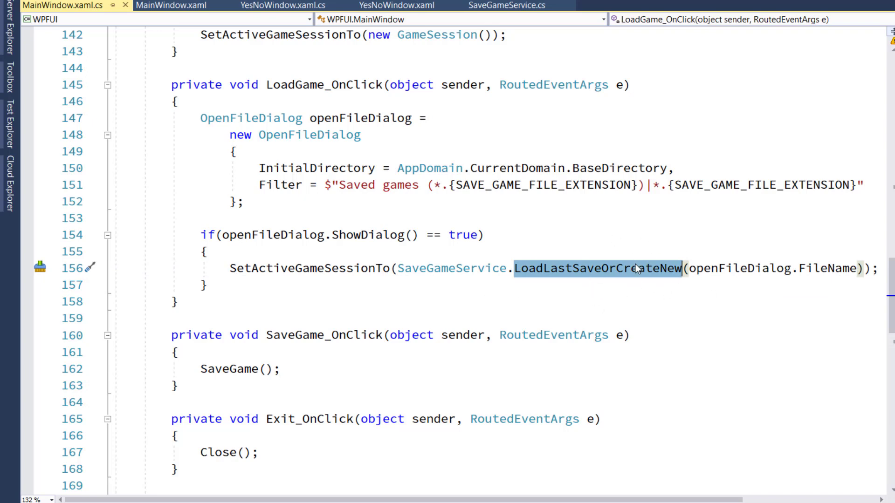
{"action": "double_click", "coordinate": [308, 269]}
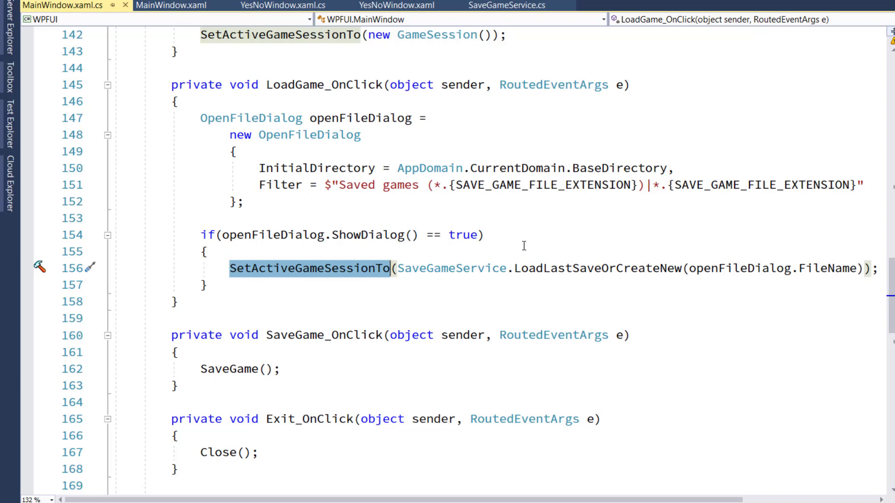
{"action": "mouse_move", "coordinate": [470, 168]}
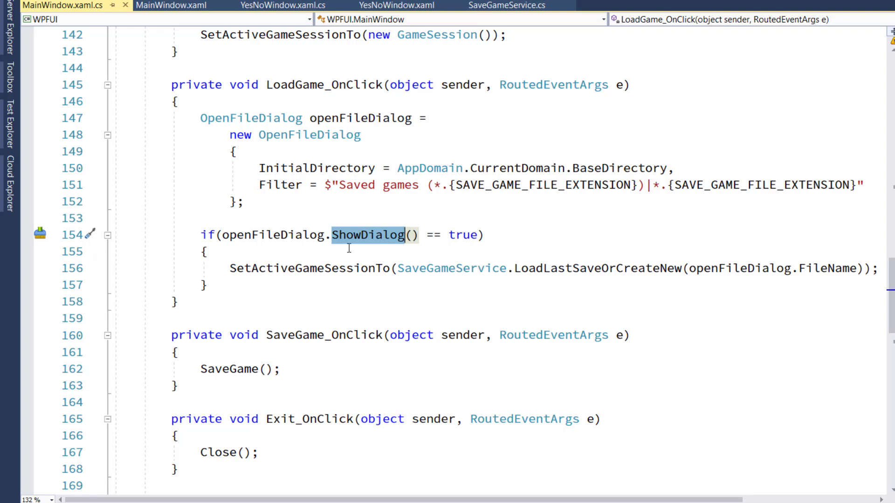
{"action": "scroll", "scroll_direction": "down", "scroll_amount": 3}
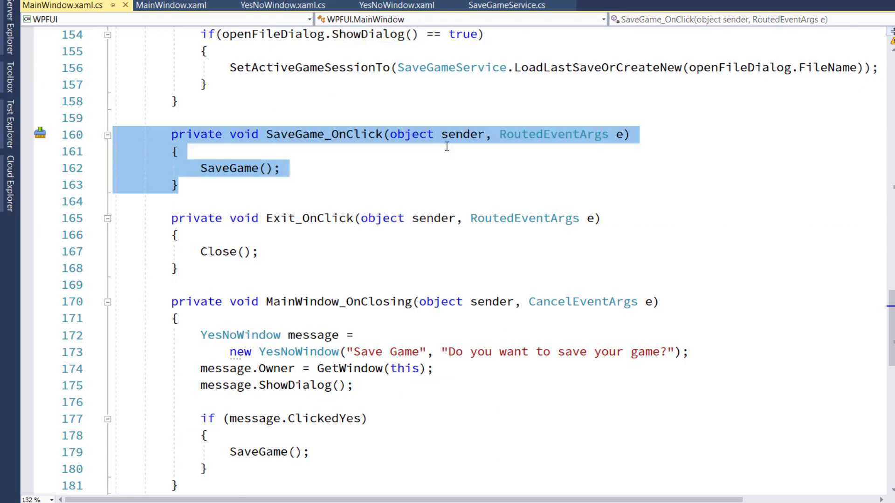
{"action": "mouse_move", "coordinate": [299, 135]}
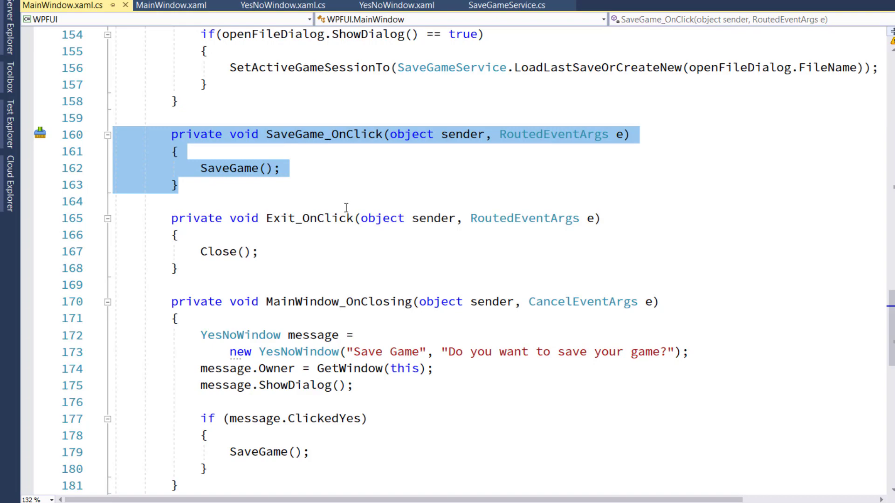
{"action": "double_click", "coordinate": [228, 169]}
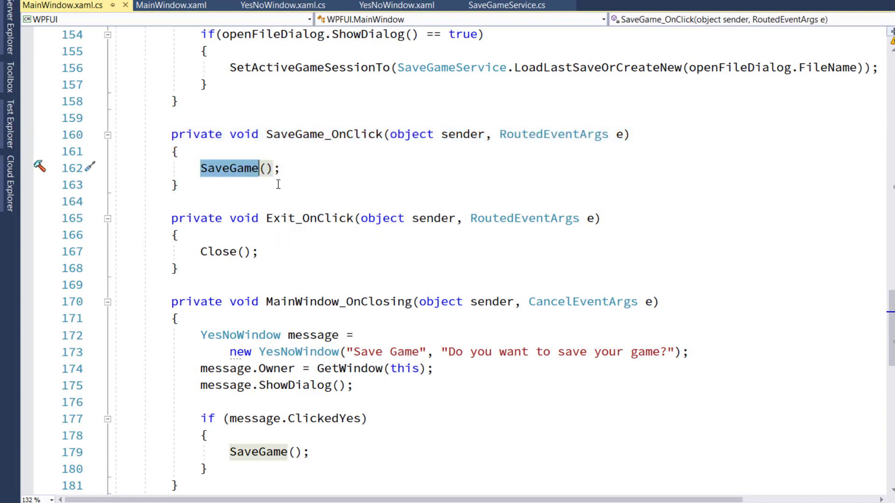
{"action": "scroll", "scroll_direction": "down", "scroll_amount": 3}
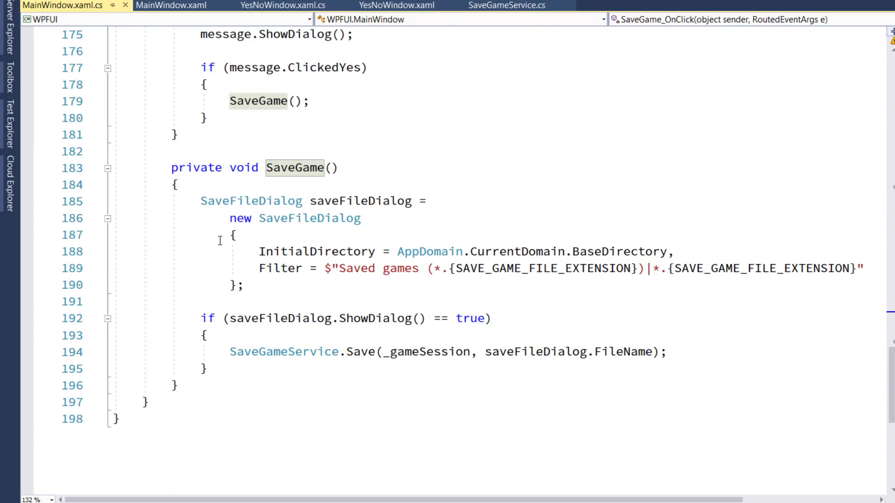
{"action": "mouse_move", "coordinate": [252, 200]}
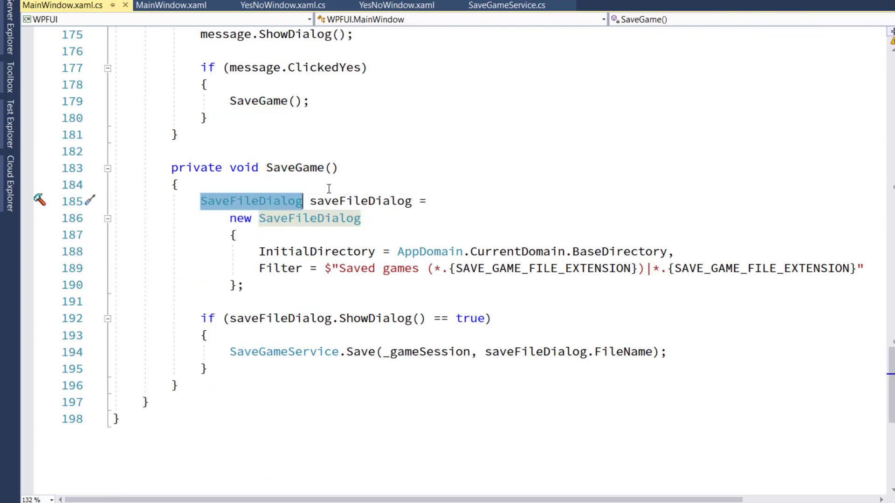
{"action": "mouse_move", "coordinate": [563, 84]}
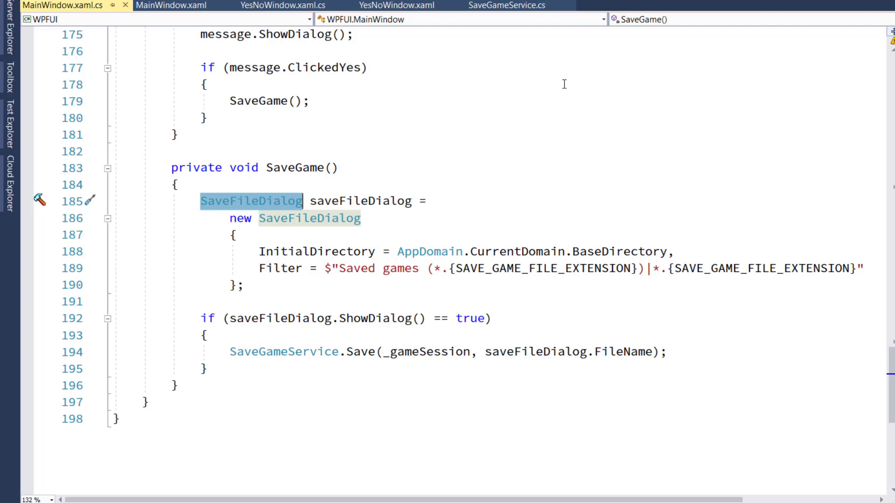
{"action": "mouse_move", "coordinate": [432, 206]}
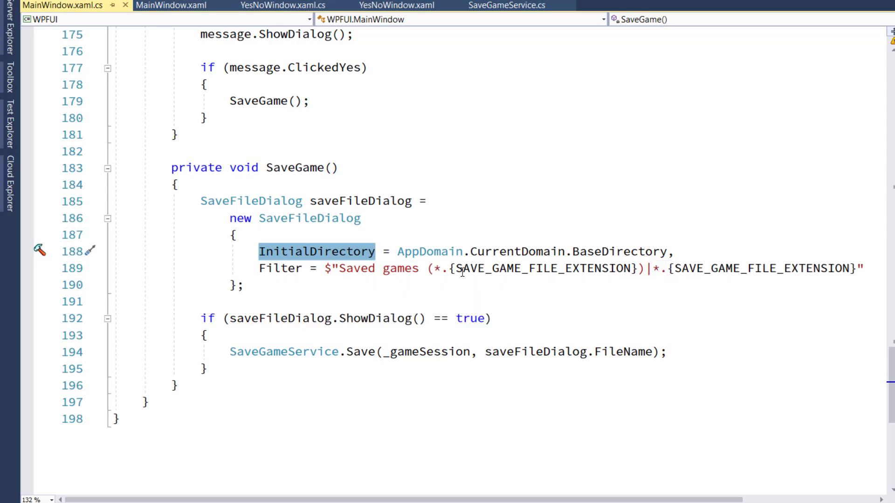
{"action": "mouse_move", "coordinate": [736, 269]}
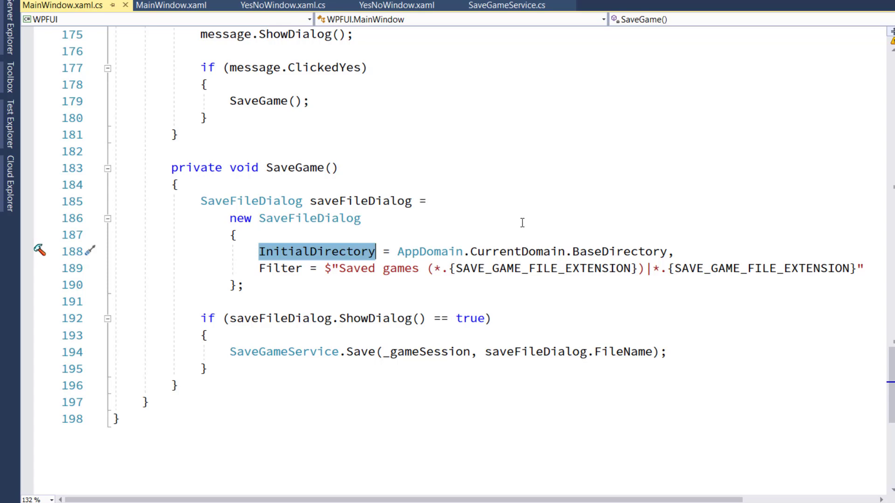
{"action": "mouse_move", "coordinate": [519, 221]}
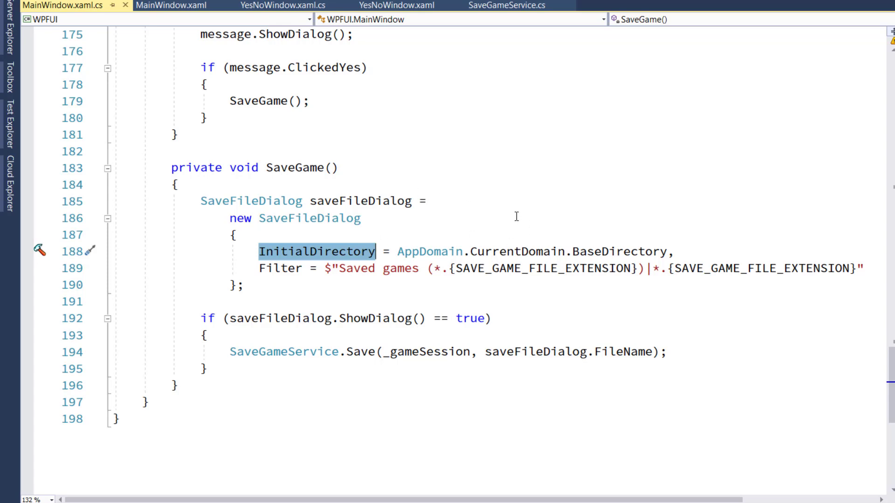
{"action": "mouse_move", "coordinate": [450, 294]}
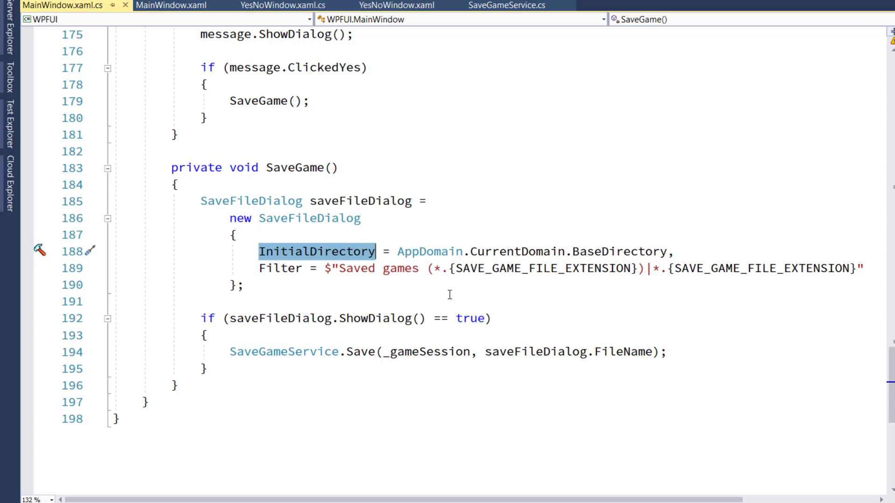
- Review the SaveFileDialog FileName check, then MainWindow_OnClosing's YesNoWindow prompt calling SaveGame on Yes
{"action": "left_click", "coordinate": [200, 301]}
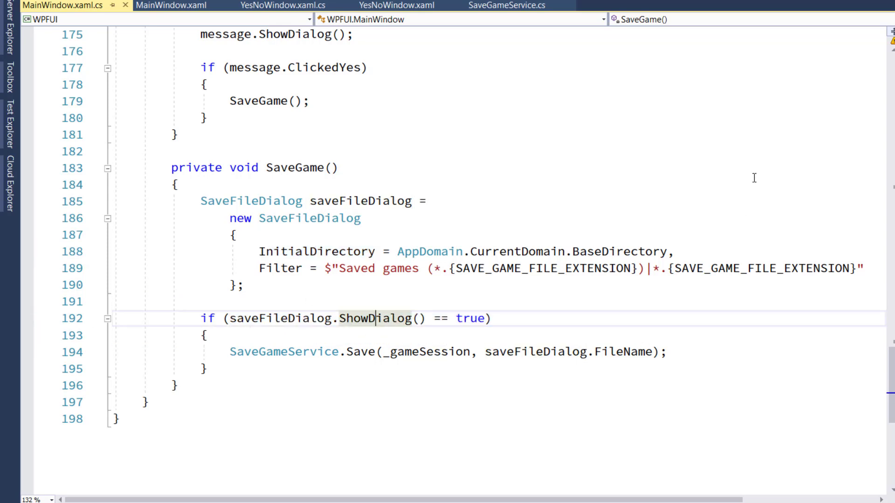
{"action": "mouse_move", "coordinate": [551, 162]}
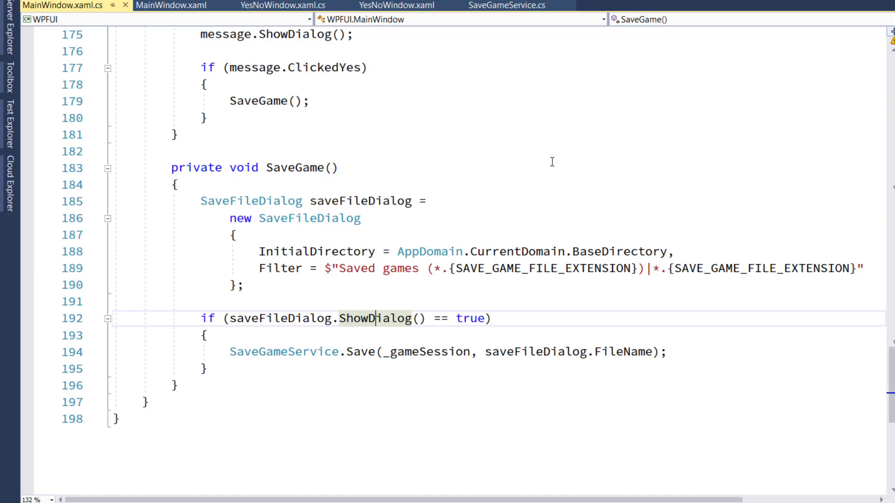
{"action": "mouse_move", "coordinate": [480, 318]}
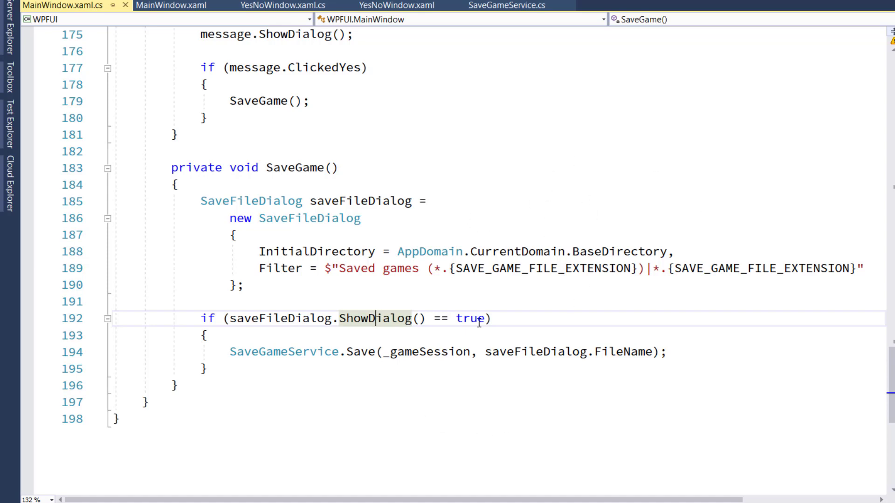
{"action": "mouse_move", "coordinate": [470, 319]}
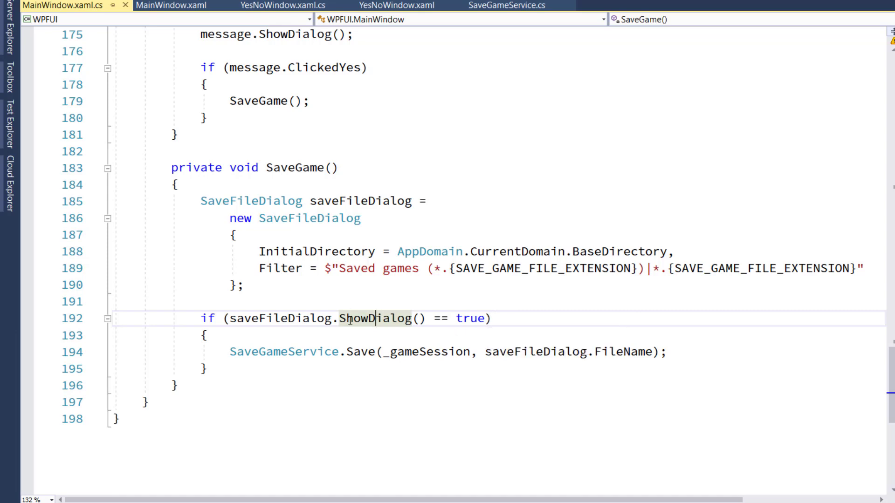
{"action": "mouse_move", "coordinate": [278, 358]}
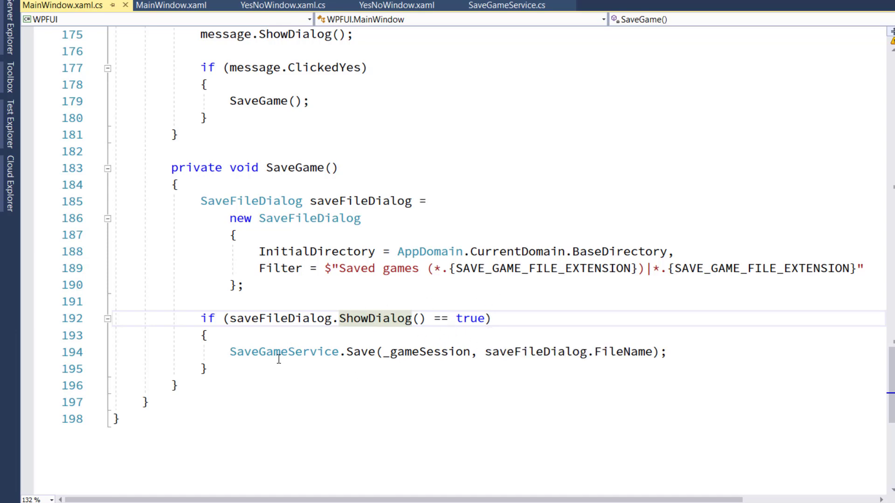
{"action": "double_click", "coordinate": [284, 351]}
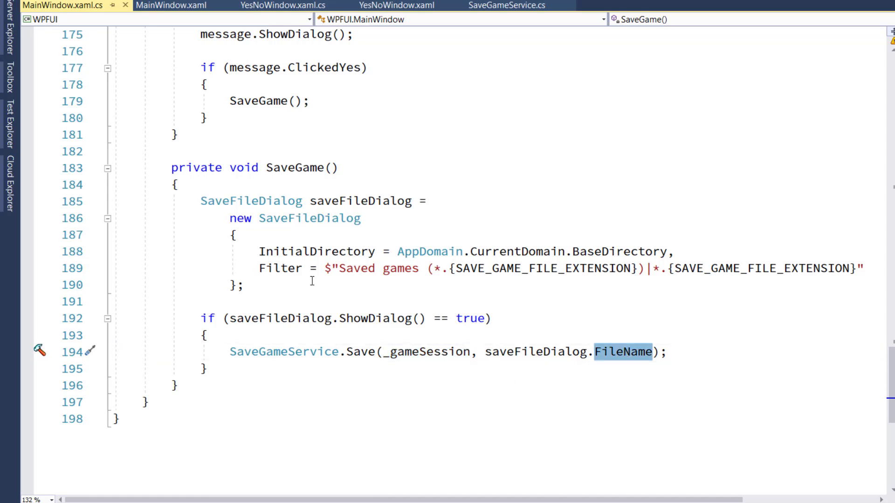
{"action": "mouse_move", "coordinate": [391, 313]}
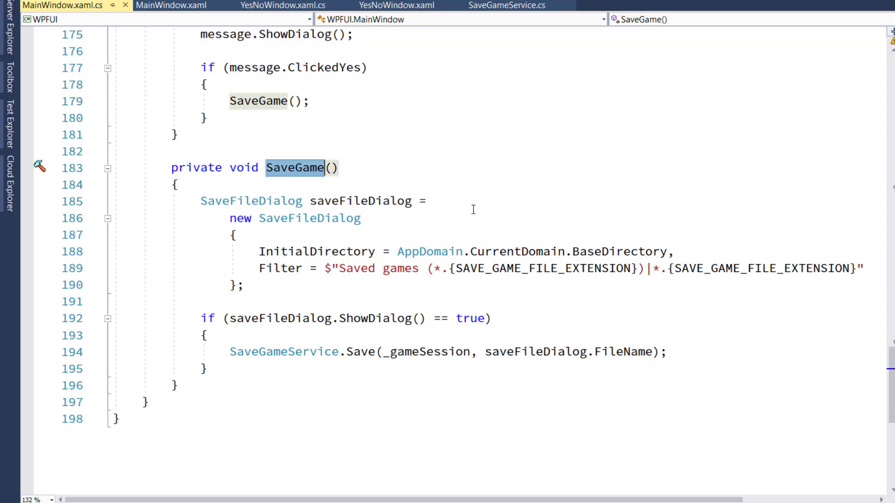
{"action": "scroll", "scroll_direction": "up", "scroll_amount": 3}
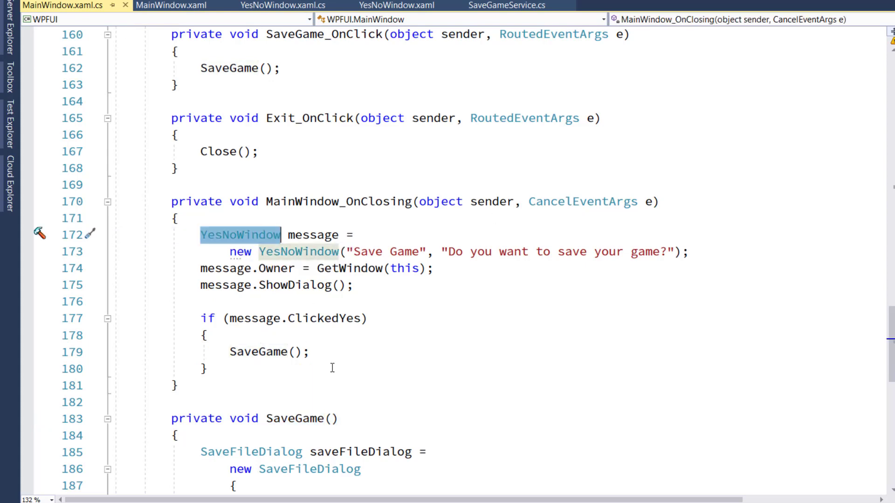
{"action": "mouse_move", "coordinate": [278, 251]}
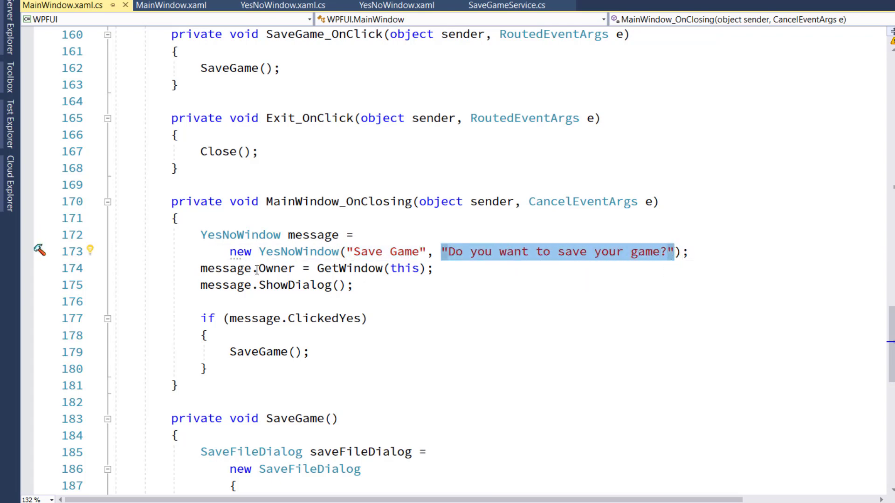
{"action": "double_click", "coordinate": [277, 268]}
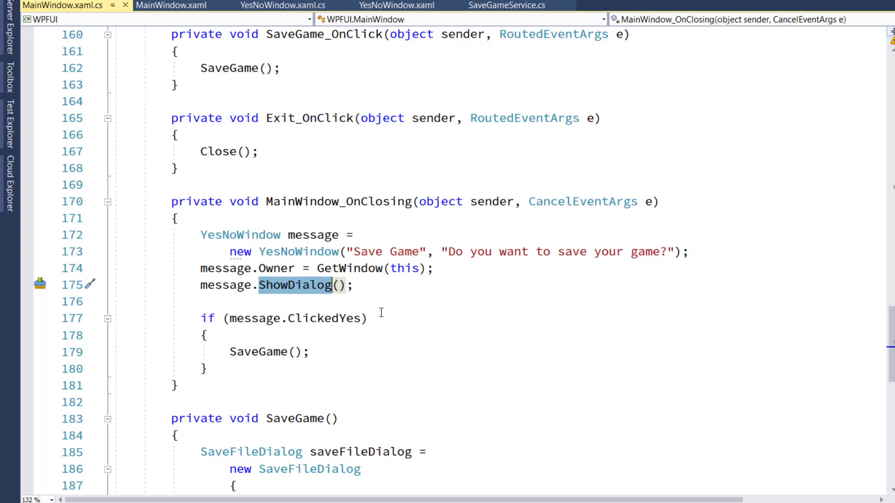
{"action": "left_click", "coordinate": [246, 318]}
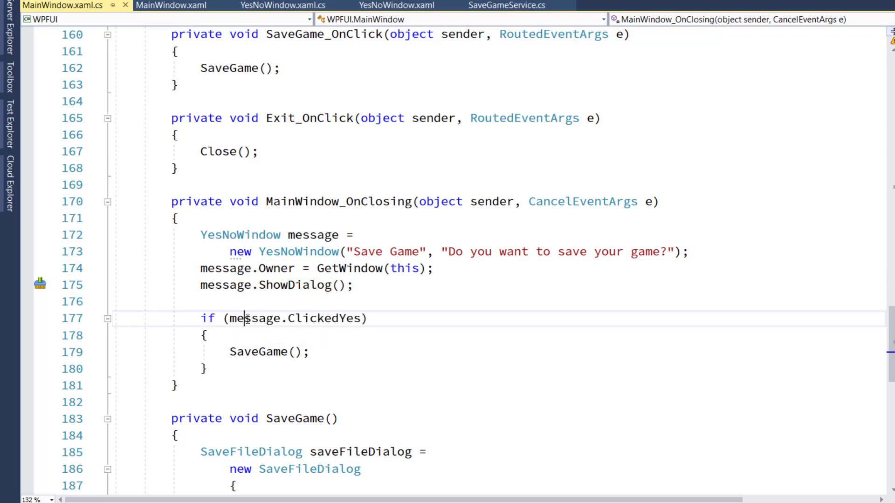
{"action": "double_click", "coordinate": [254, 319]}
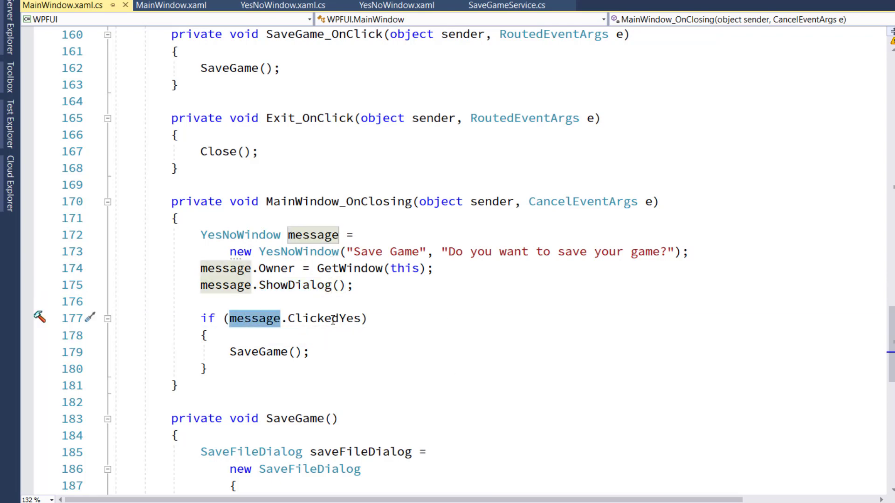
{"action": "double_click", "coordinate": [323, 318]}
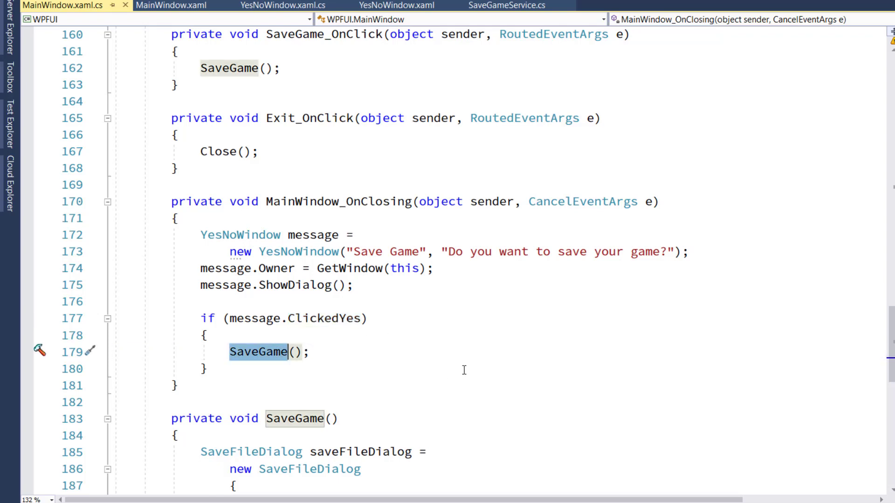
{"action": "scroll", "scroll_direction": "down", "scroll_amount": 3}
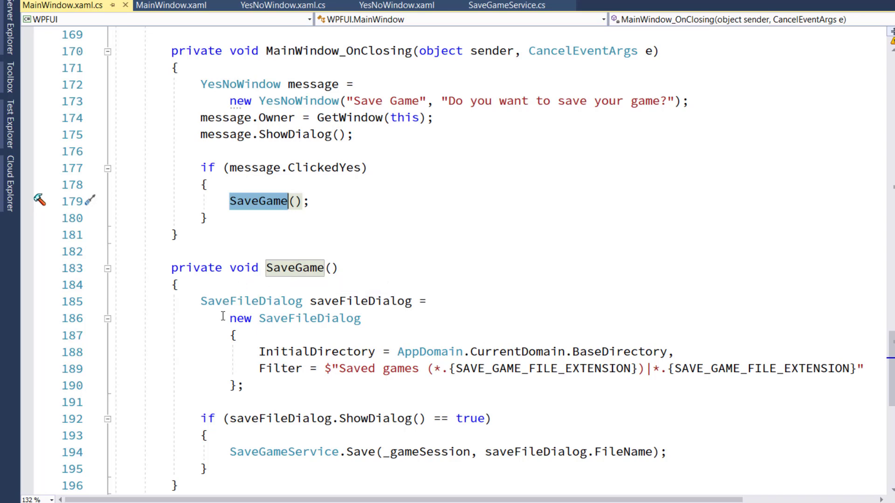
{"action": "mouse_move", "coordinate": [434, 338]}
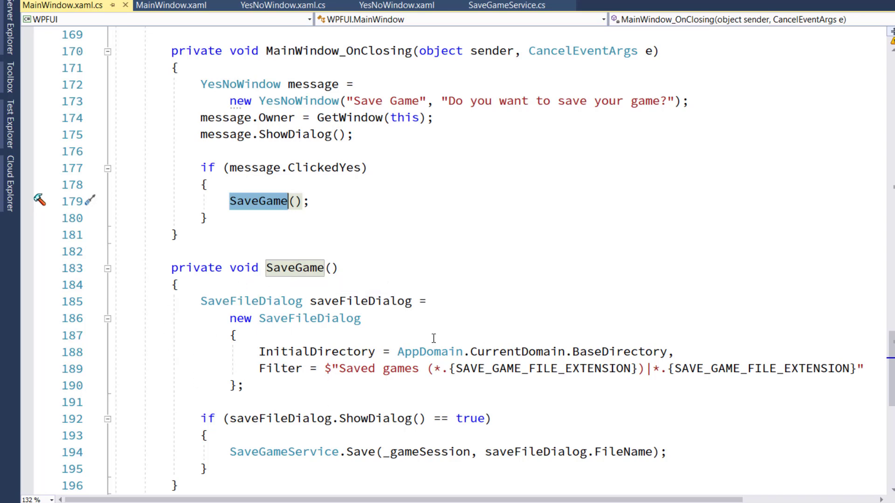
{"action": "mouse_move", "coordinate": [511, 326]}
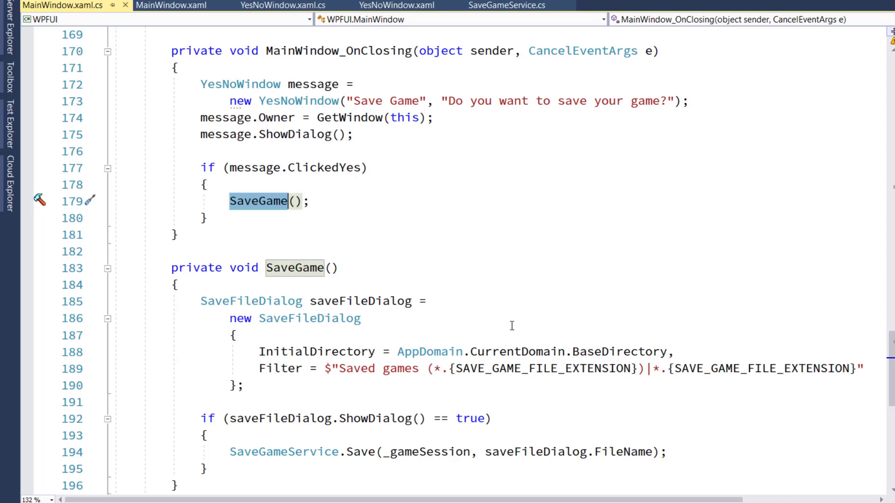
{"action": "mouse_move", "coordinate": [386, 417]}
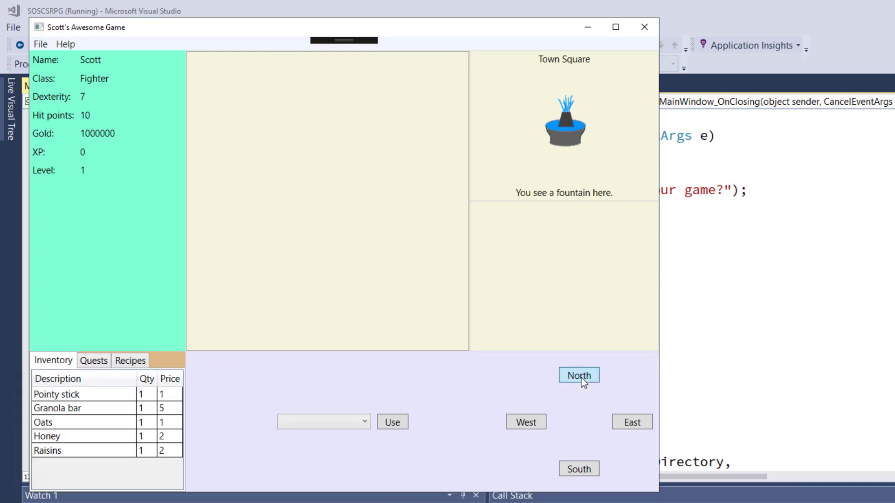
- Walk north into the Herbalist's Garden and attack the snake with the Pointy stick
{"action": "left_click", "coordinate": [578, 375]}
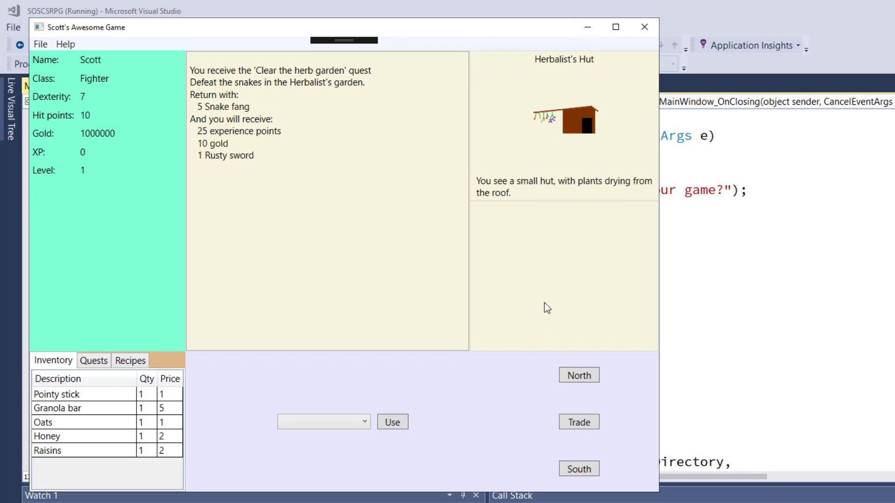
{"action": "left_click", "coordinate": [41, 44]}
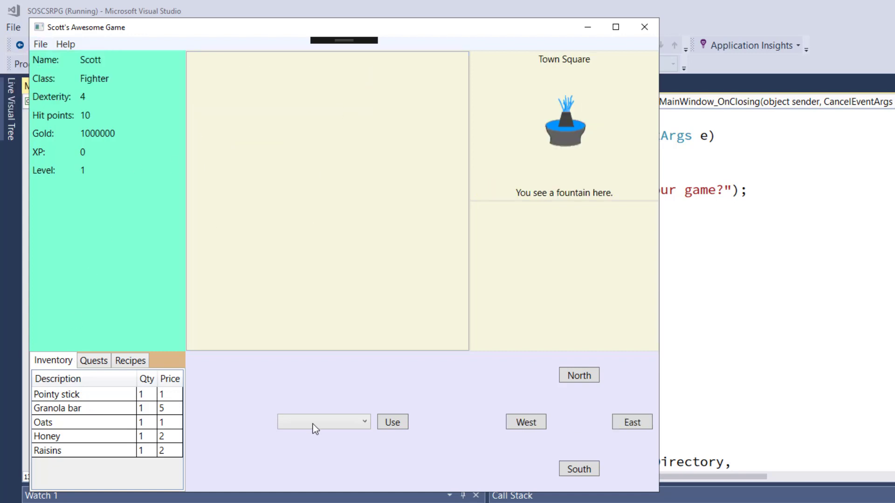
{"action": "left_click", "coordinate": [578, 375]}
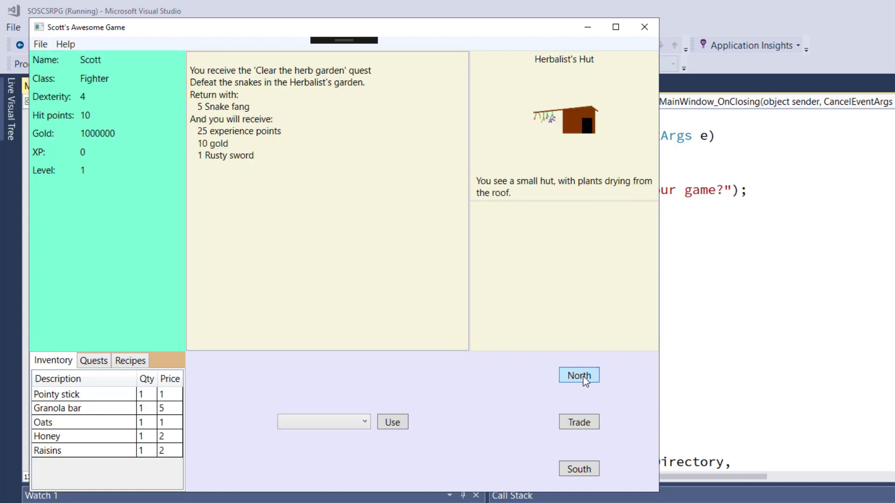
{"action": "left_click", "coordinate": [578, 375]}
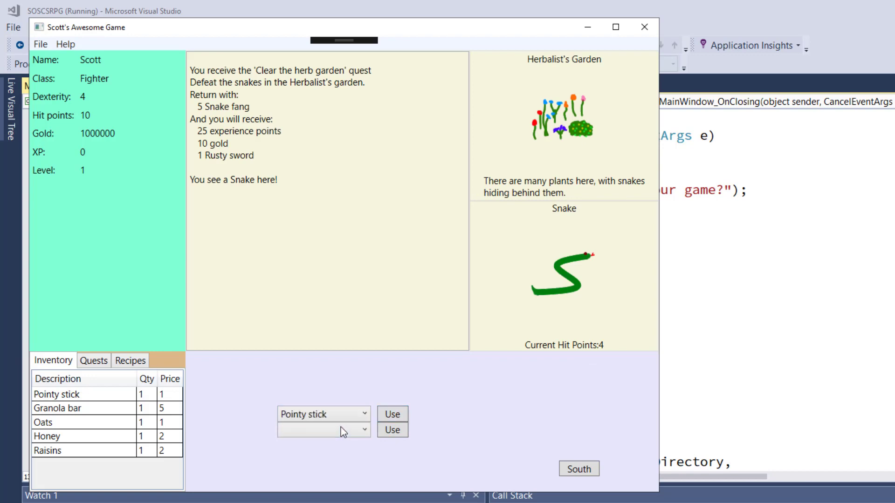
{"action": "left_click", "coordinate": [391, 414]}
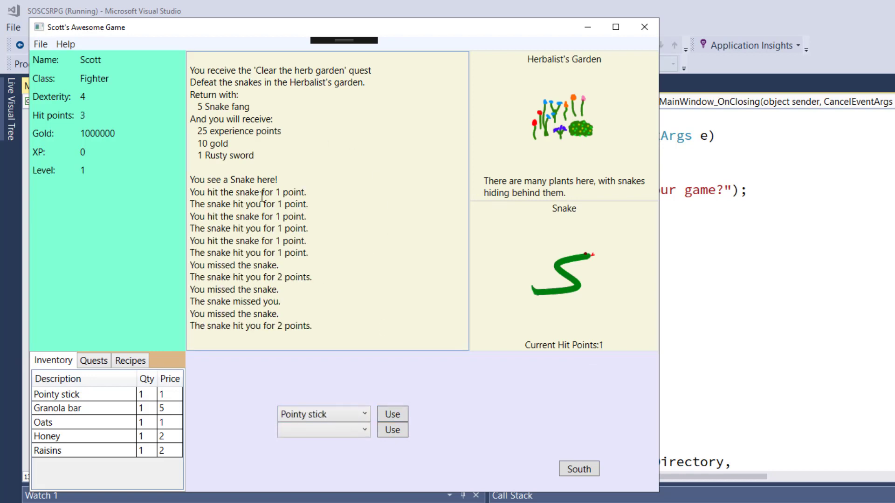
{"action": "mouse_move", "coordinate": [41, 53]}
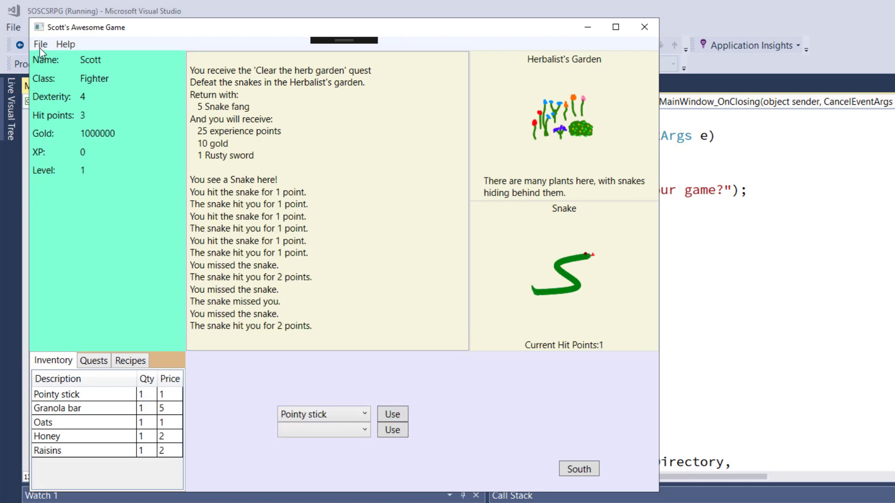
- Start a new game from the File menu and walk north to the Herbalist's Hut
{"action": "left_click", "coordinate": [41, 44]}
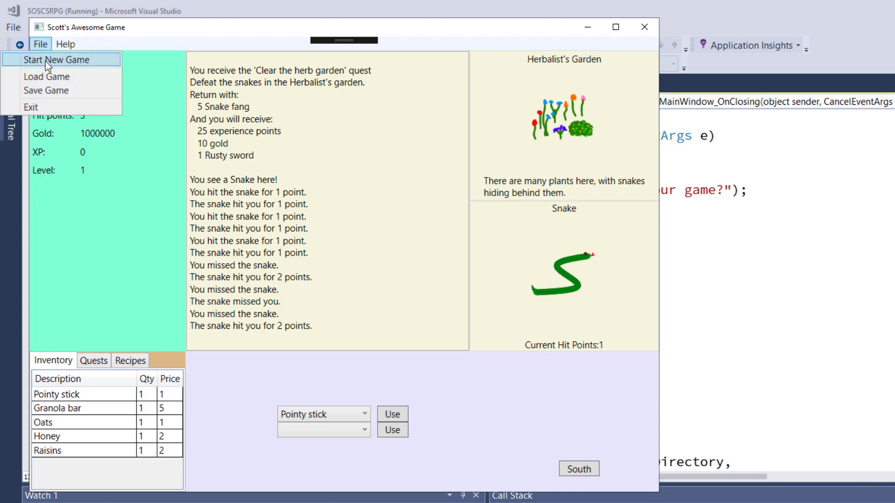
{"action": "left_click", "coordinate": [55, 59]}
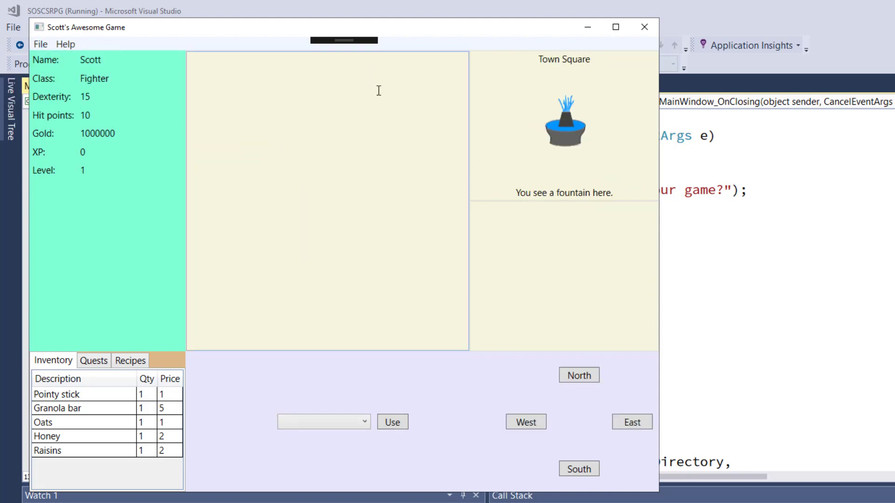
{"action": "mouse_move", "coordinate": [334, 270]}
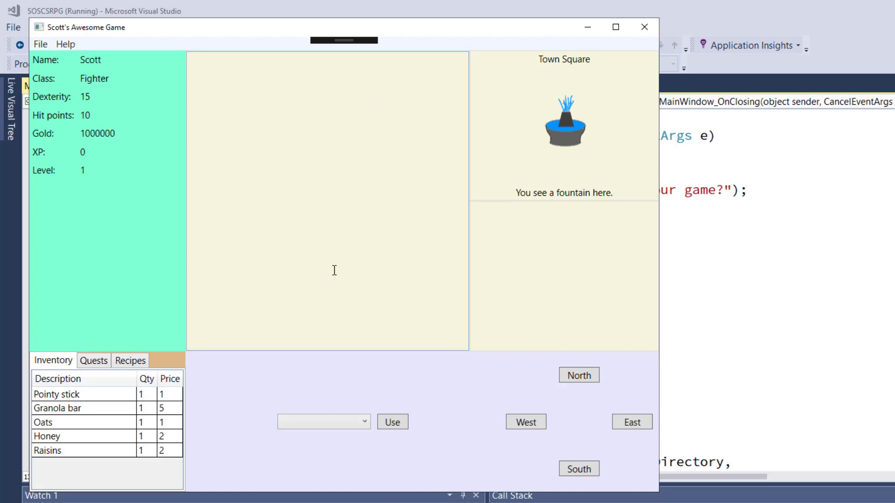
{"action": "left_click", "coordinate": [577, 375]}
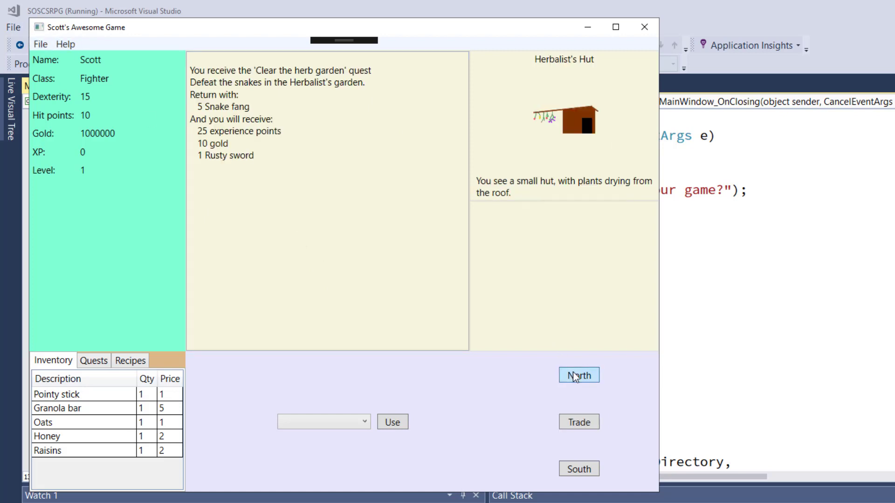
{"action": "mouse_move", "coordinate": [41, 44]}
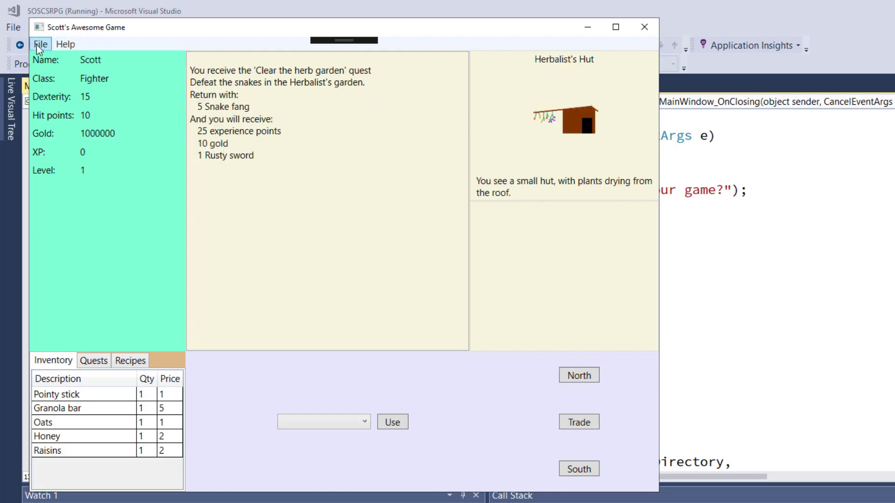
{"action": "mouse_move", "coordinate": [248, 257]}
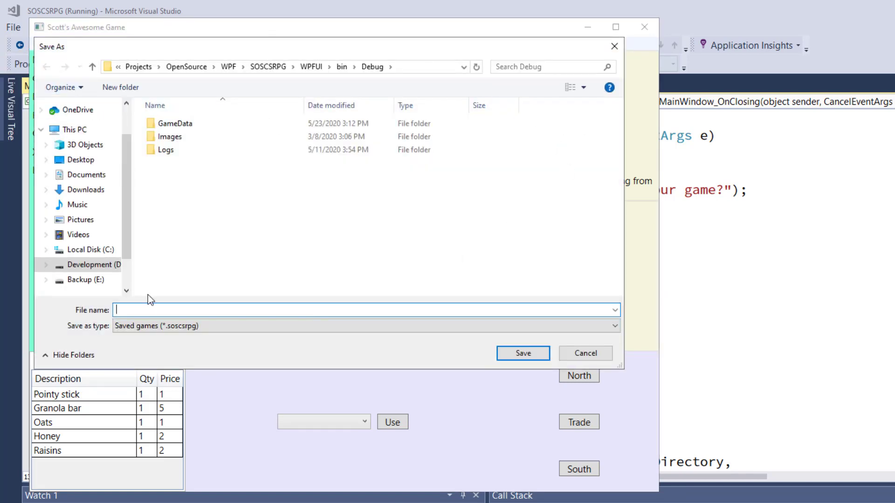
{"action": "mouse_move", "coordinate": [210, 323]}
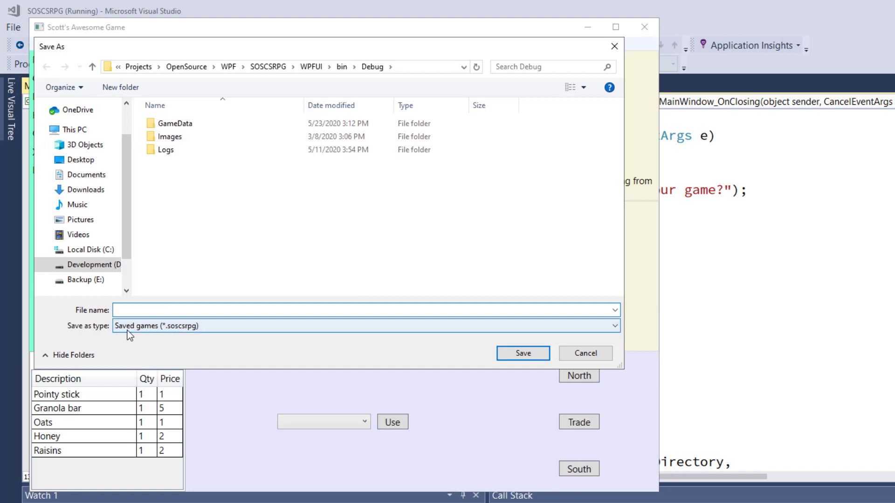
{"action": "mouse_move", "coordinate": [179, 332]}
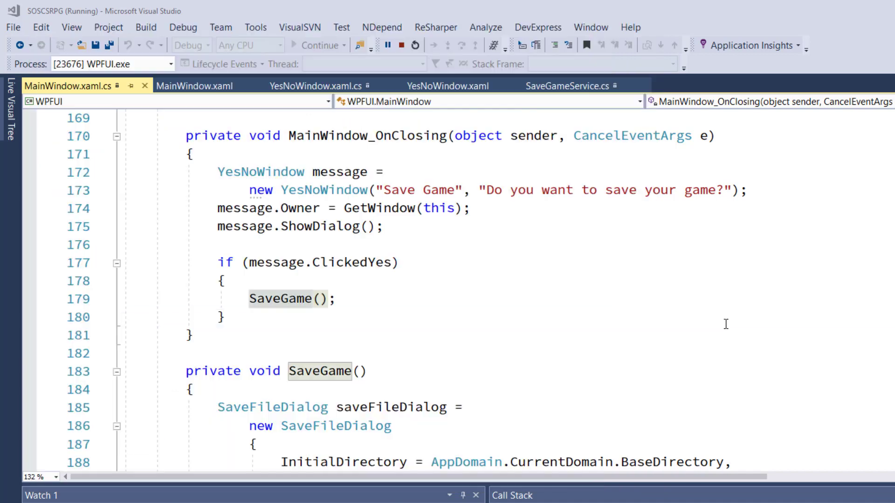
- Save the running game as Game01 in the Debug folder
{"action": "scroll", "scroll_direction": "up", "scroll_amount": 3}
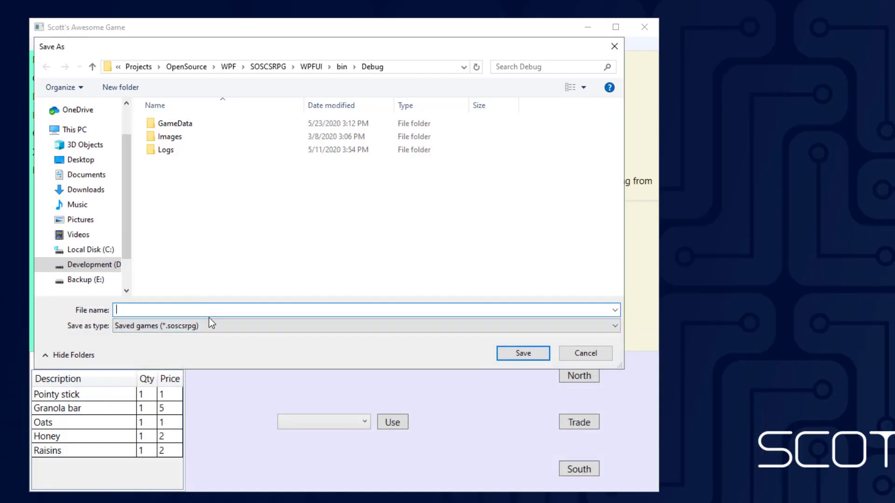
{"action": "type", "text": "Game01"}
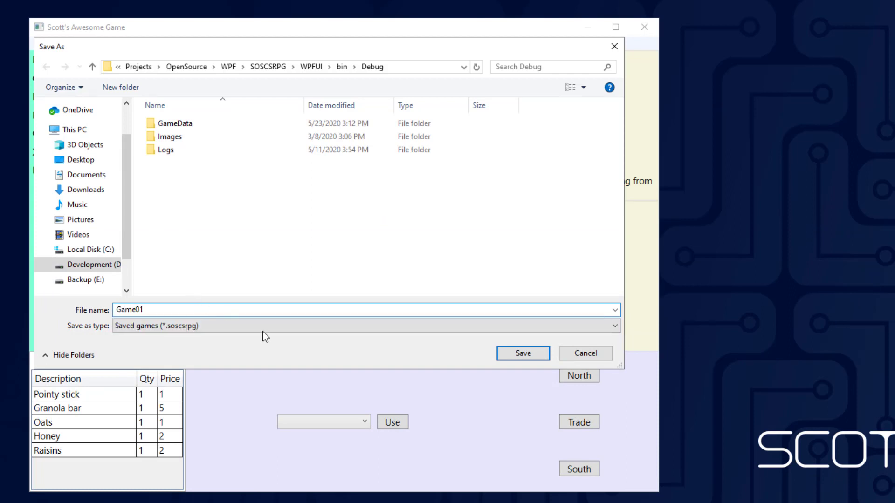
{"action": "left_click", "coordinate": [520, 353]}
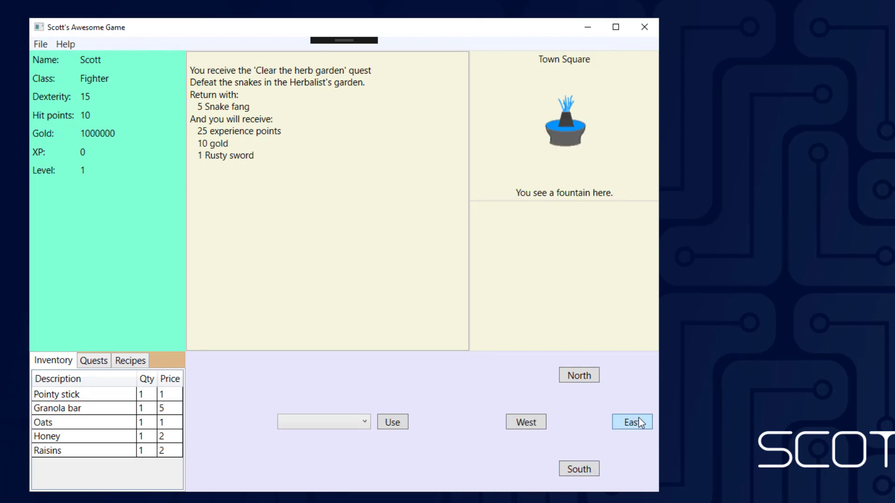
- Move east to the Town Gate, then load the saved Game01 file
{"action": "left_click", "coordinate": [631, 422]}
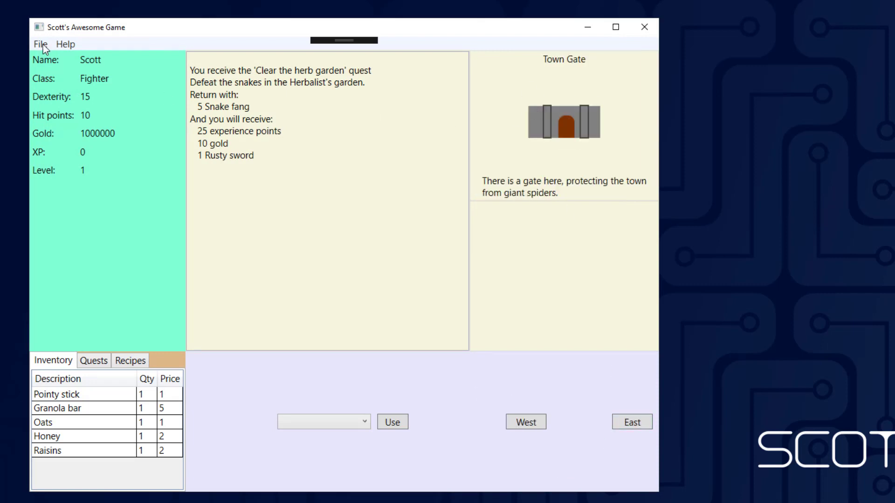
{"action": "left_click", "coordinate": [40, 44]}
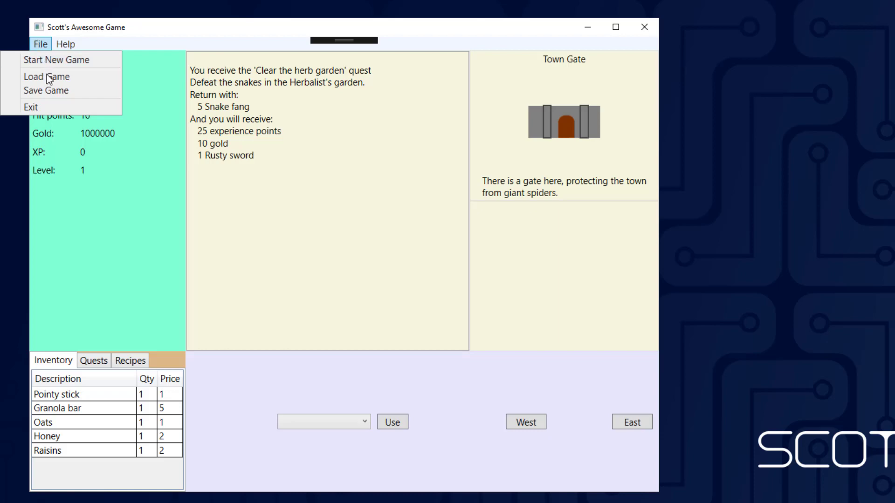
{"action": "left_click", "coordinate": [46, 76]}
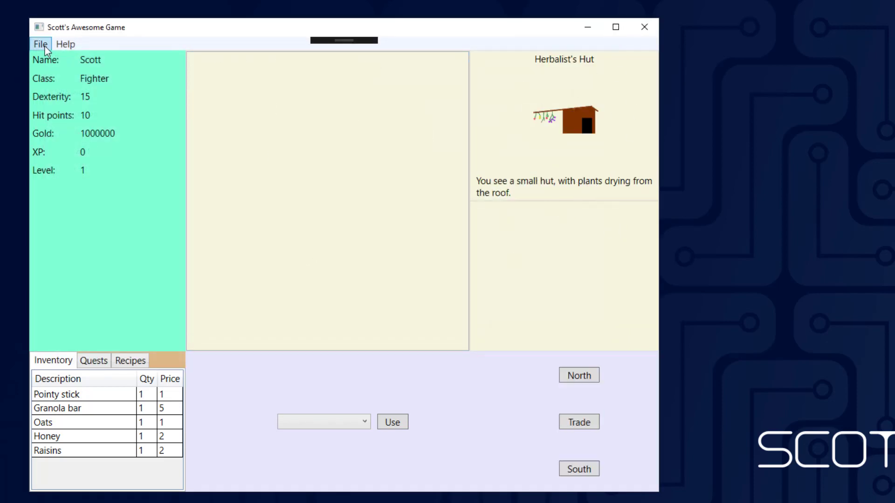
- Exit the game, answer Yes to the save prompt, and save as Game02
{"action": "left_click", "coordinate": [40, 44]}
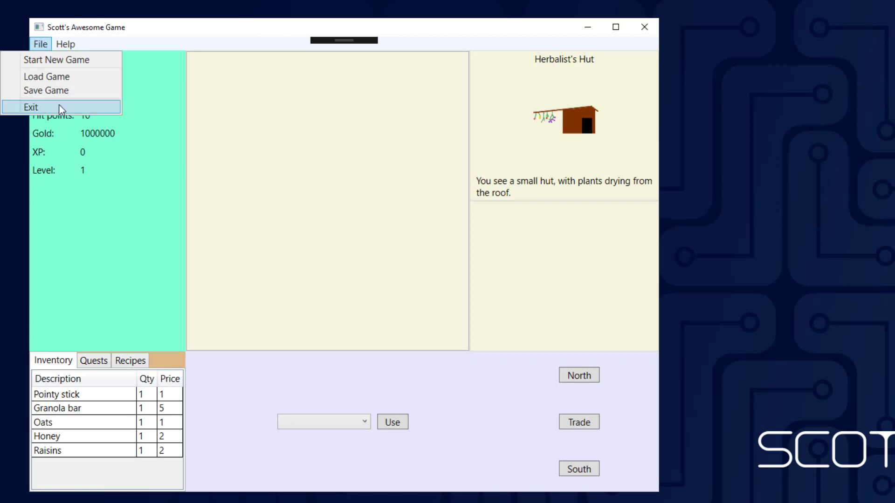
{"action": "left_click", "coordinate": [46, 90]}
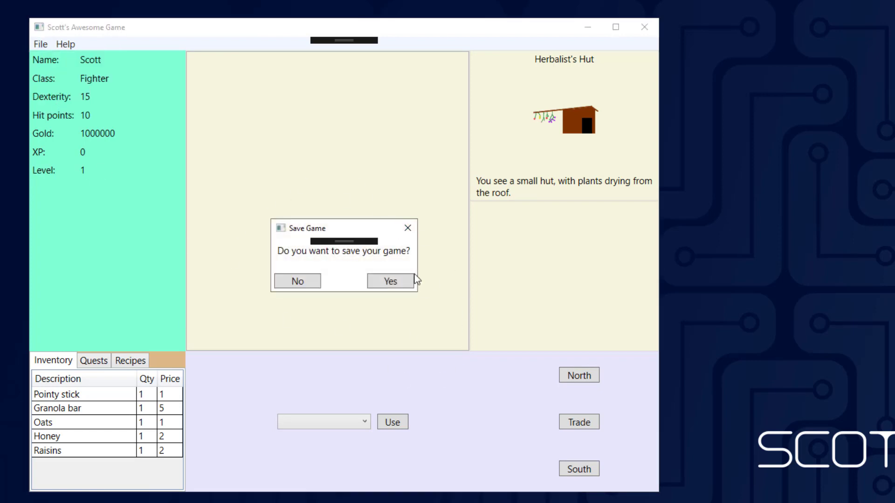
{"action": "mouse_move", "coordinate": [413, 258]}
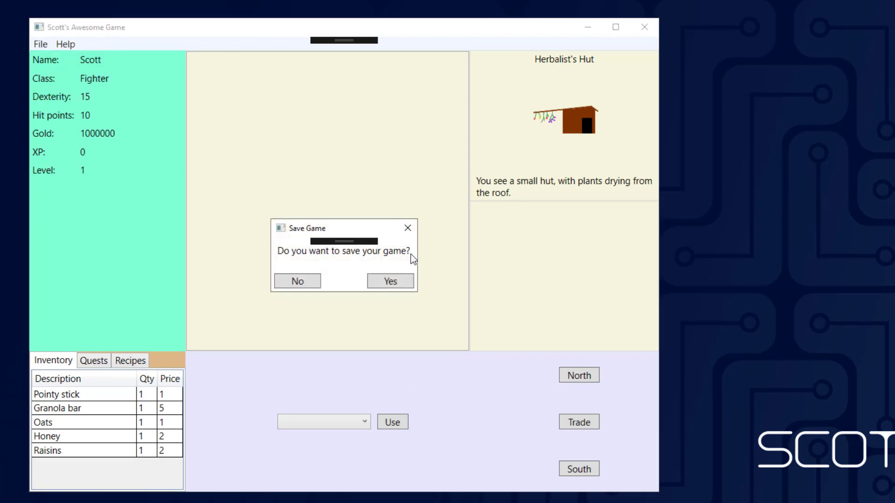
{"action": "mouse_move", "coordinate": [389, 281]}
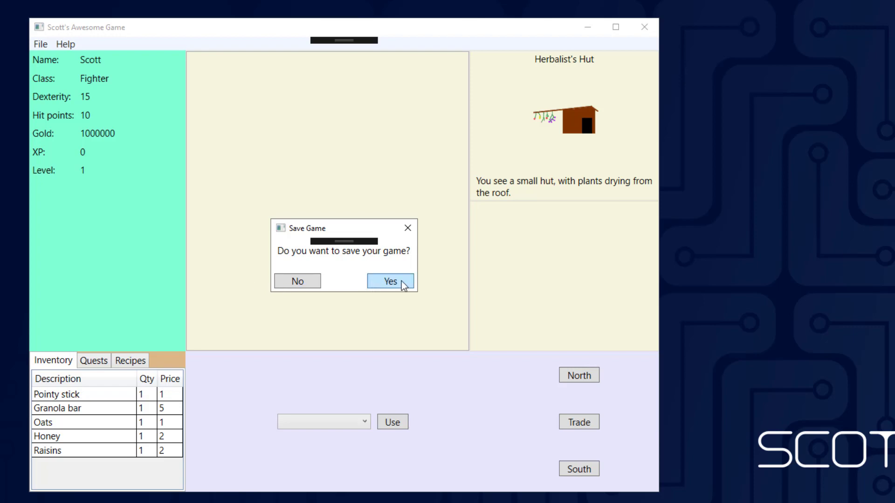
{"action": "left_click", "coordinate": [389, 281]}
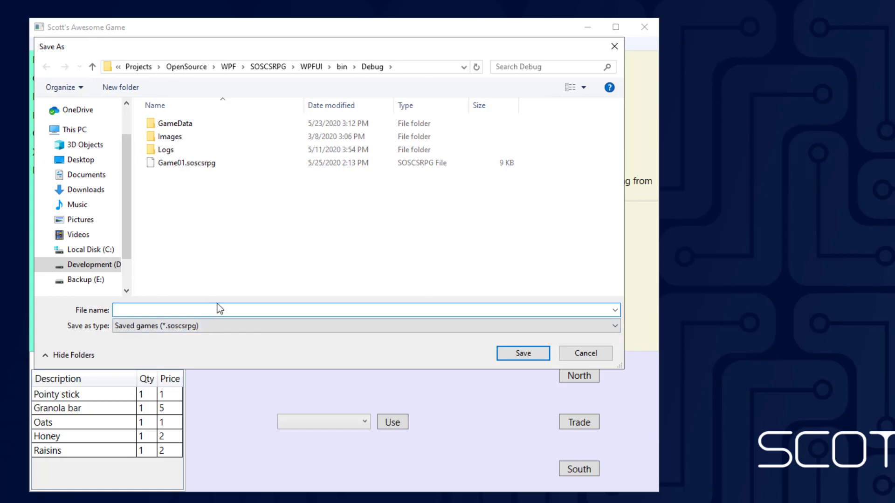
{"action": "type", "text": "Game02"}
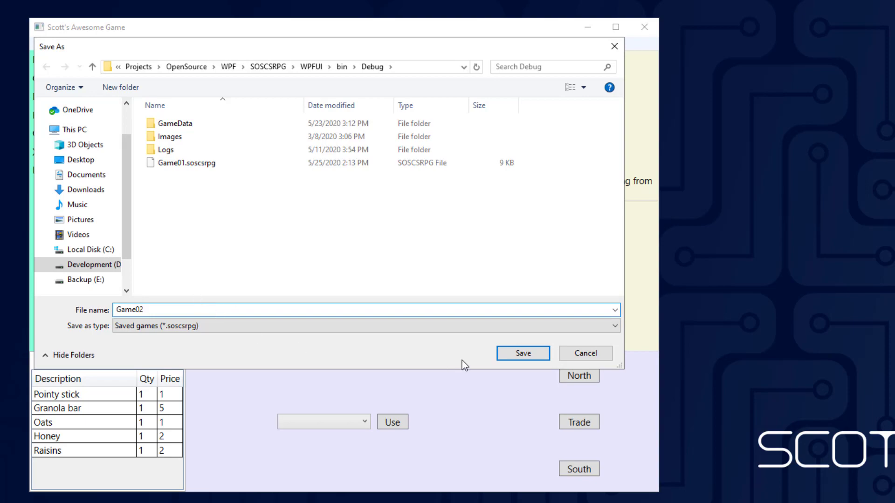
{"action": "left_click", "coordinate": [521, 353]}
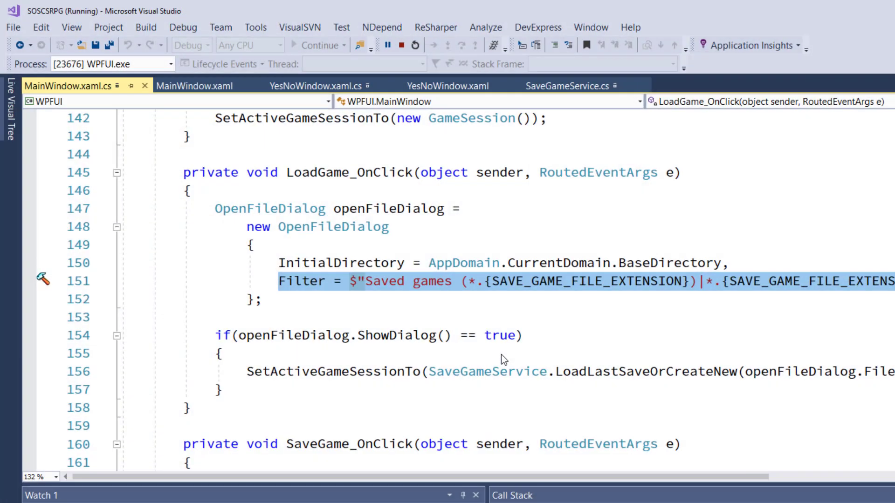
{"action": "left_click", "coordinate": [402, 45]}
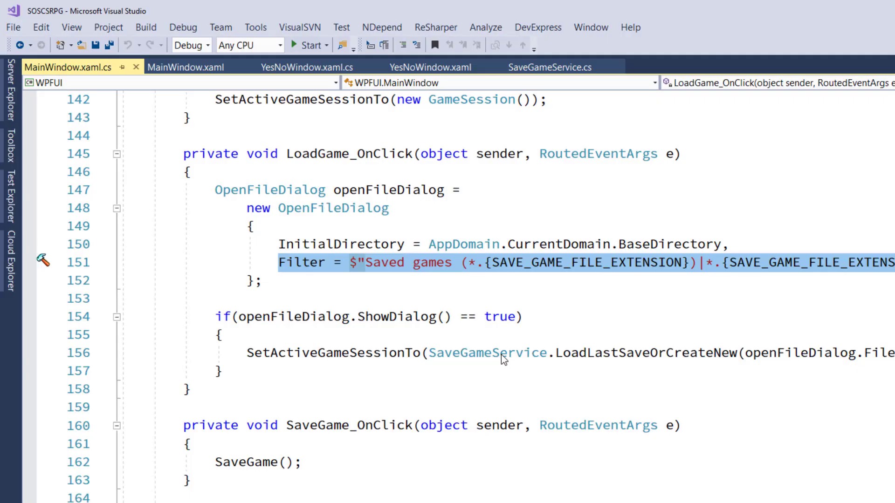